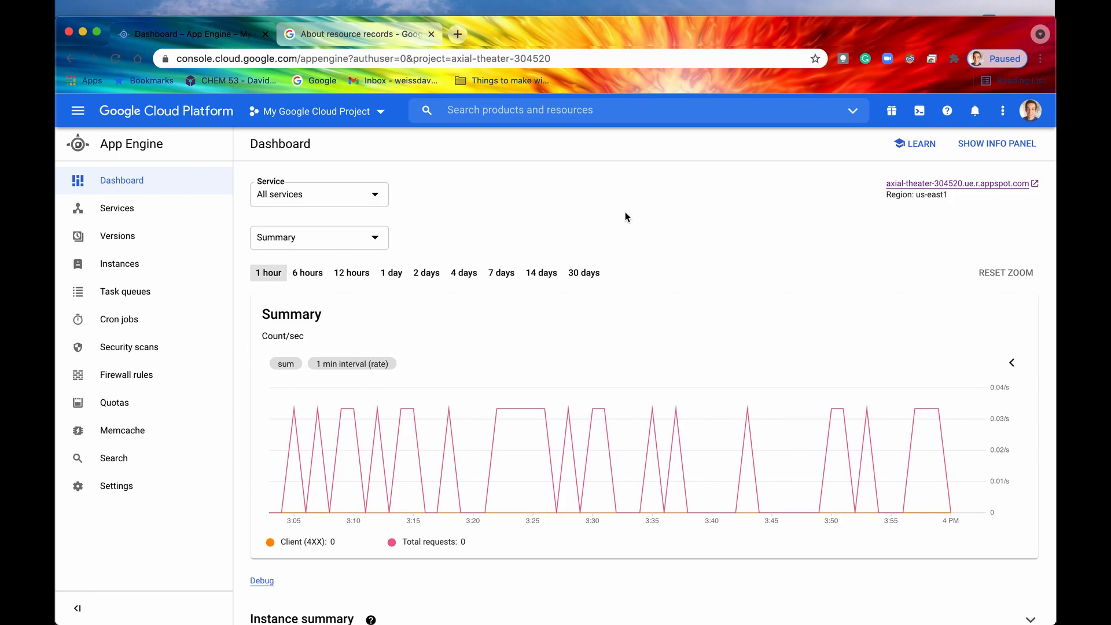
mouse_move(552, 244)
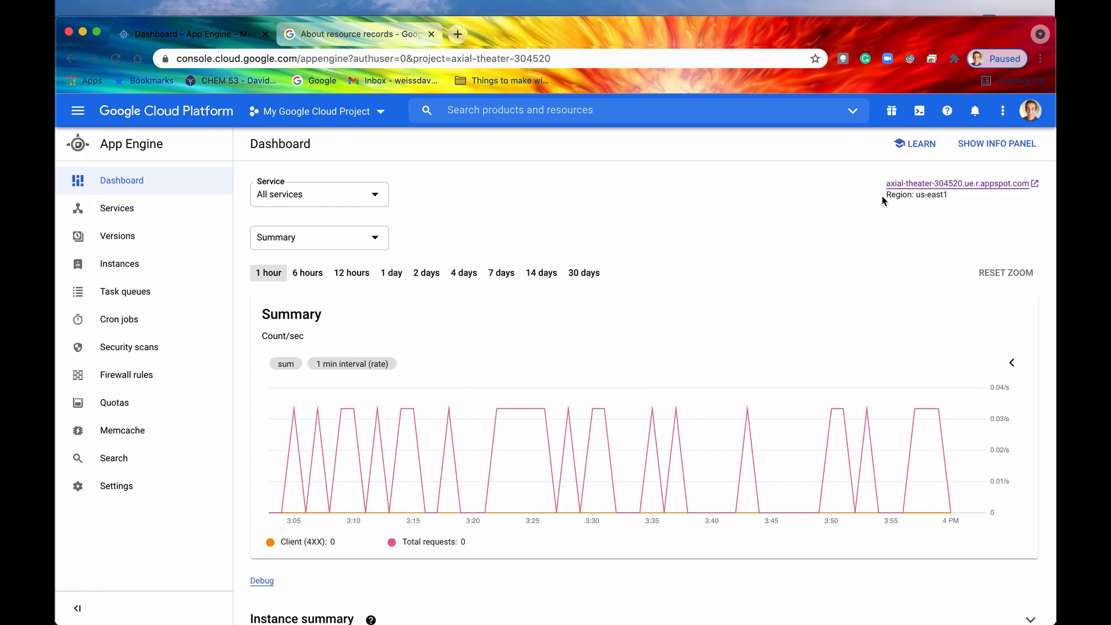
mouse_move(967, 191)
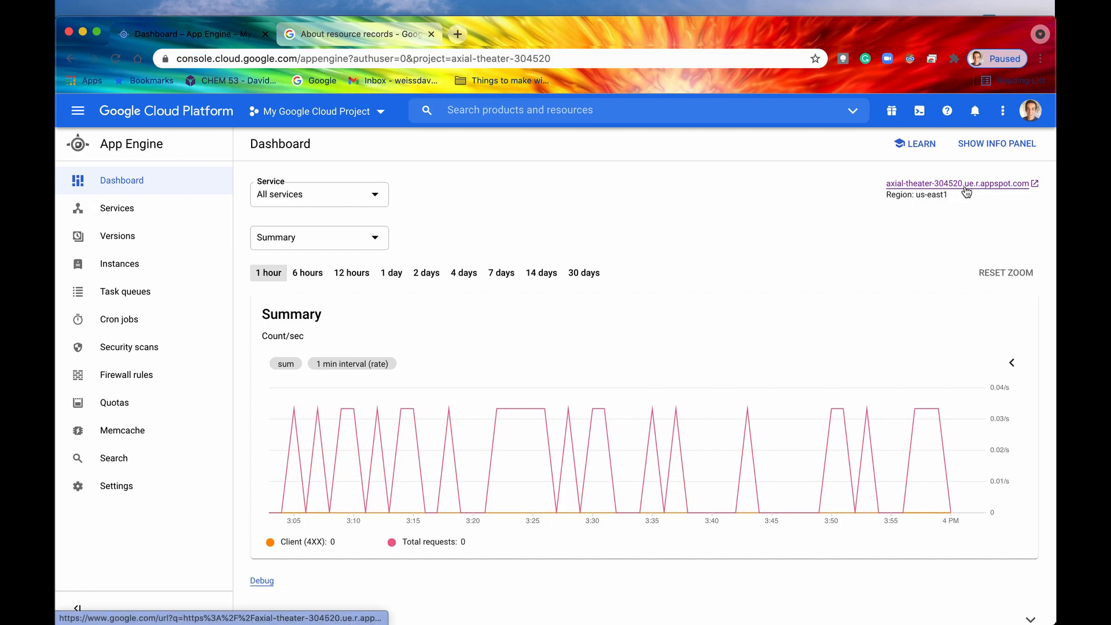
Open the axial-theater-304520.ue.r.appspot.com link from the App Engine Dashboard in a new tab.
left_click(957, 184)
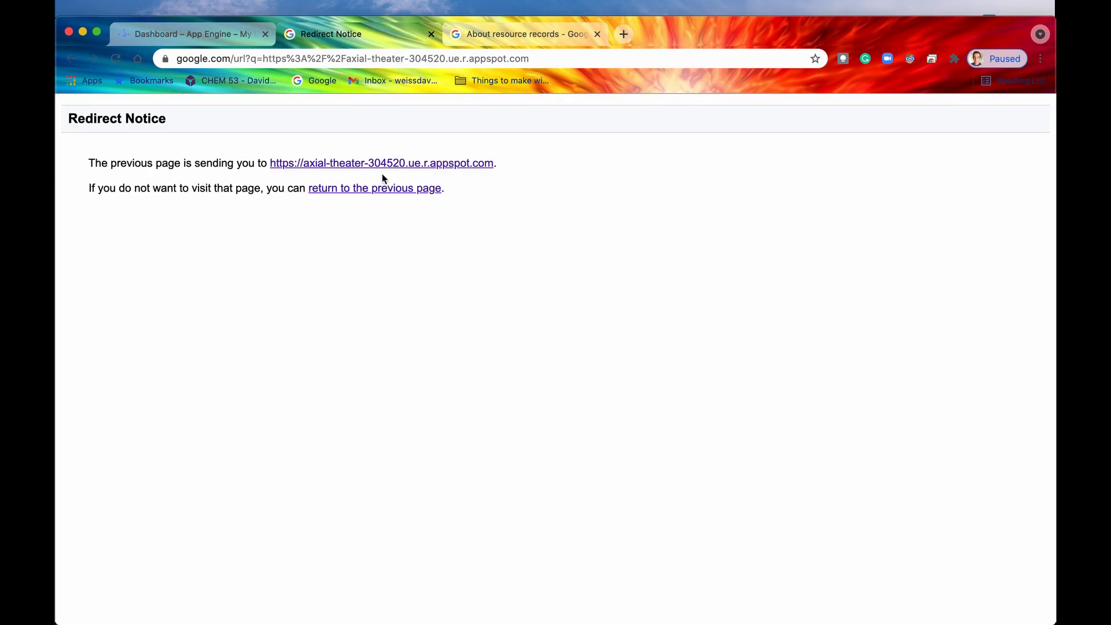
Continue past the redirect notice to the site, then highlight the appspot address and project id.
left_click(382, 163)
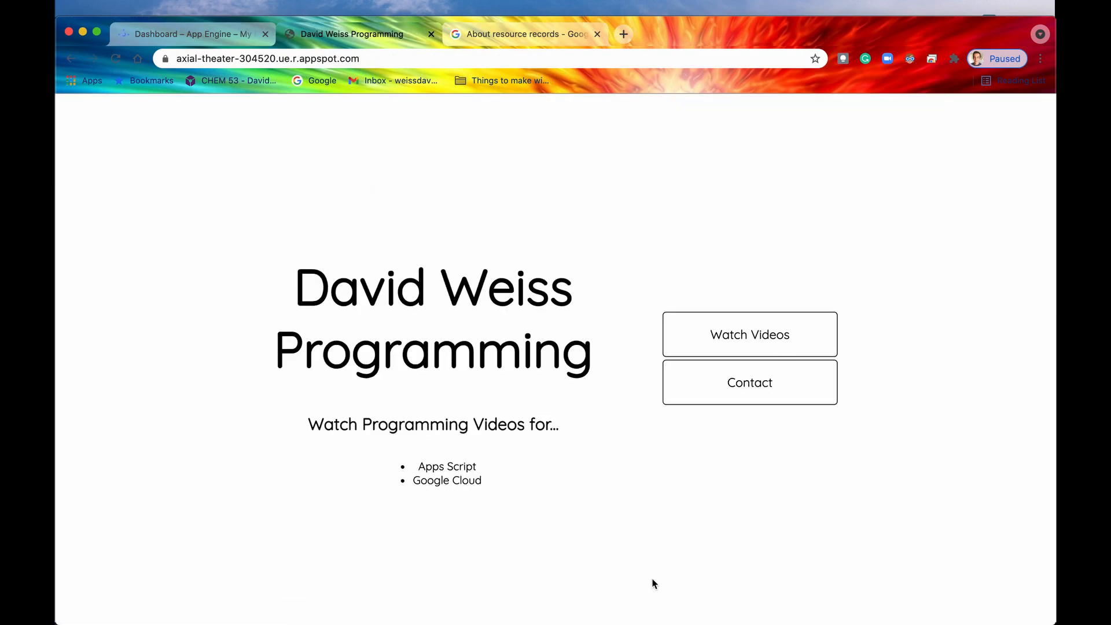
mouse_move(288, 287)
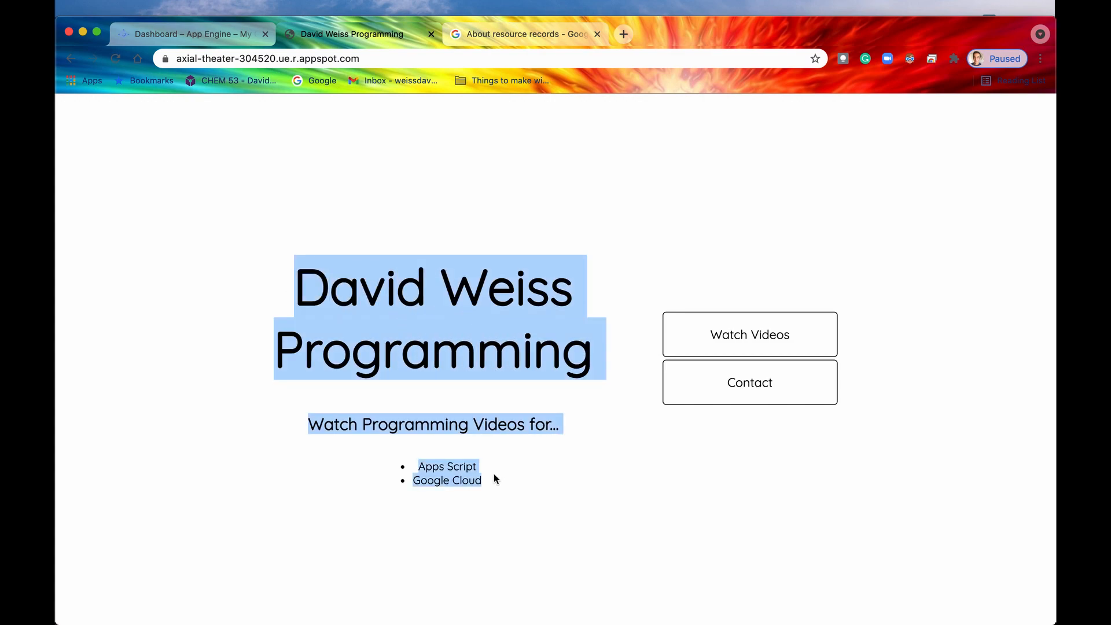
left_click(527, 479)
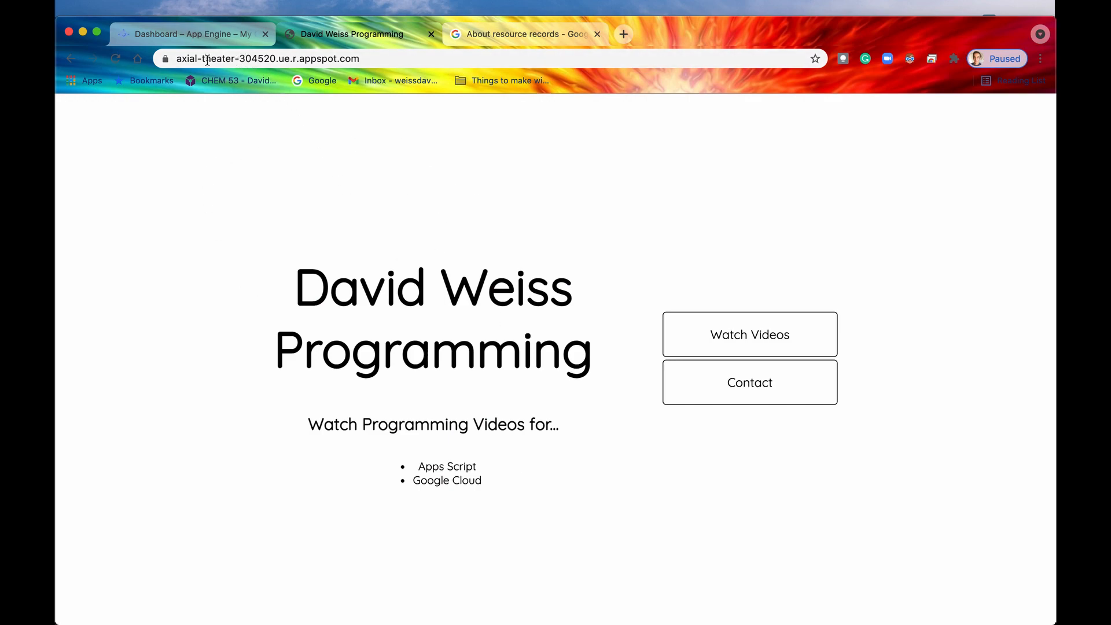
mouse_move(364, 70)
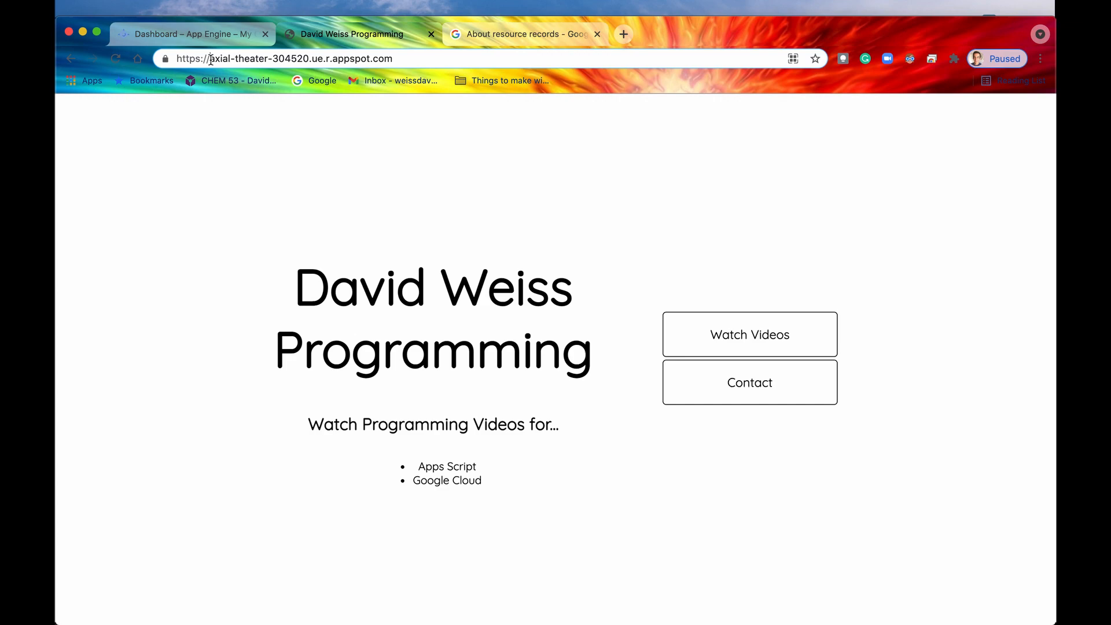
double_click(280, 59)
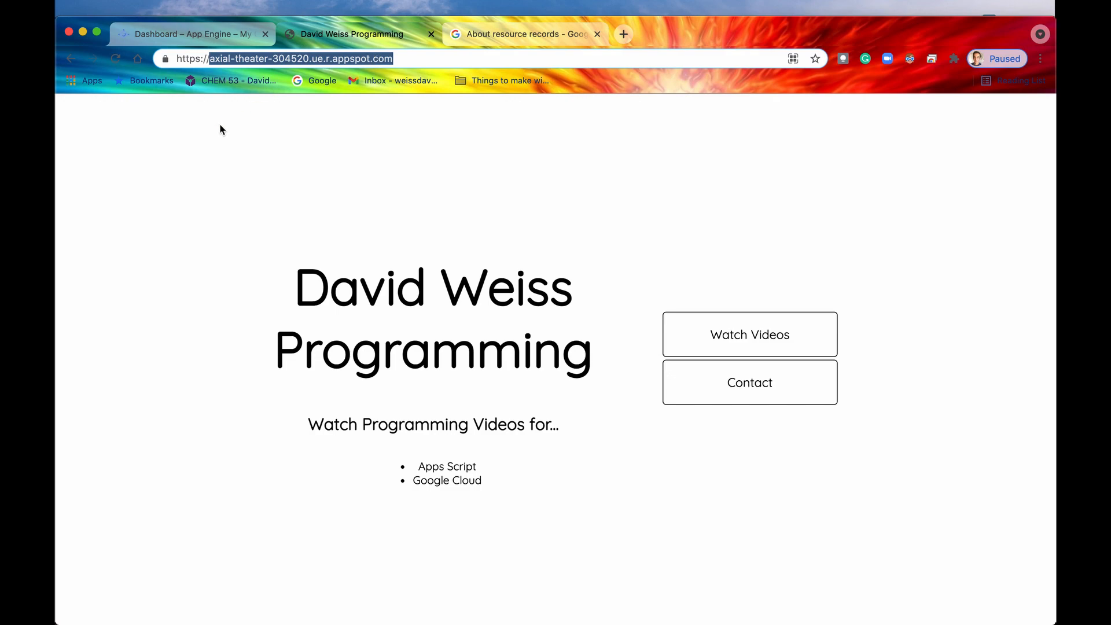
mouse_move(230, 342)
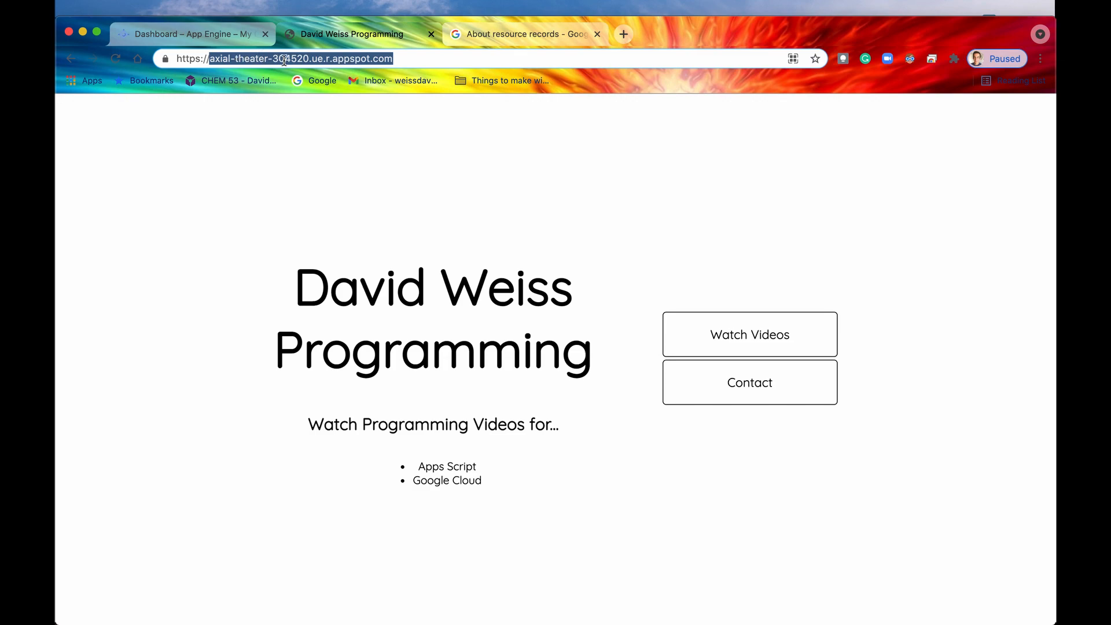
left_click(369, 241)
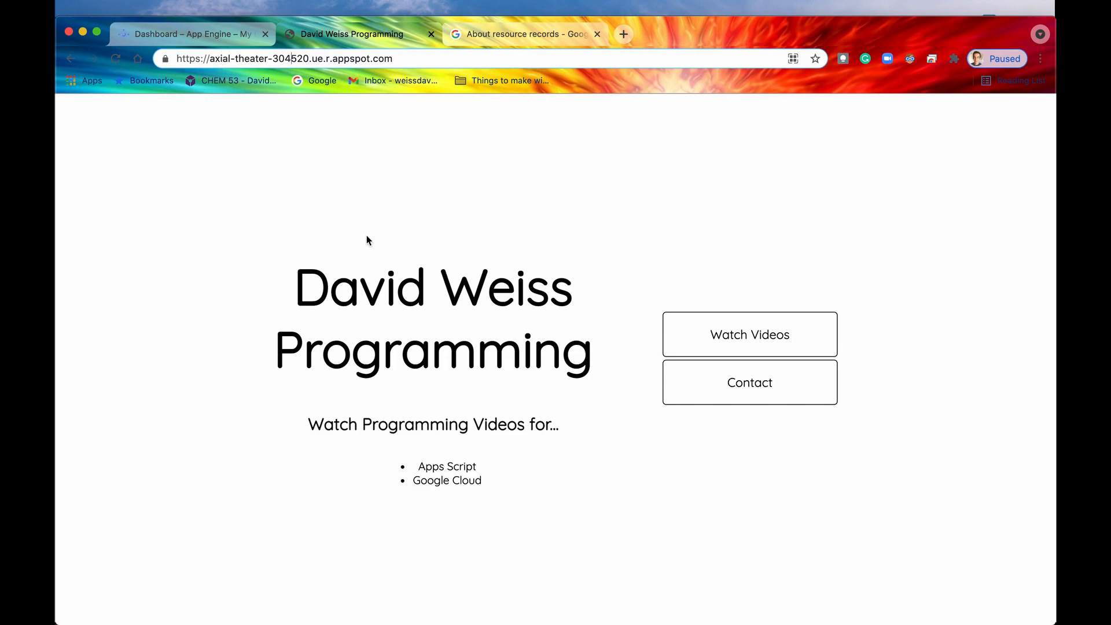
double_click(327, 287)
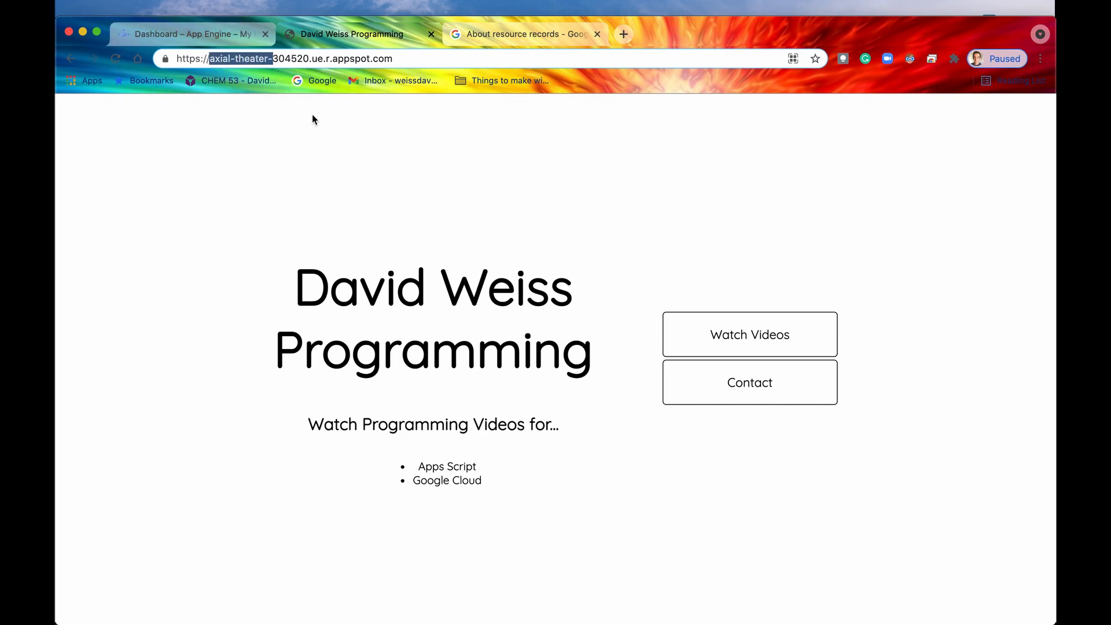
mouse_move(311, 59)
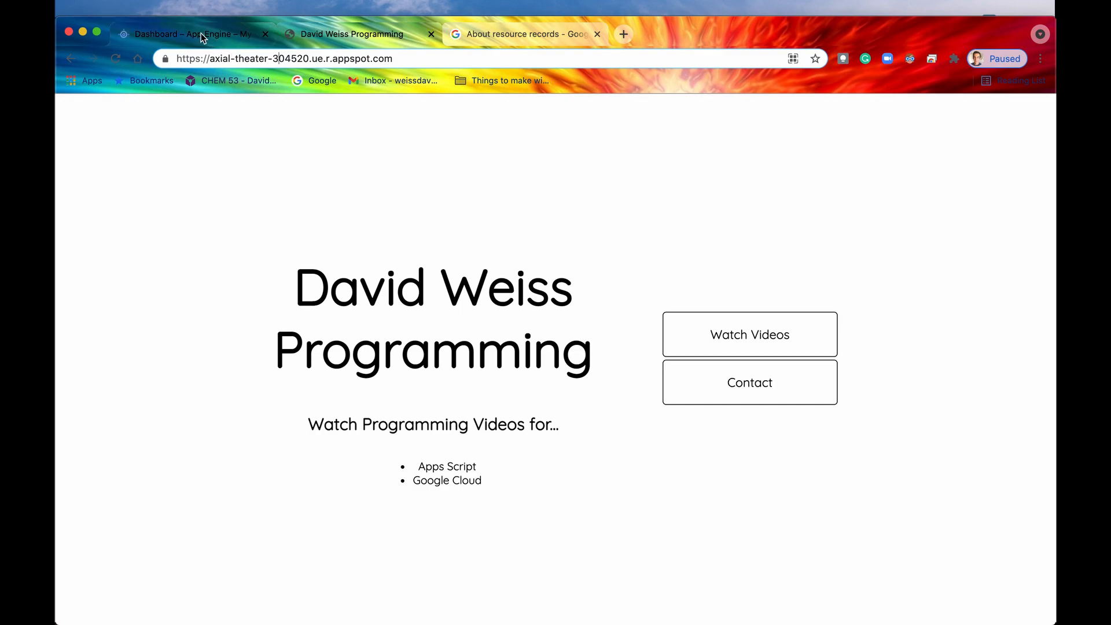
Open App Engine Settings on Custom domains and highlight the SSL auto-renewal sentence.
left_click(185, 34)
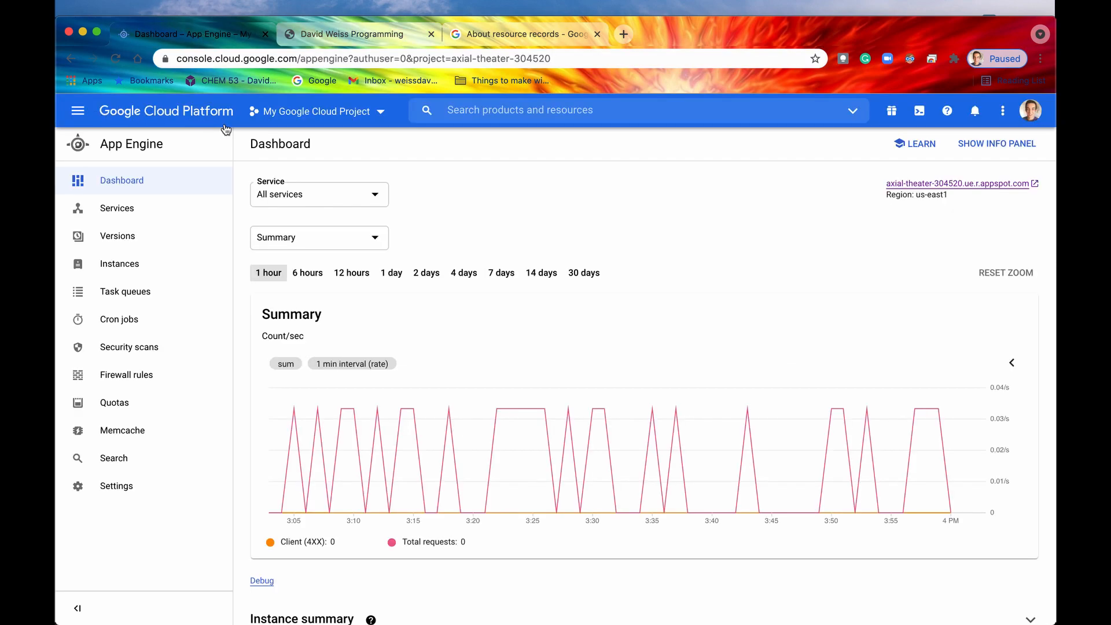
mouse_move(120, 146)
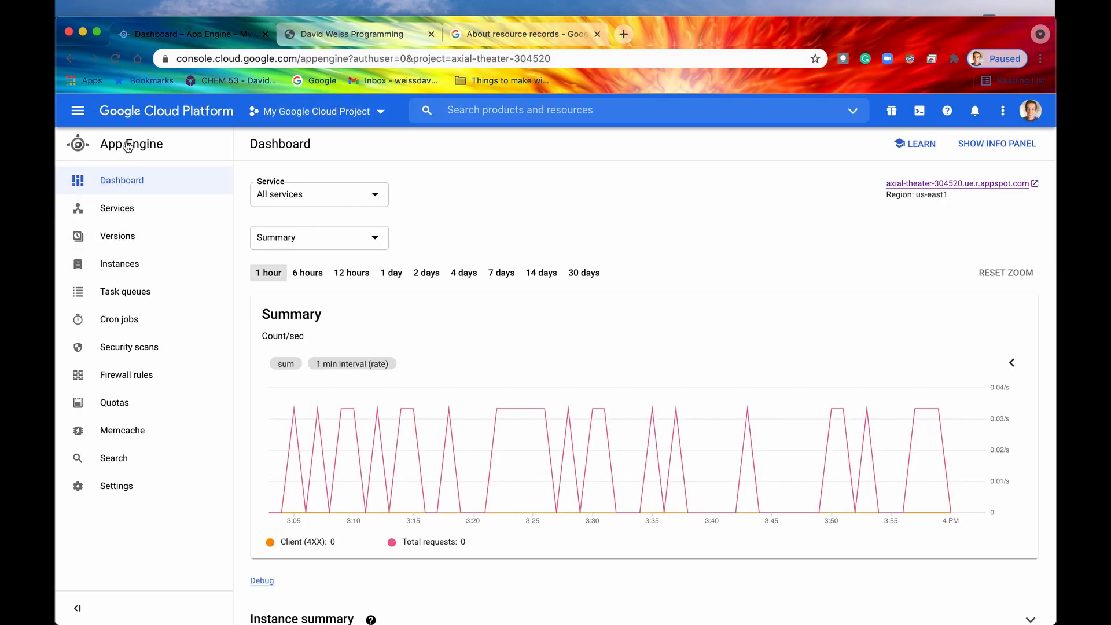
mouse_move(103, 492)
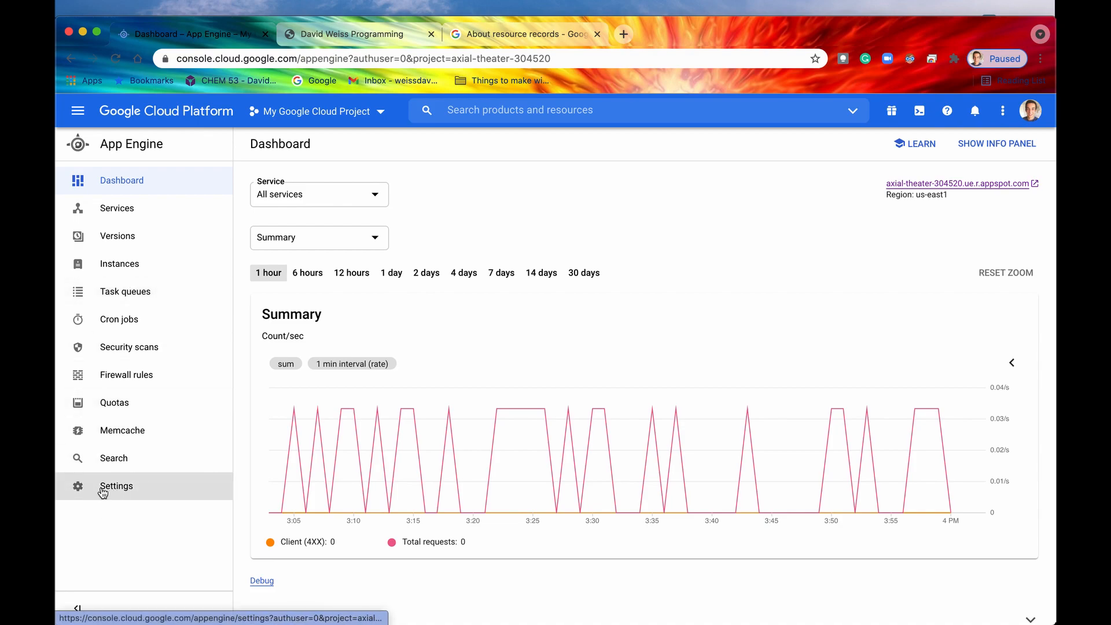
mouse_move(126, 490)
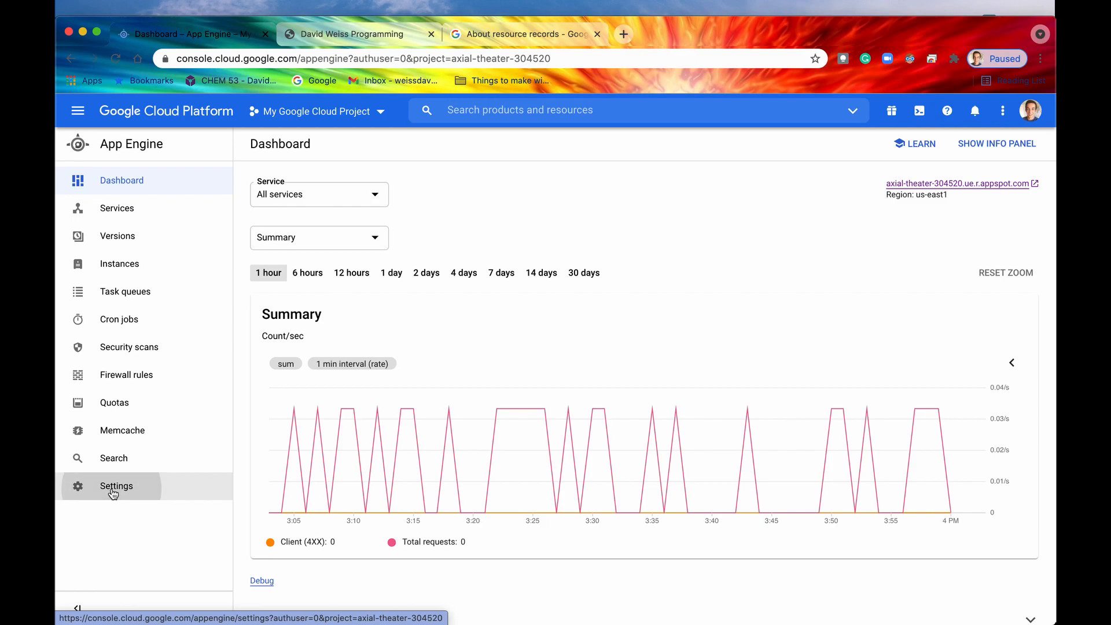
left_click(116, 486)
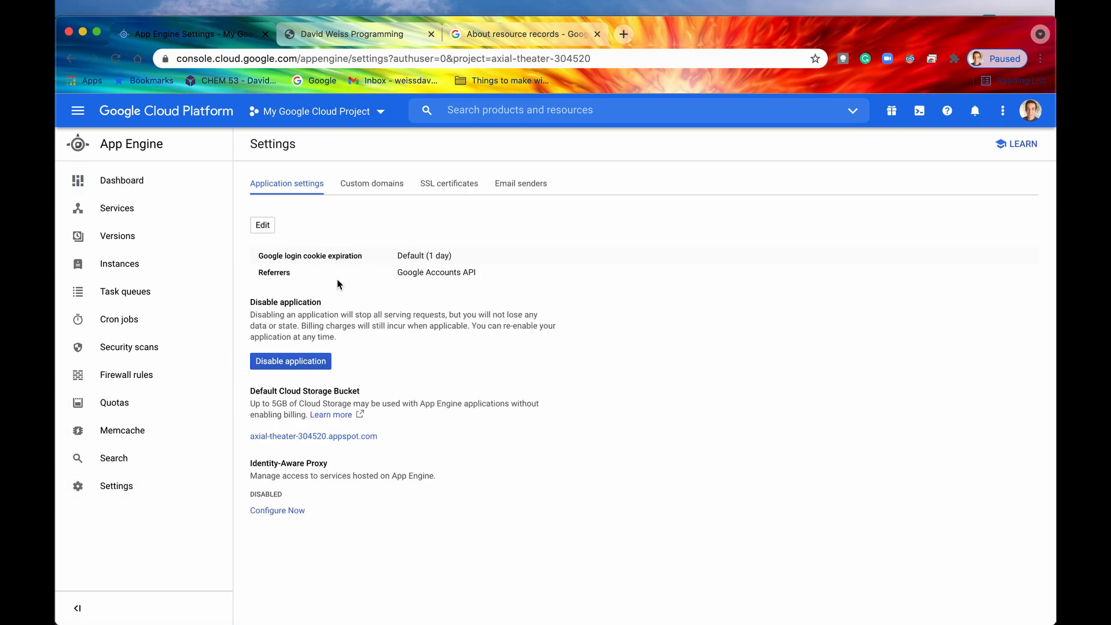
left_click(372, 184)
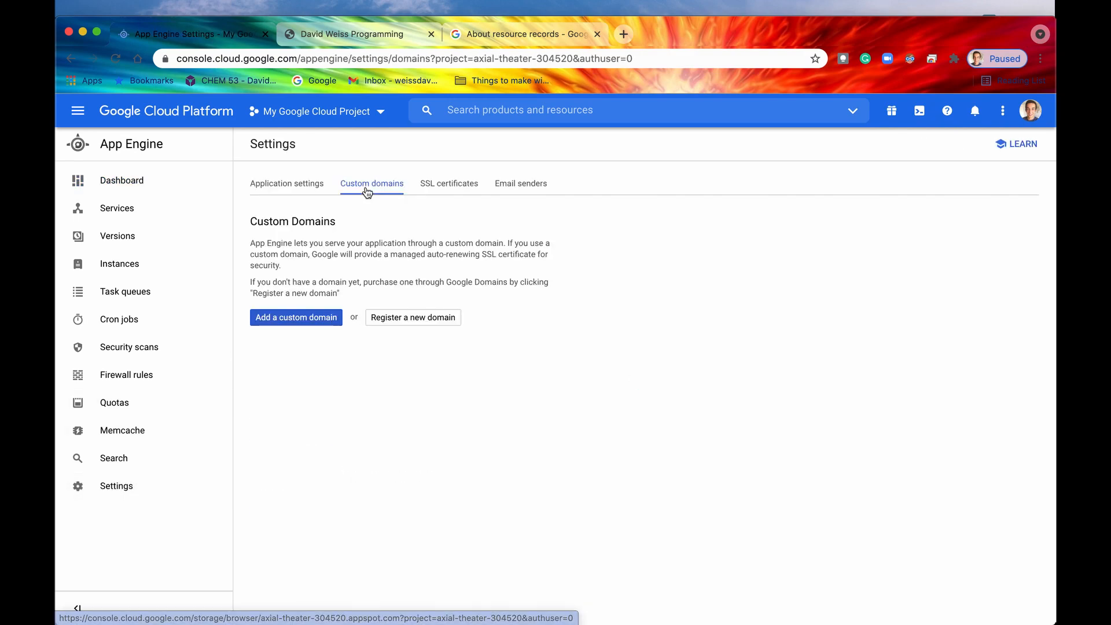
left_click(372, 184)
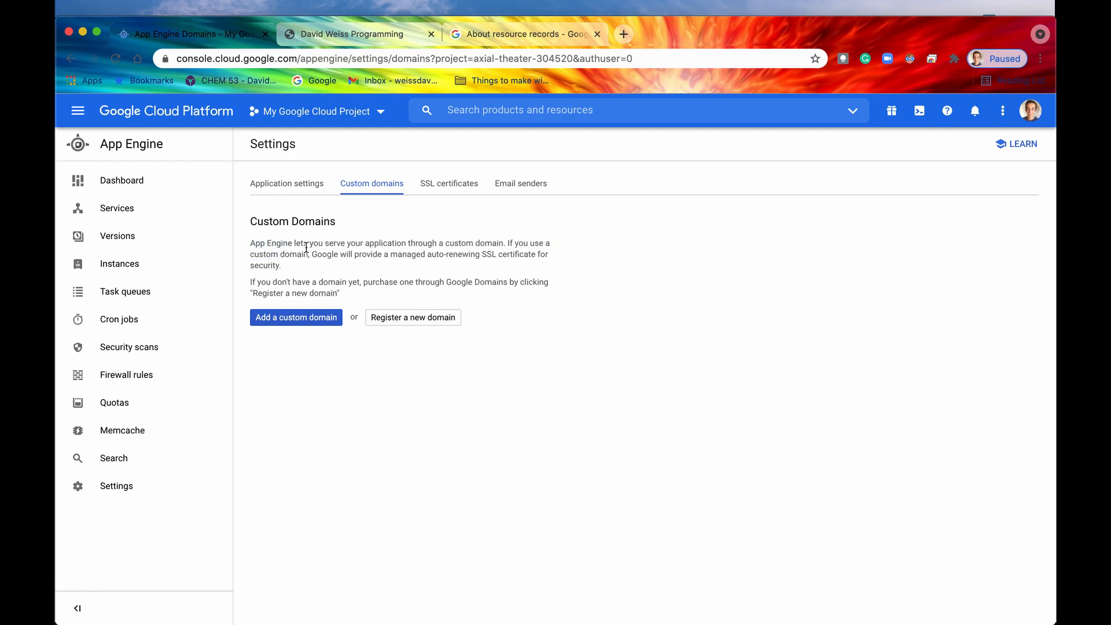
left_click_drag(317, 243, 498, 243)
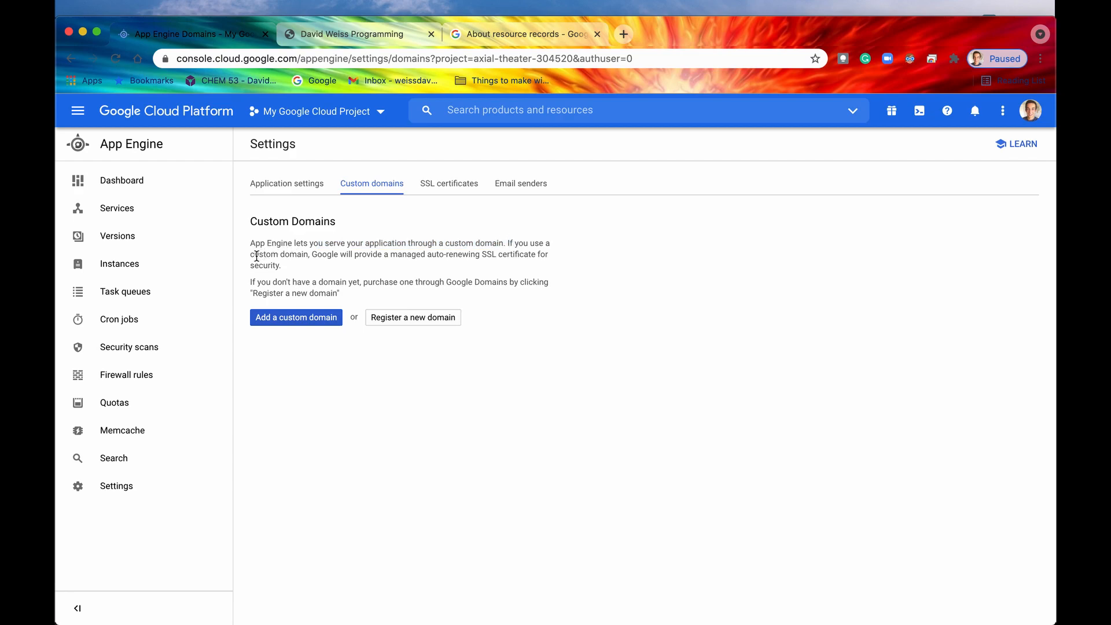
mouse_move(448, 258)
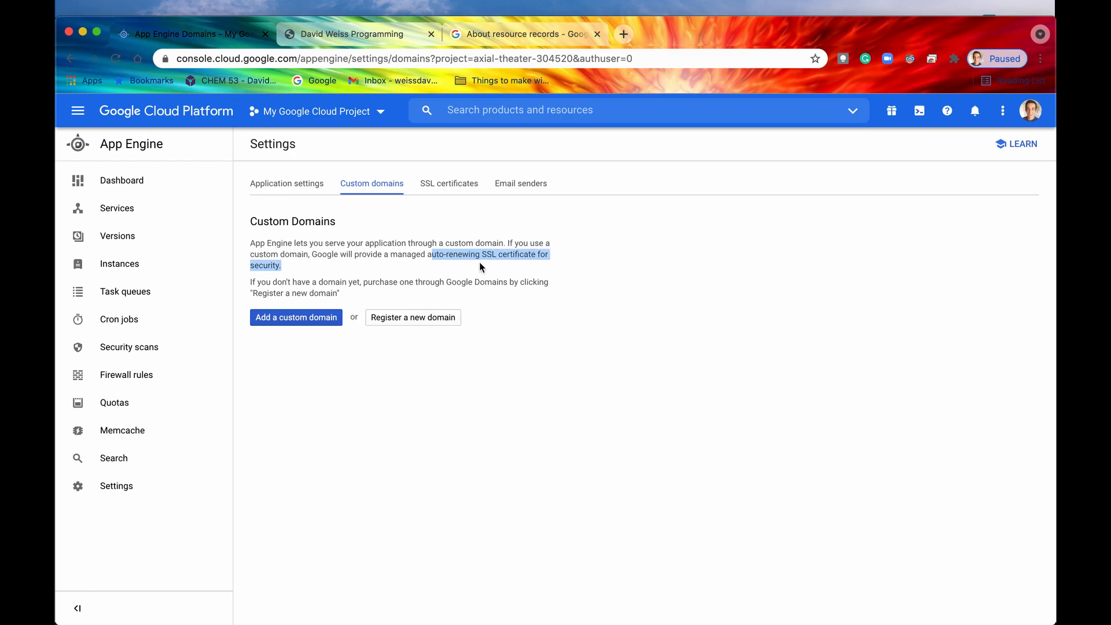
left_click(271, 270)
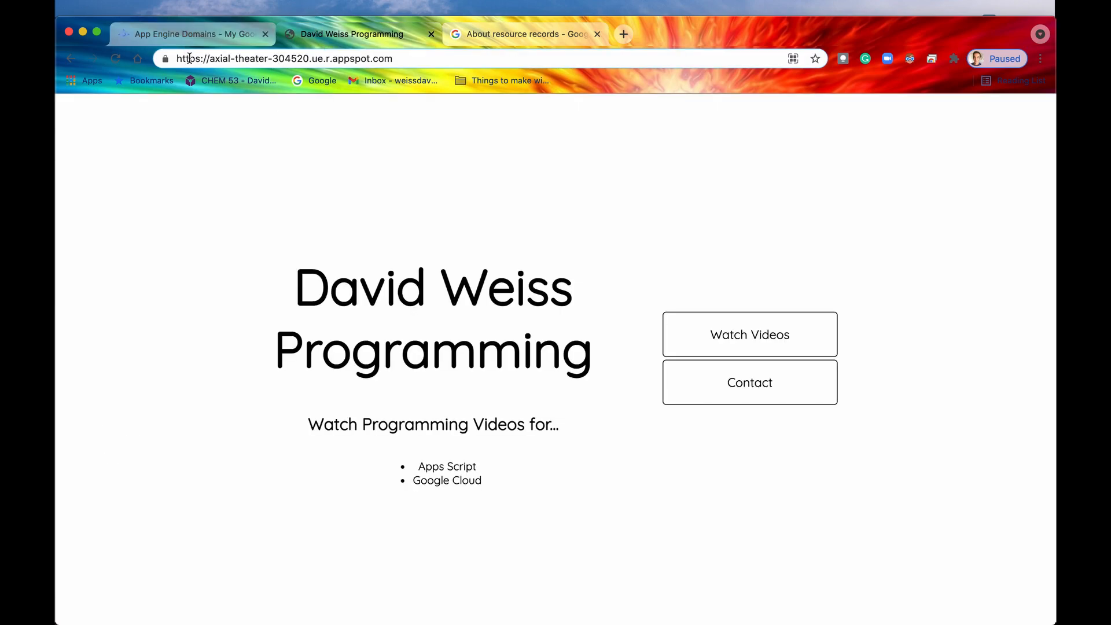
double_click(188, 58)
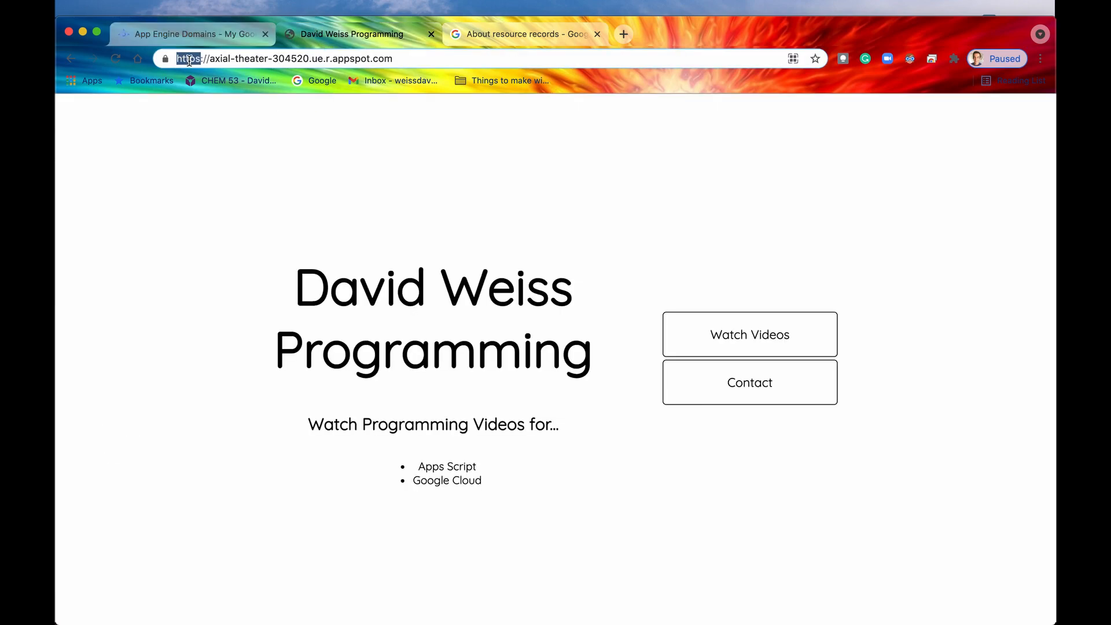
left_click(197, 58)
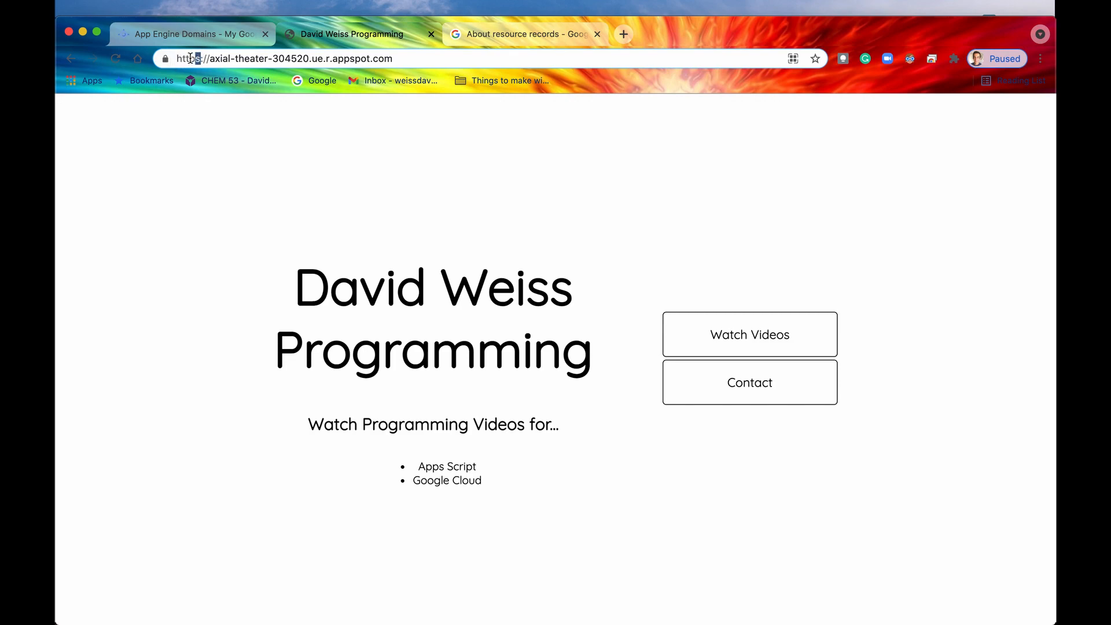
mouse_move(179, 290)
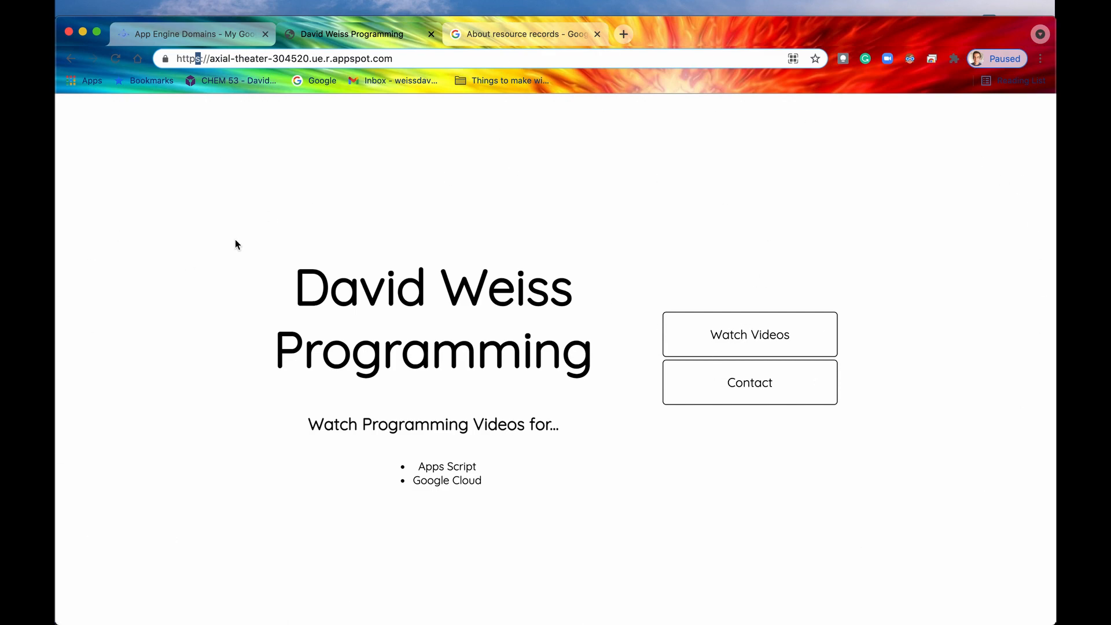
mouse_move(350, 116)
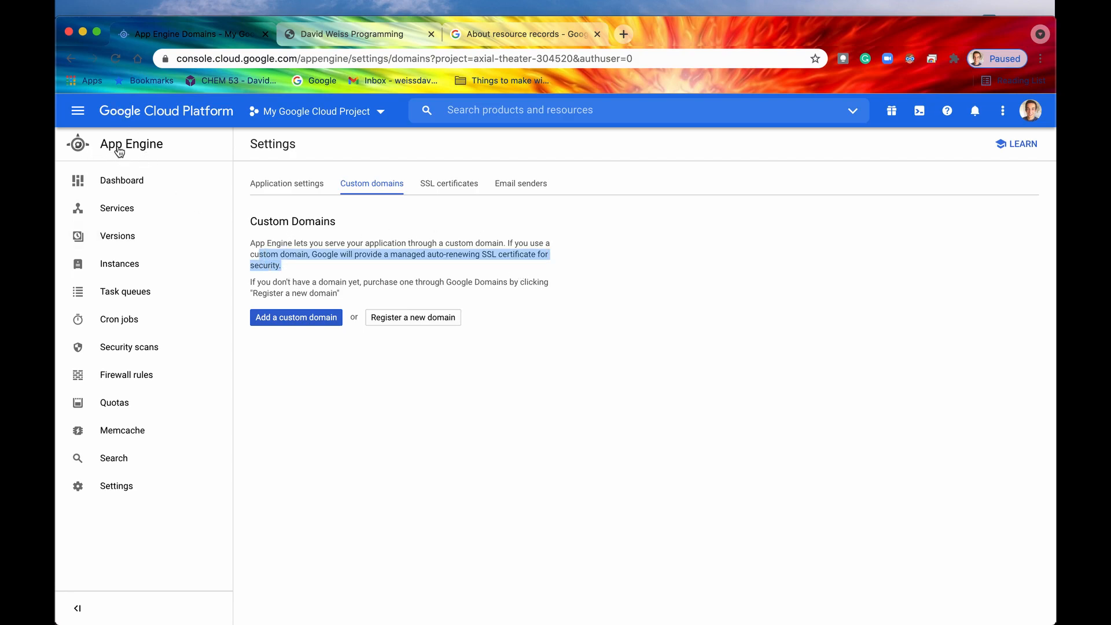
mouse_move(322, 269)
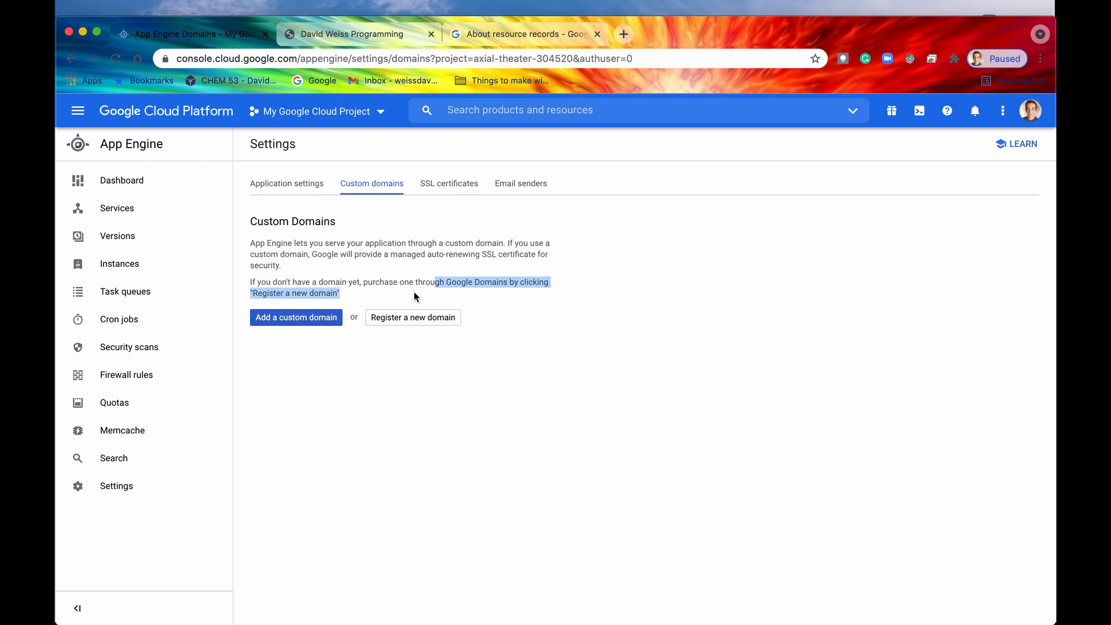
Clear the highlighted help text and mark 'Google Domains' in the Custom domains explanation.
left_click(484, 298)
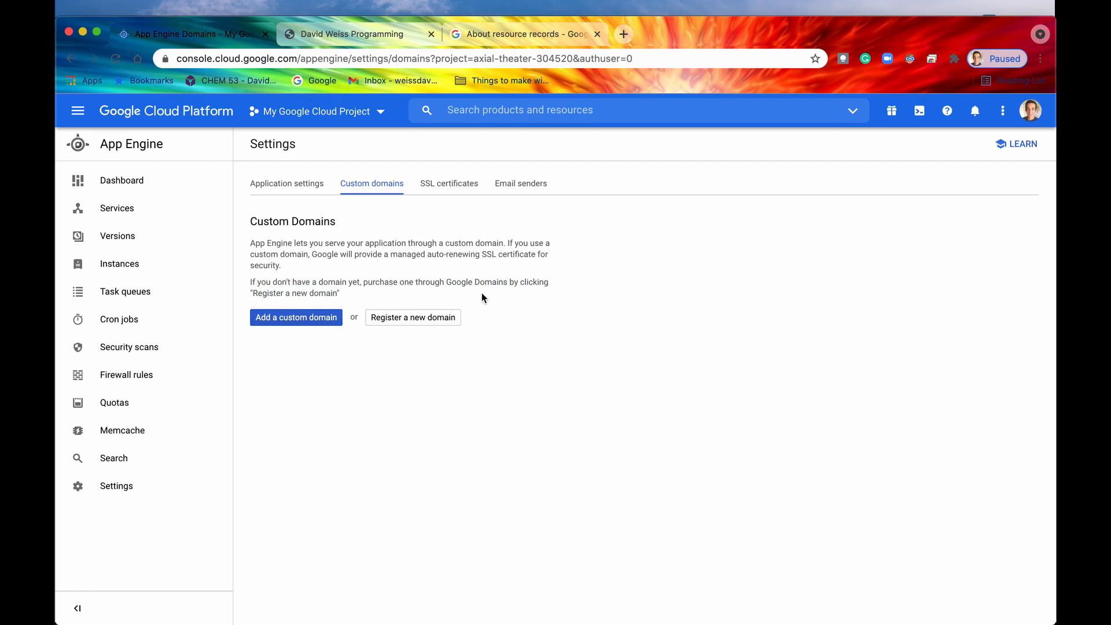
mouse_move(482, 298)
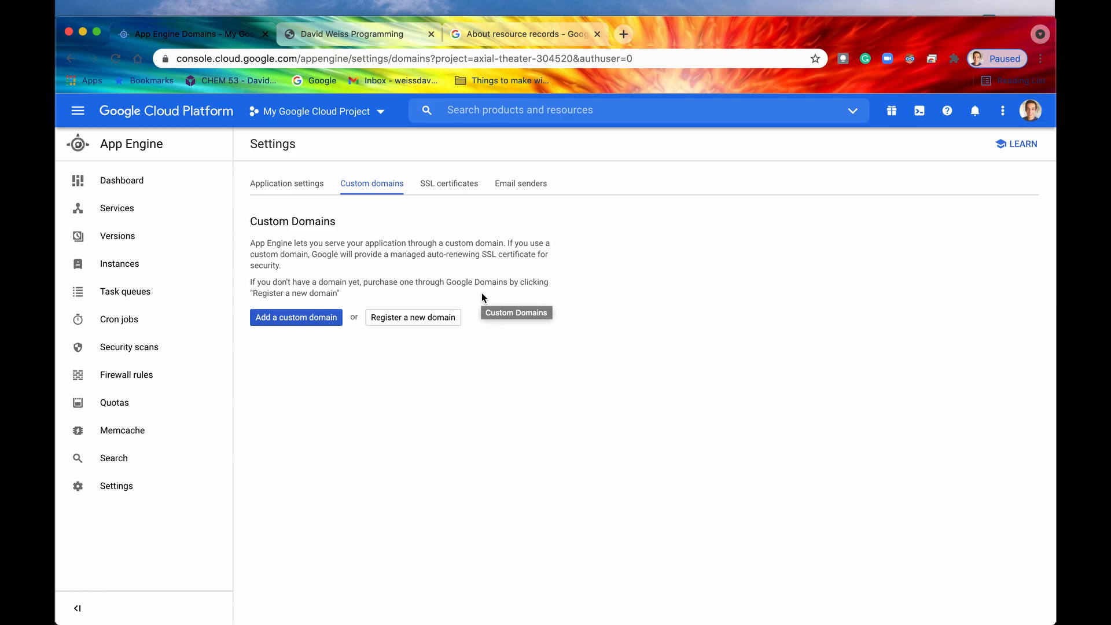
mouse_move(335, 292)
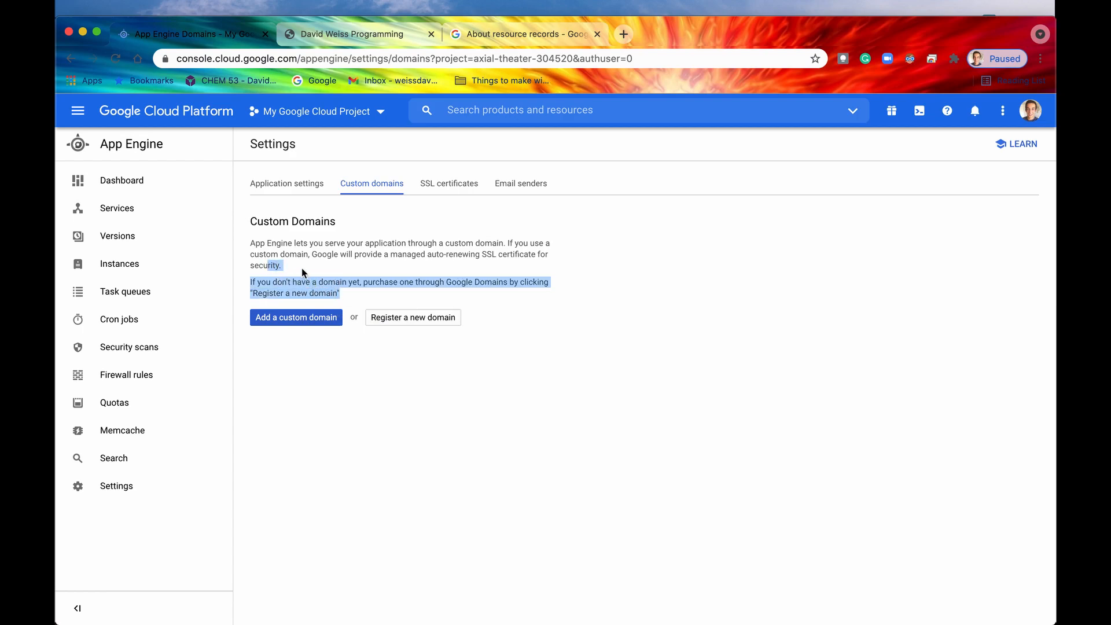
mouse_move(742, 409)
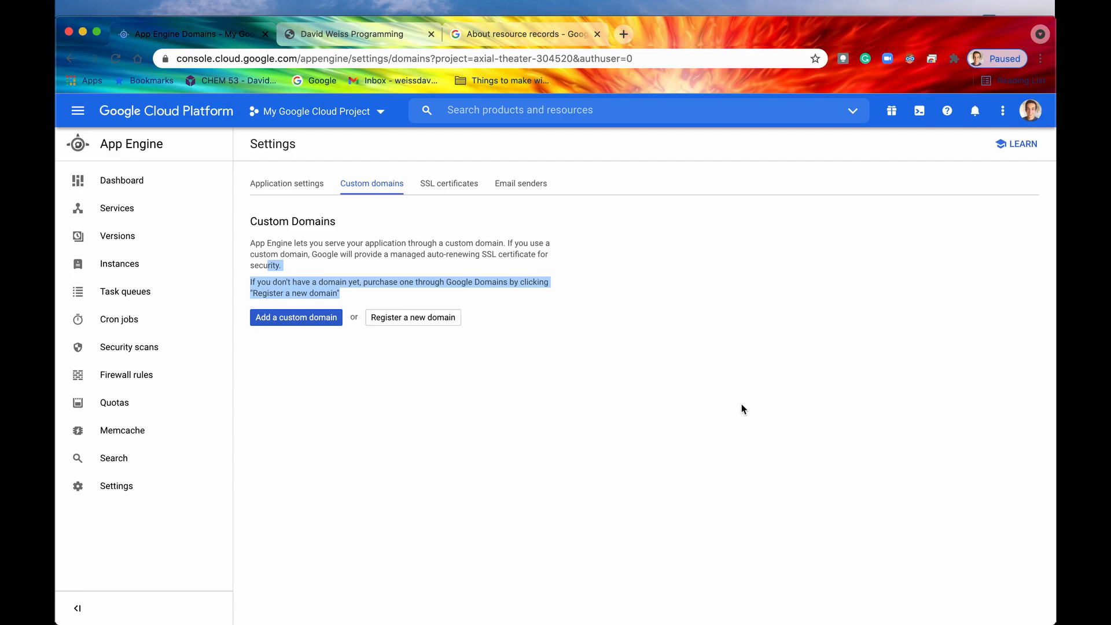
mouse_move(531, 259)
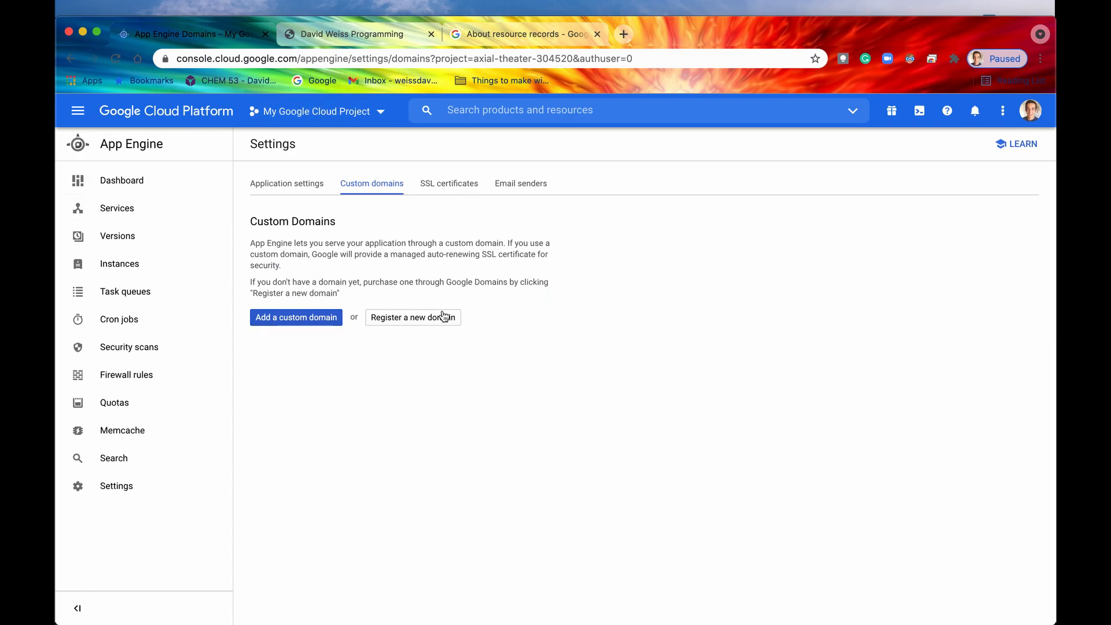
double_click(472, 282)
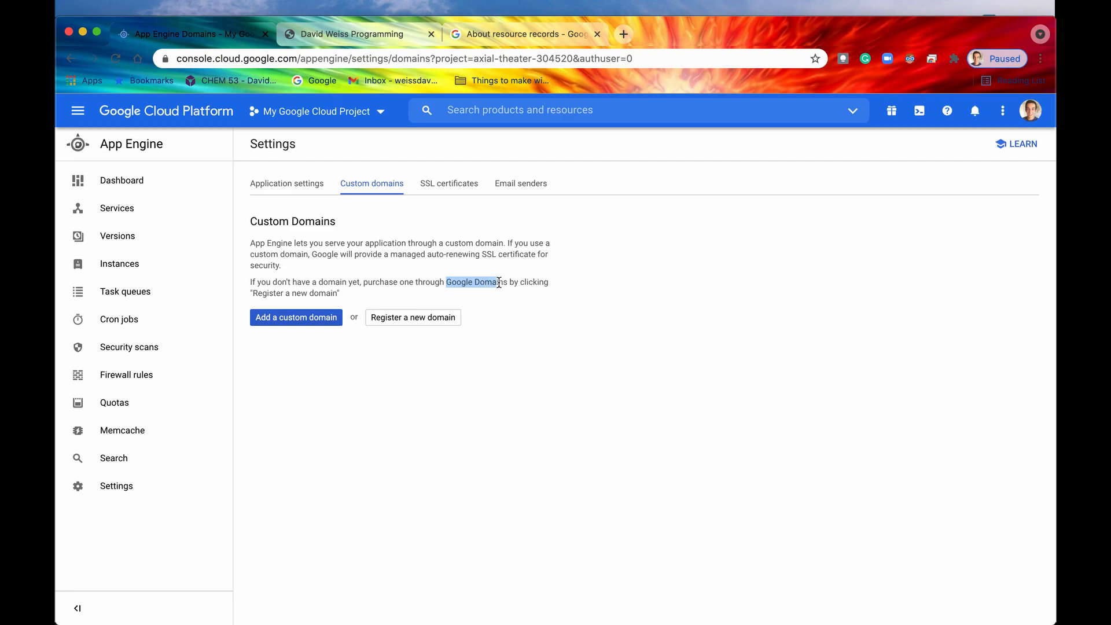
mouse_move(409, 322)
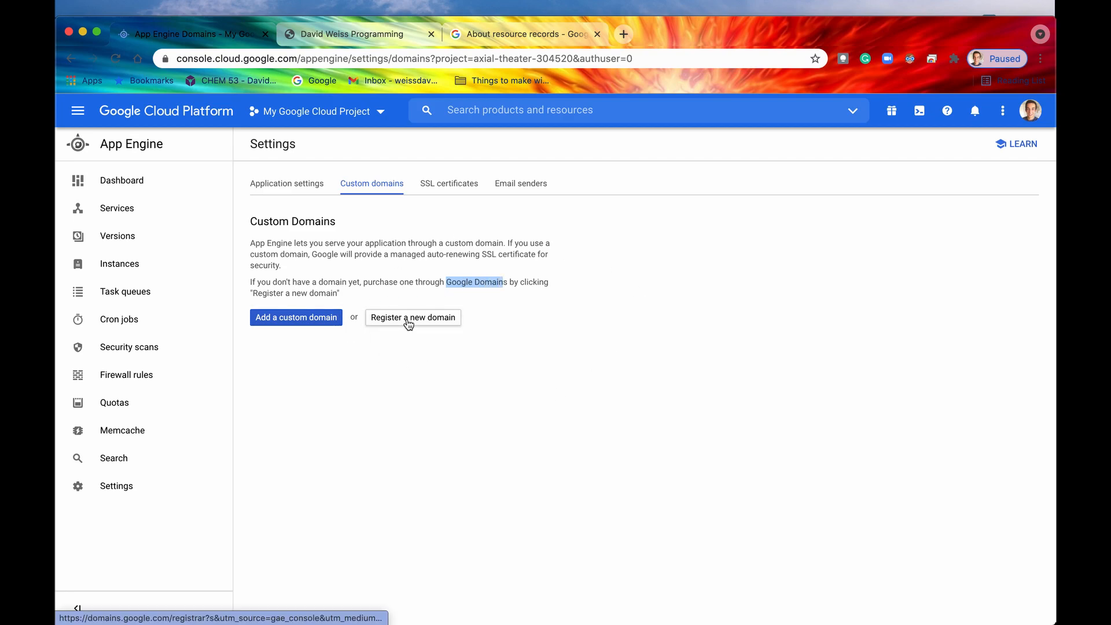
Open Google Domains via 'Register a new domain', glance at the website tab, and return.
left_click(413, 318)
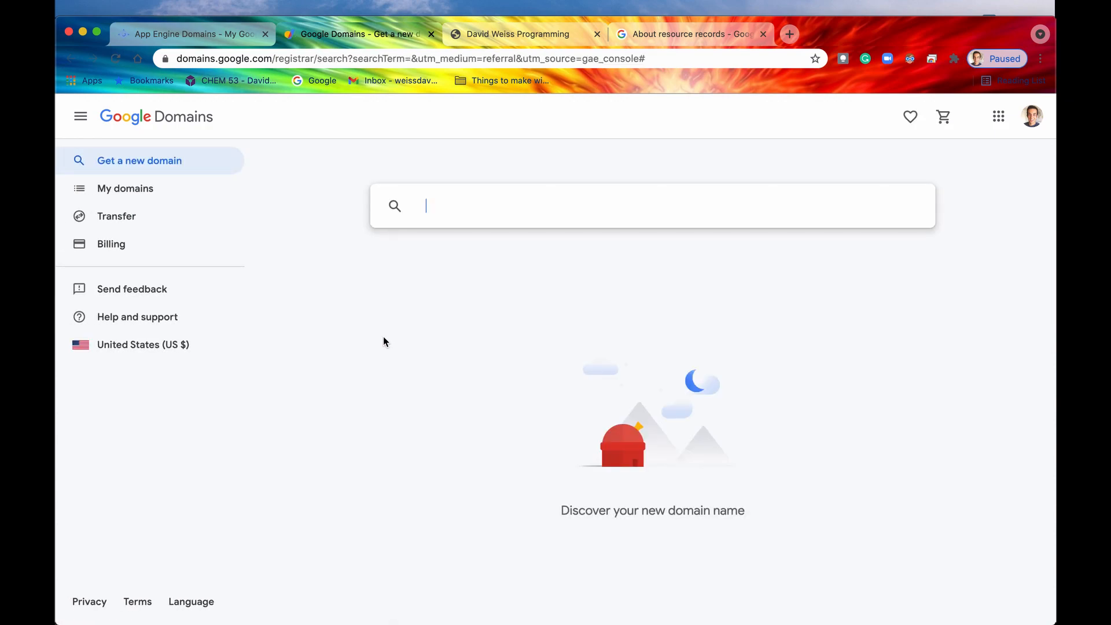
mouse_move(259, 171)
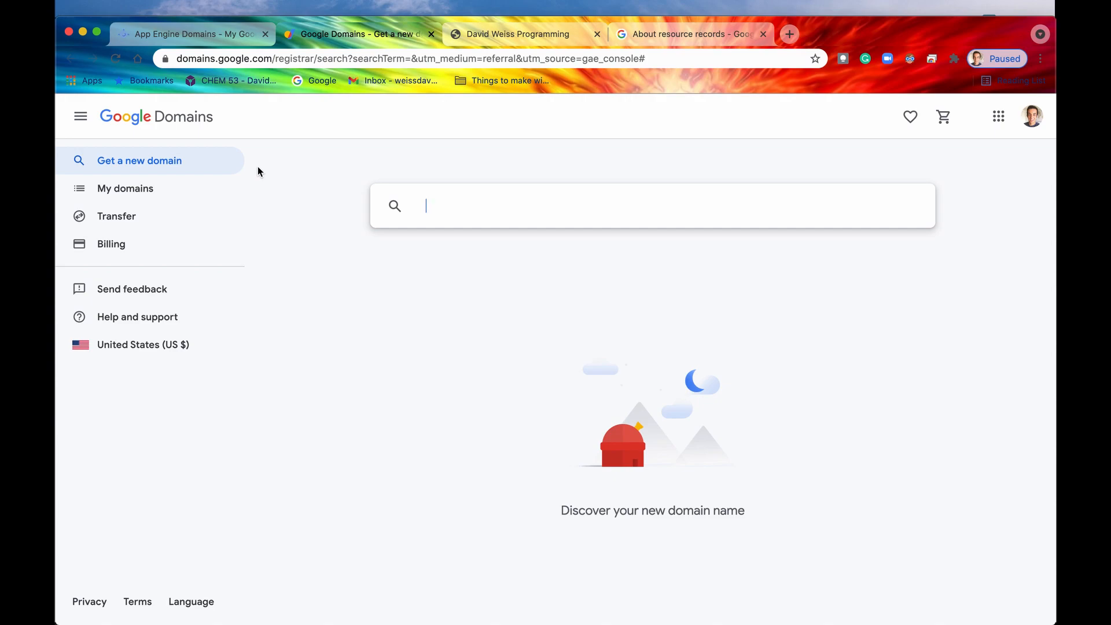
mouse_move(380, 178)
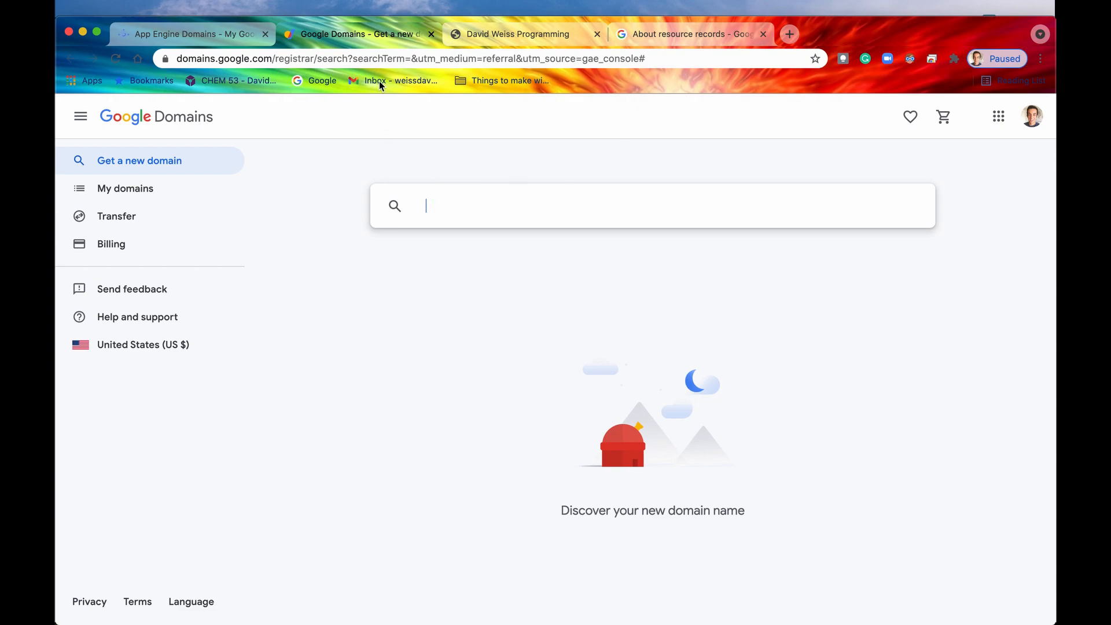
left_click(517, 34)
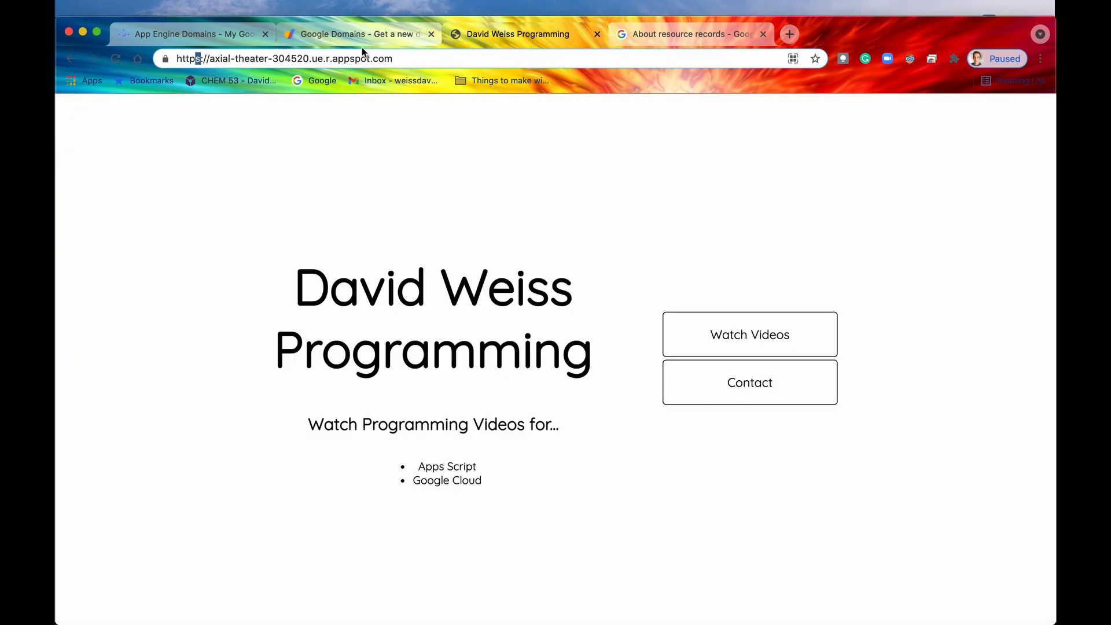
left_click(363, 34)
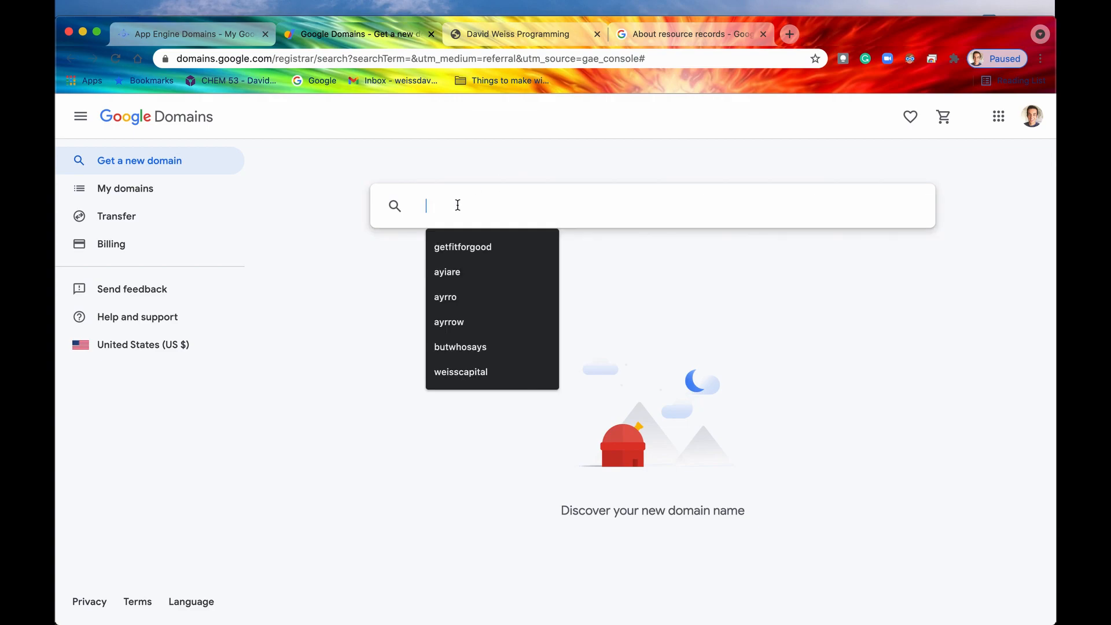
Search 'google', see that google.com is already registered, then clear the search.
type("google")
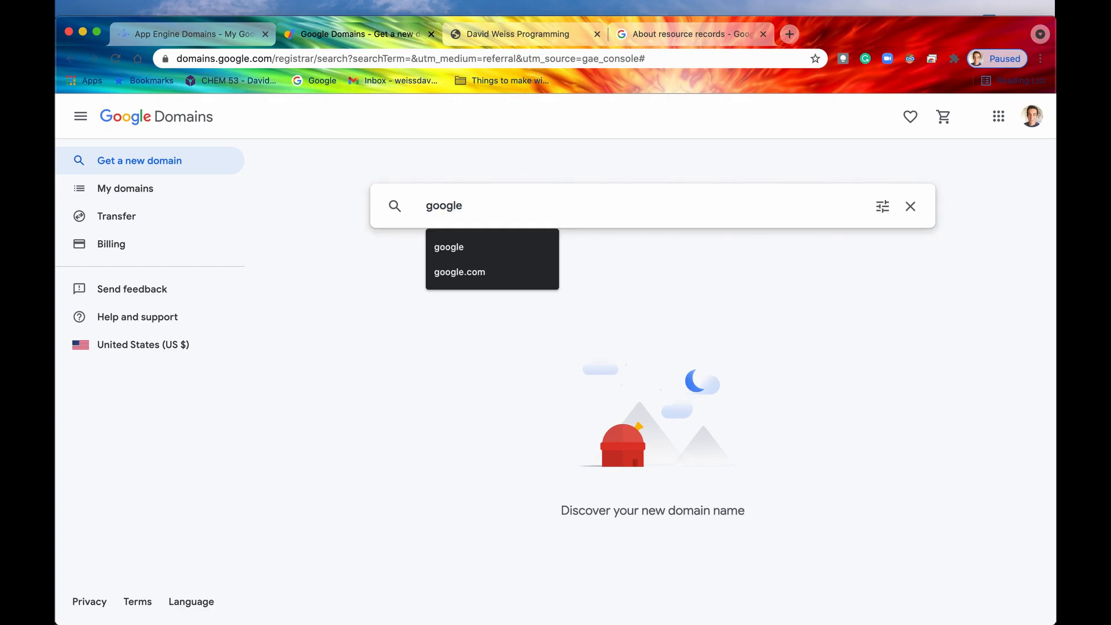
left_click(449, 248)
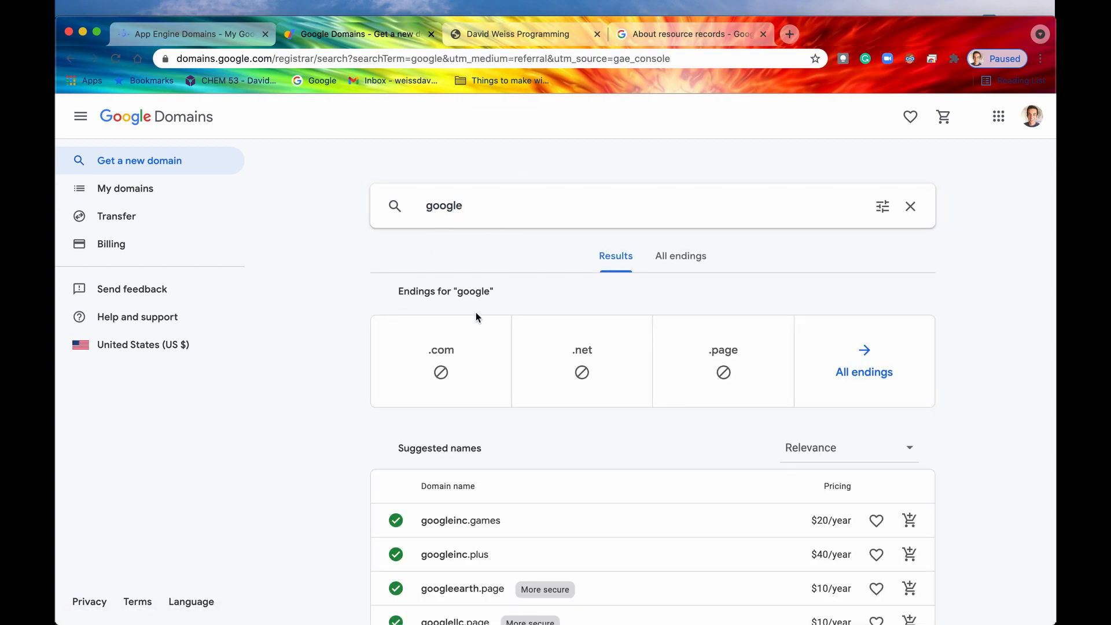
left_click(487, 206)
type(".com")
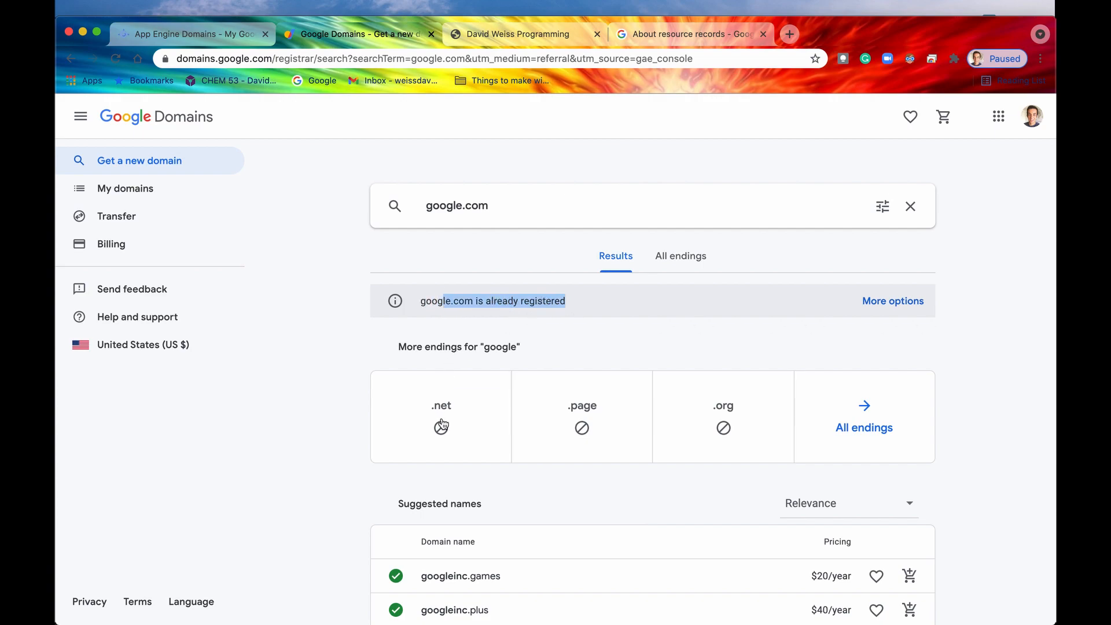
mouse_move(672, 201)
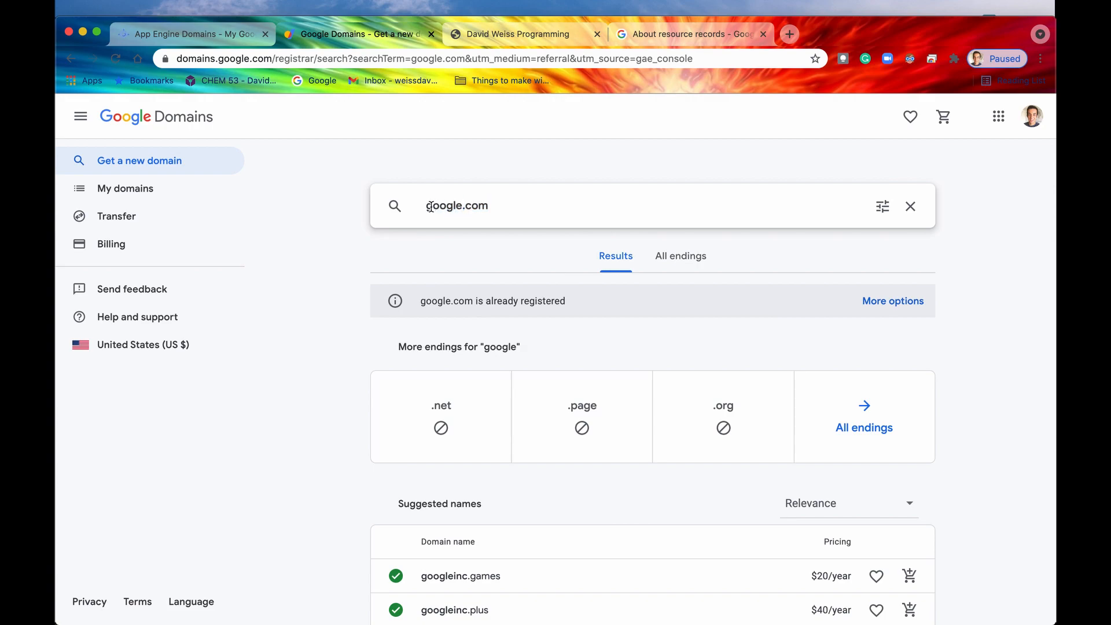
double_click(441, 206)
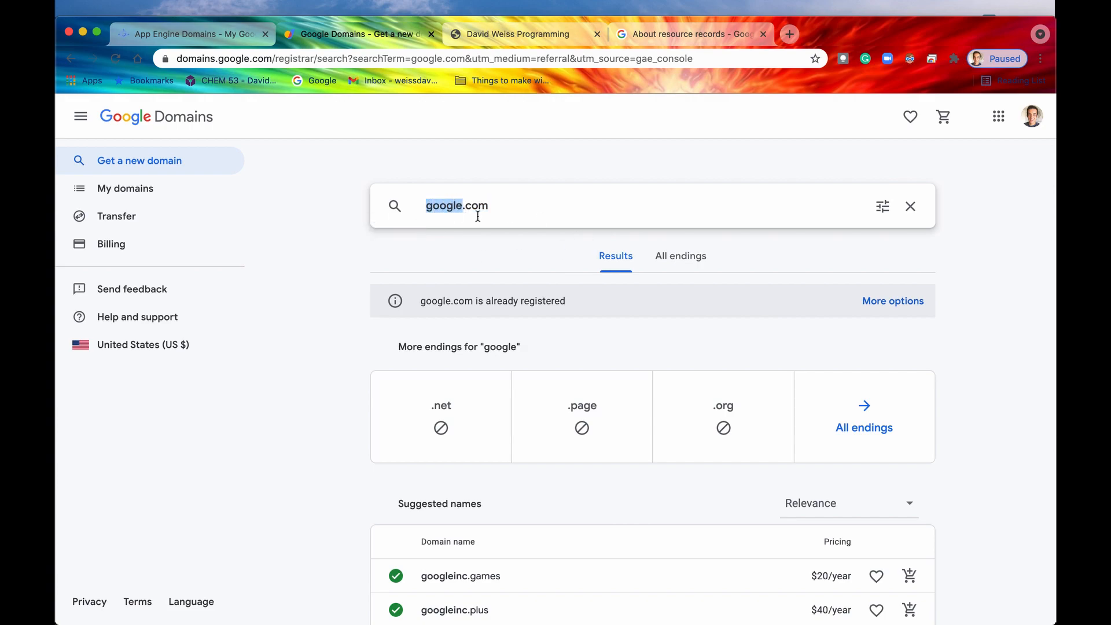
left_click(911, 206)
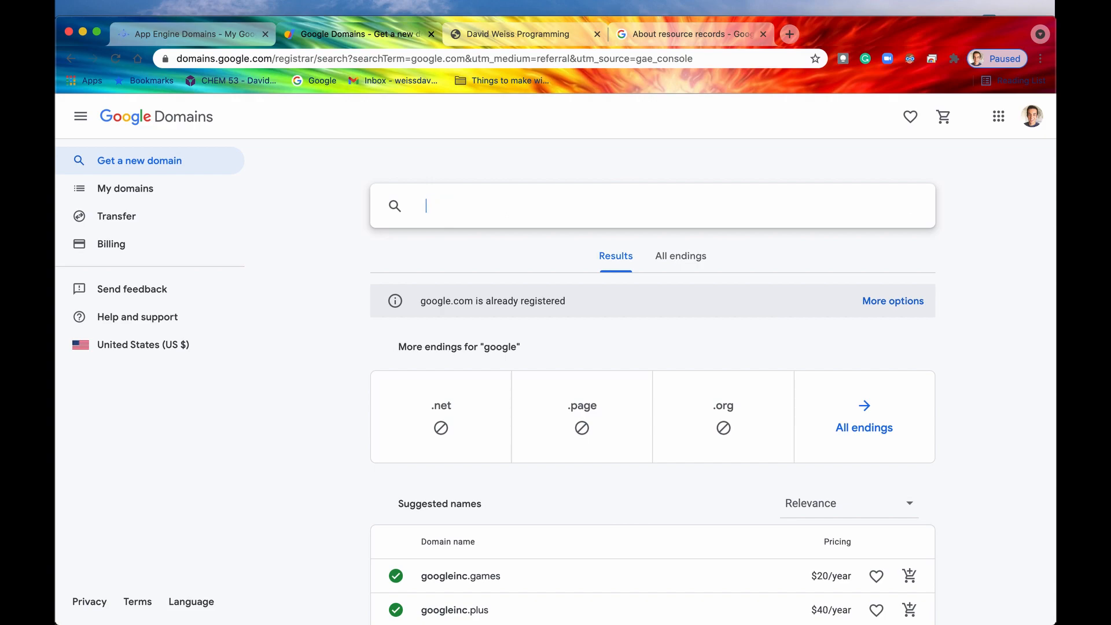
Search 'davidweissprogramming' and scroll through the endings available at $12/year.
type("davidweissprogramming")
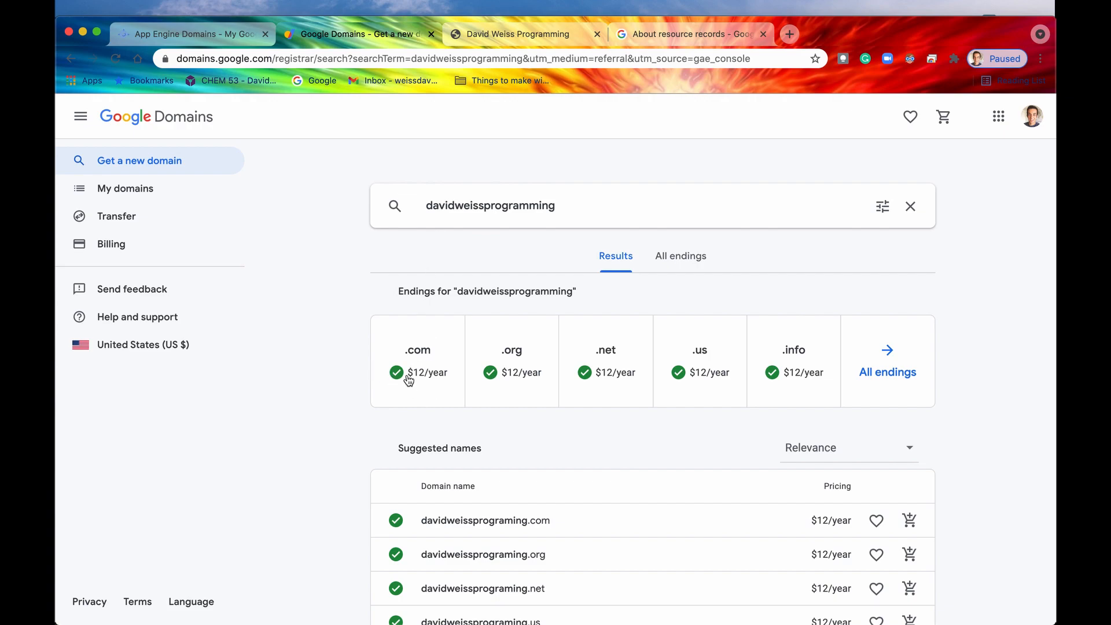
mouse_move(492, 305)
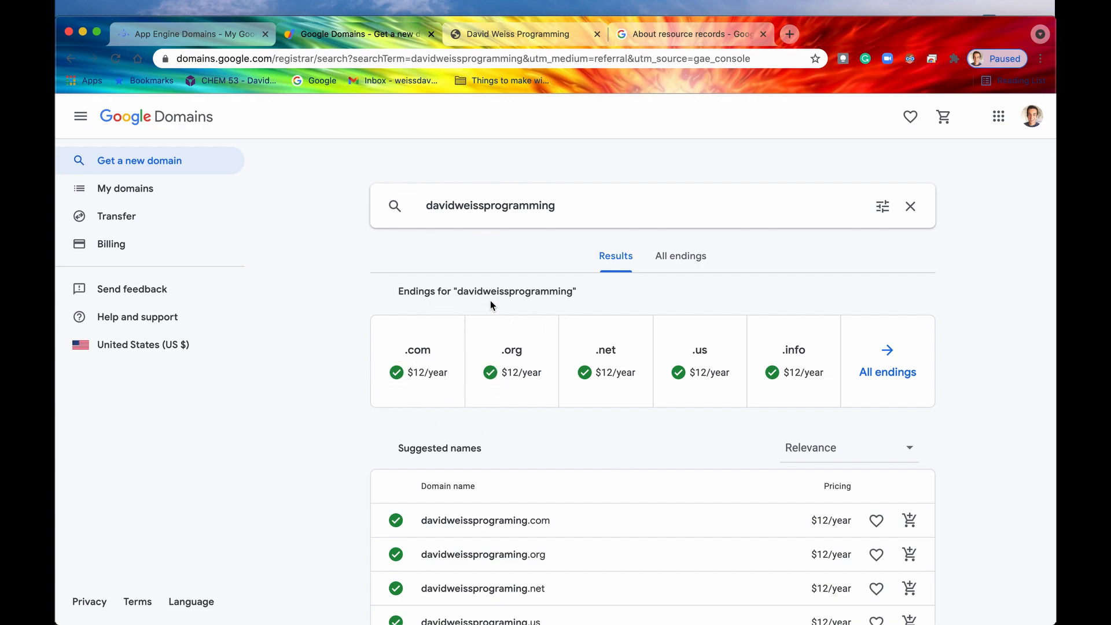
mouse_move(523, 357)
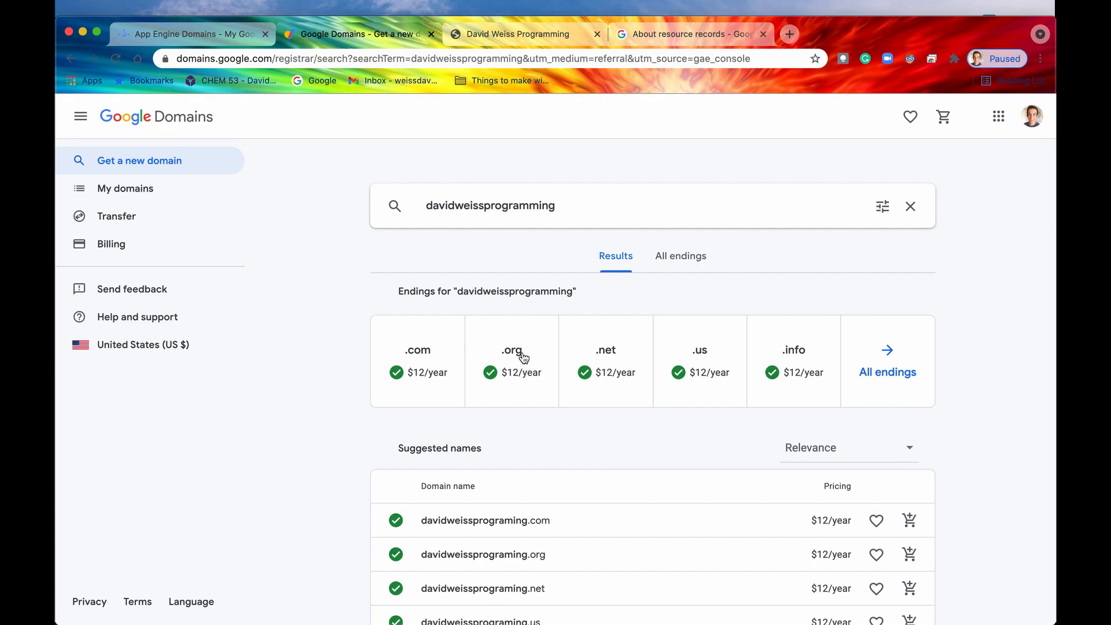
mouse_move(636, 367)
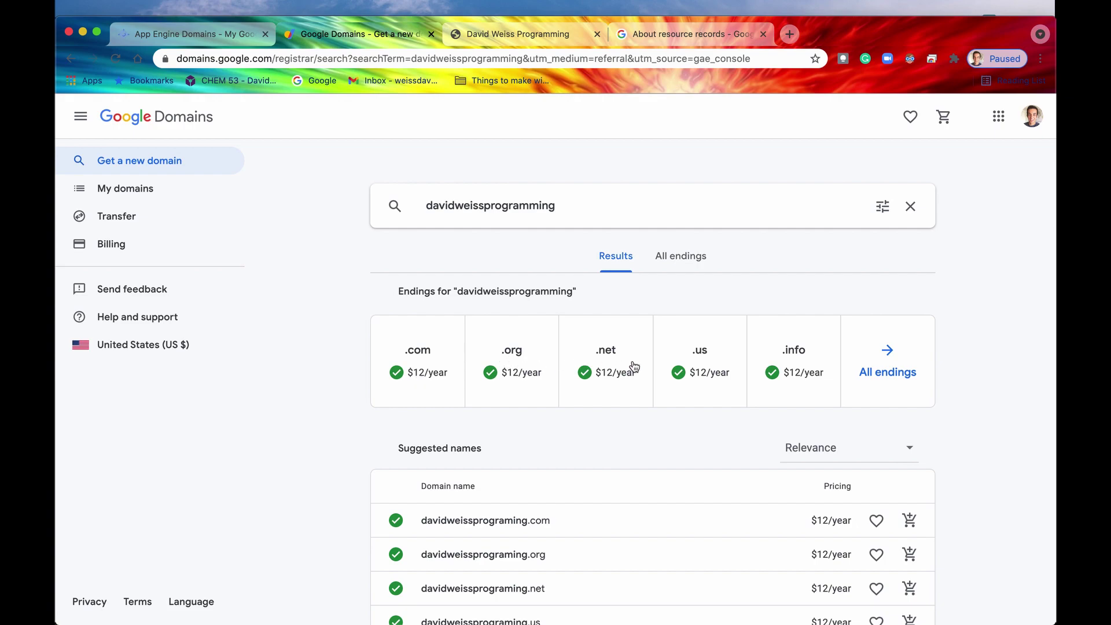
scroll("down", 3)
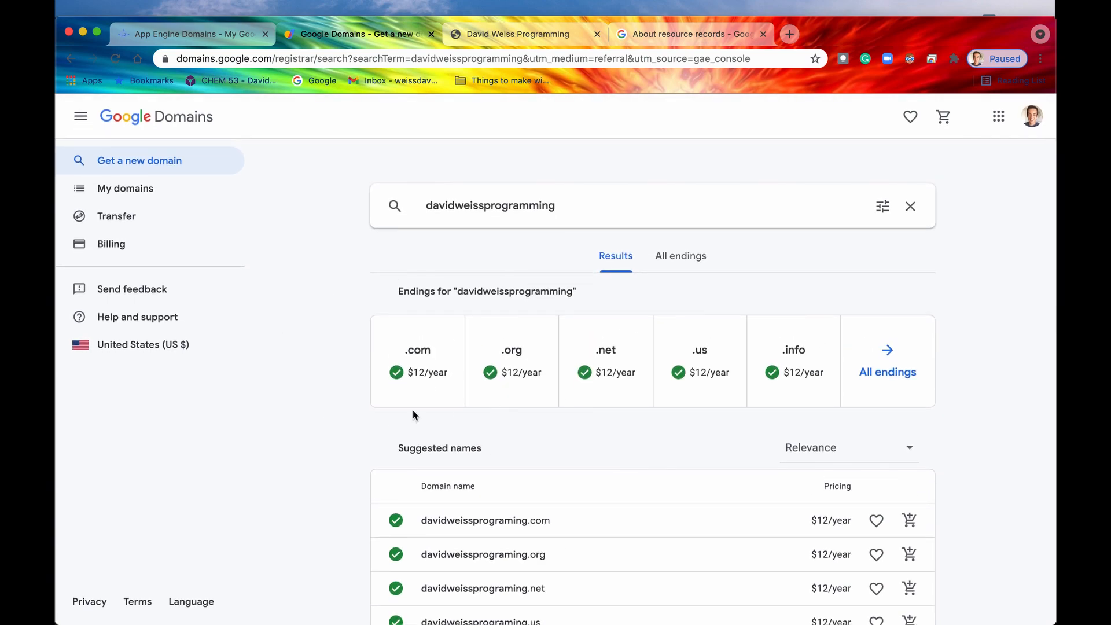
mouse_move(373, 327)
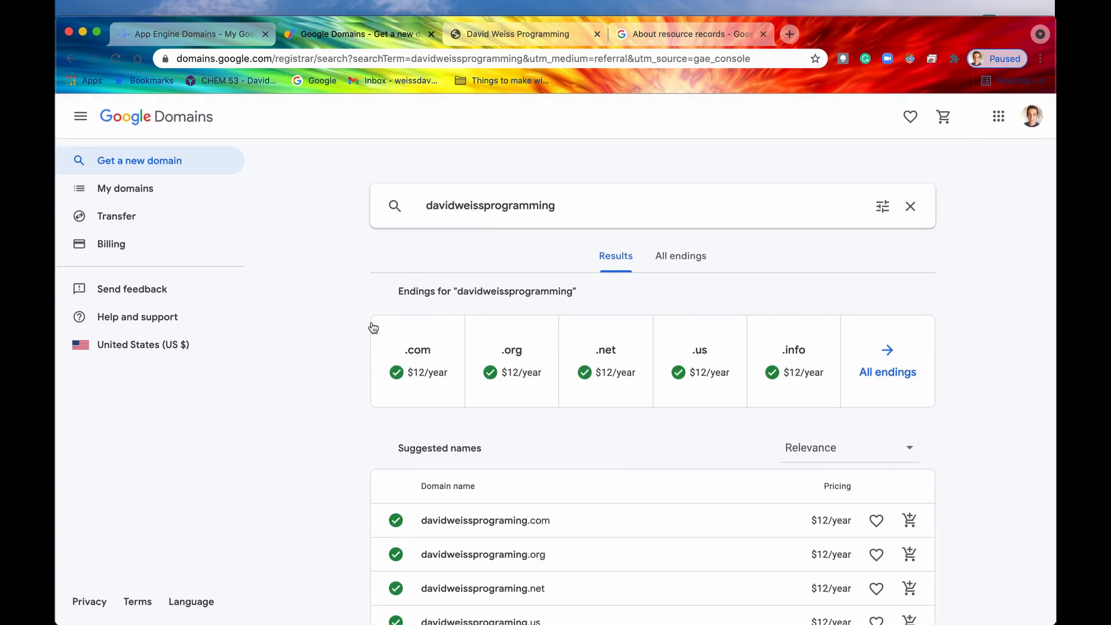
mouse_move(418, 343)
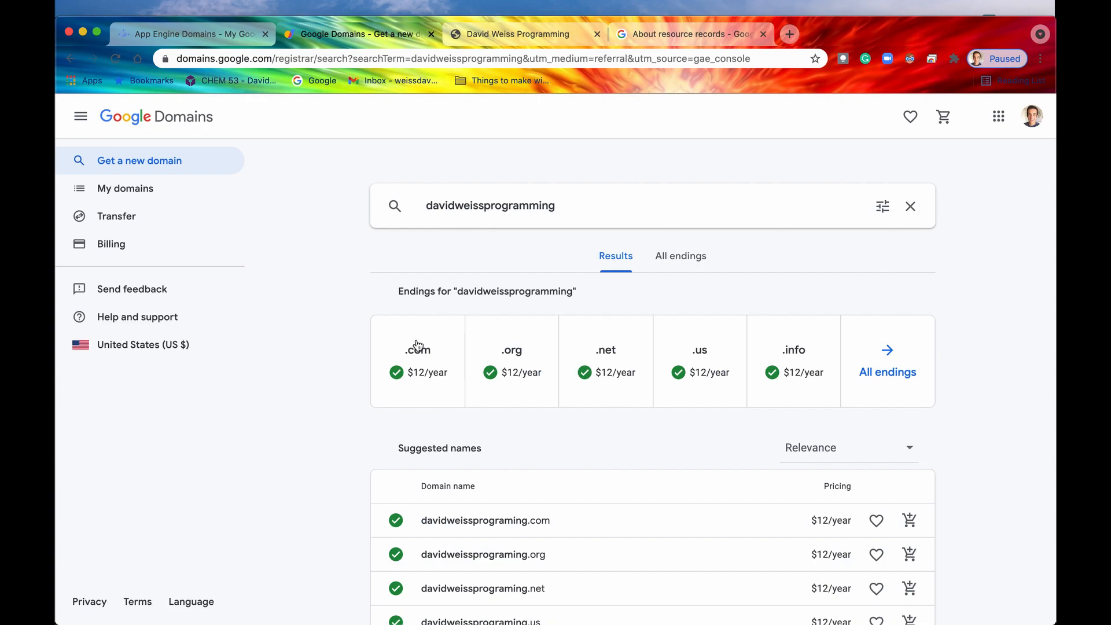
mouse_move(390, 337)
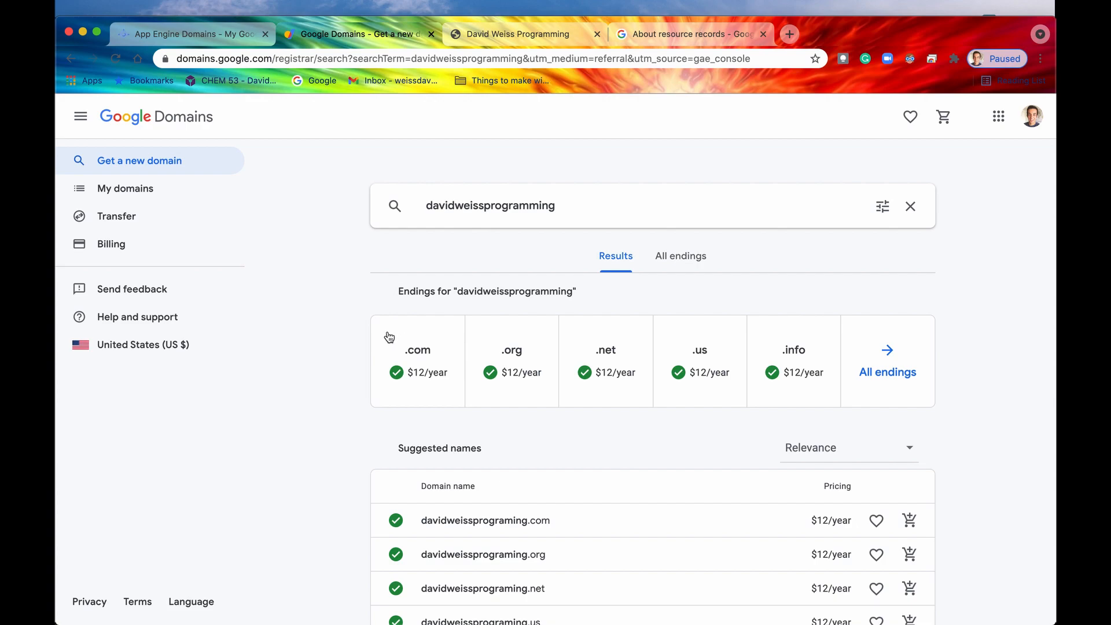
Add davidweissprogramming.com to the cart from its details and open the cart.
left_click(417, 361)
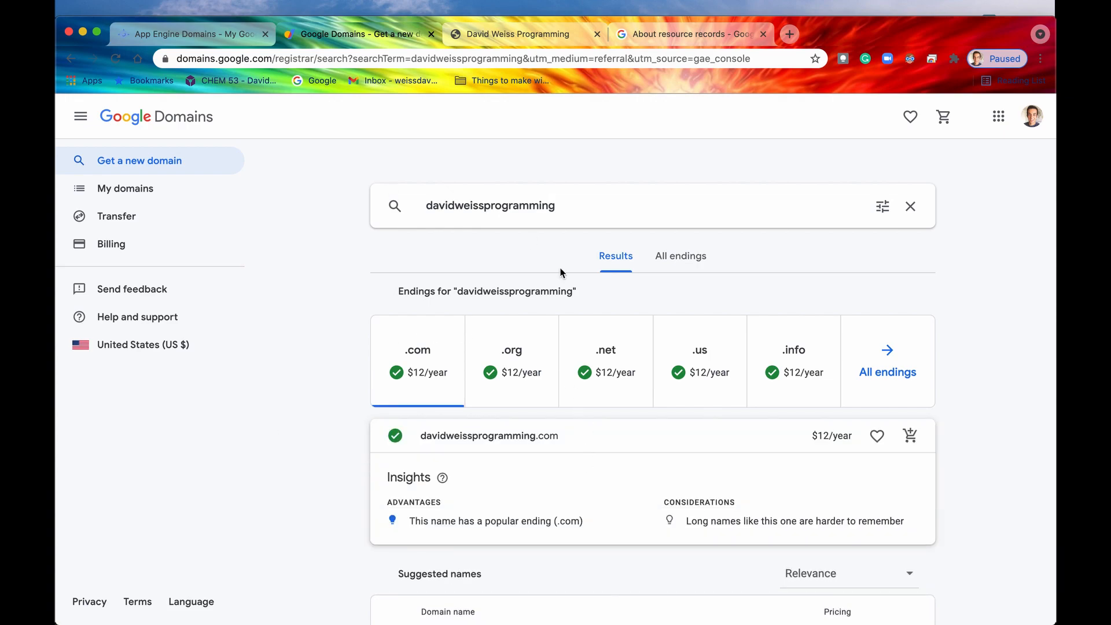
mouse_move(402, 368)
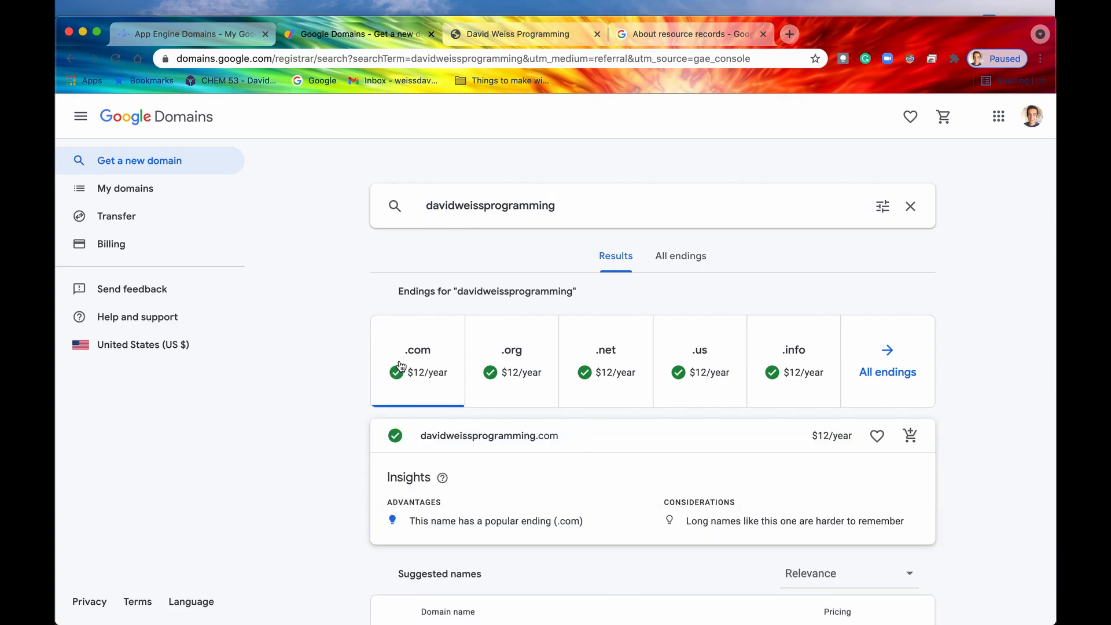
mouse_move(463, 208)
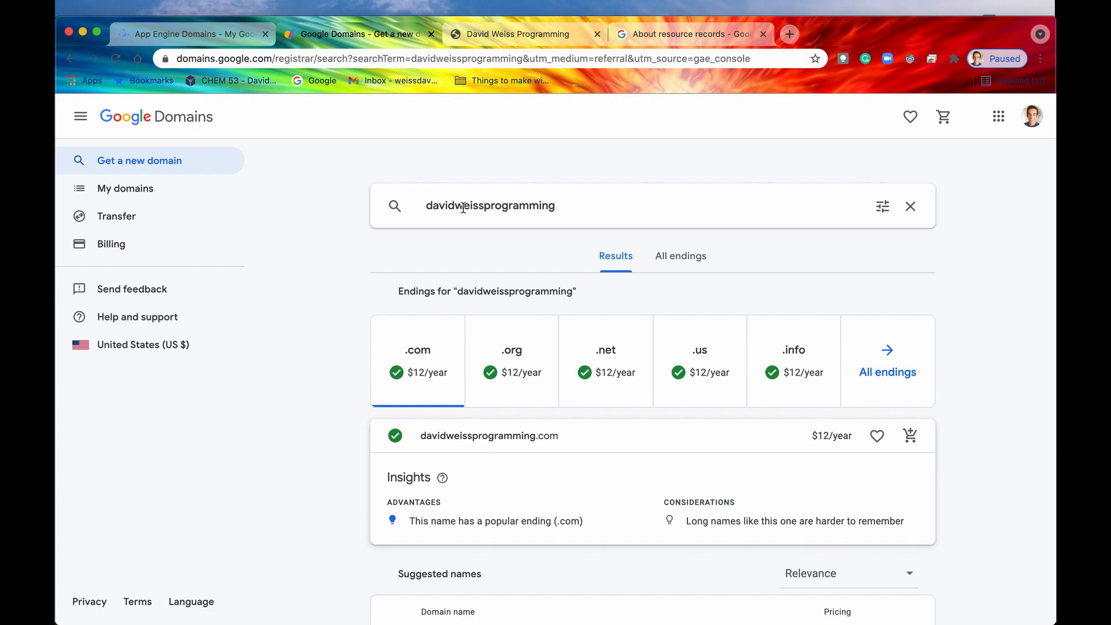
mouse_move(408, 362)
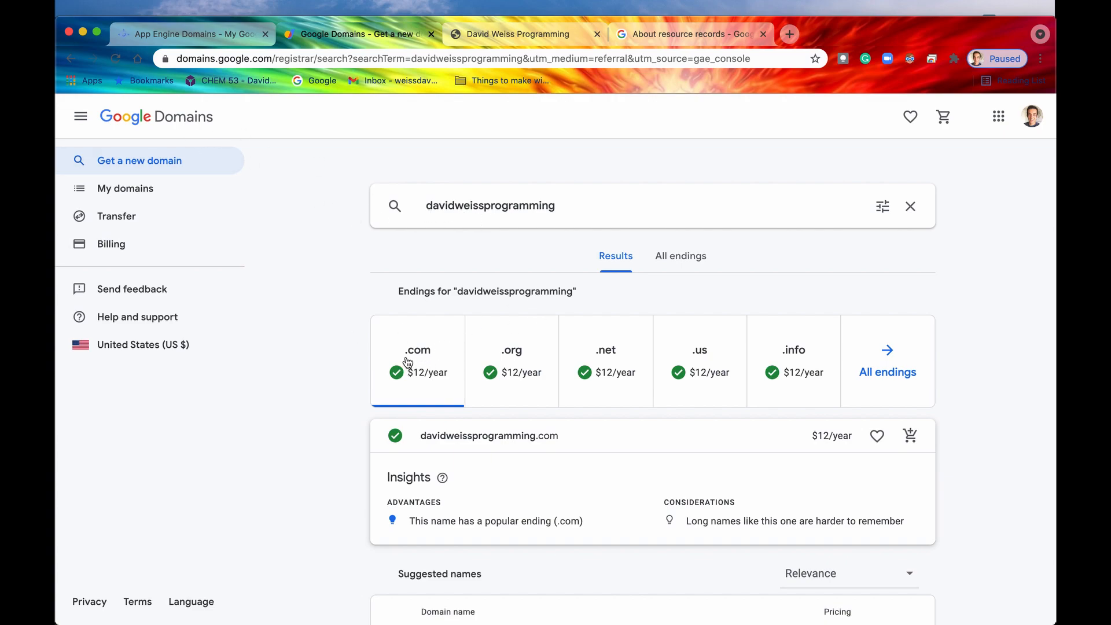
mouse_move(381, 405)
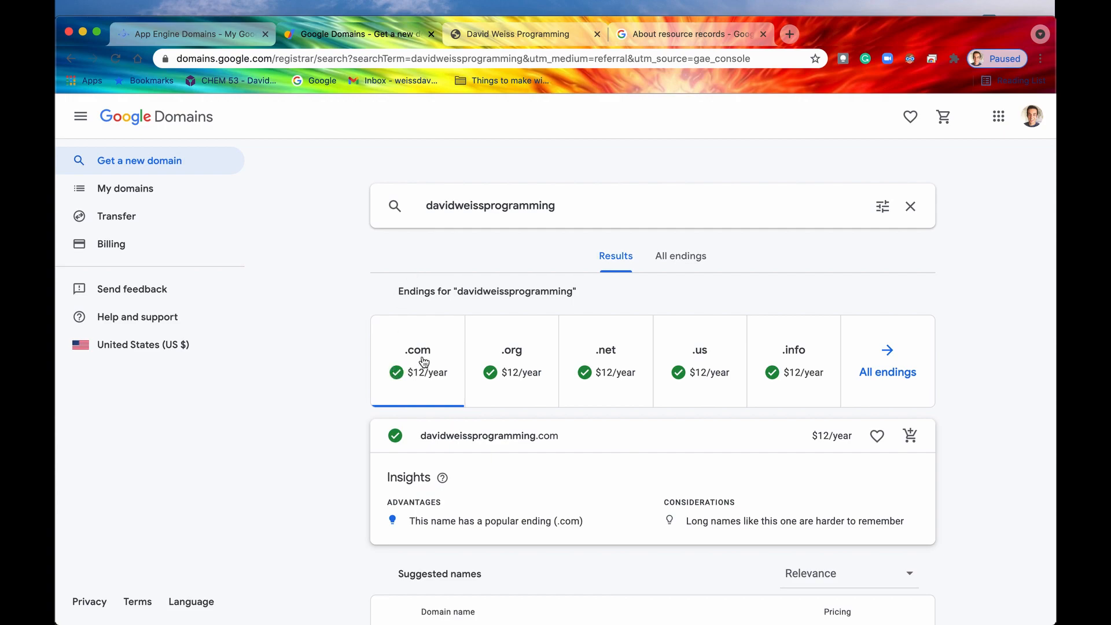
mouse_move(911, 436)
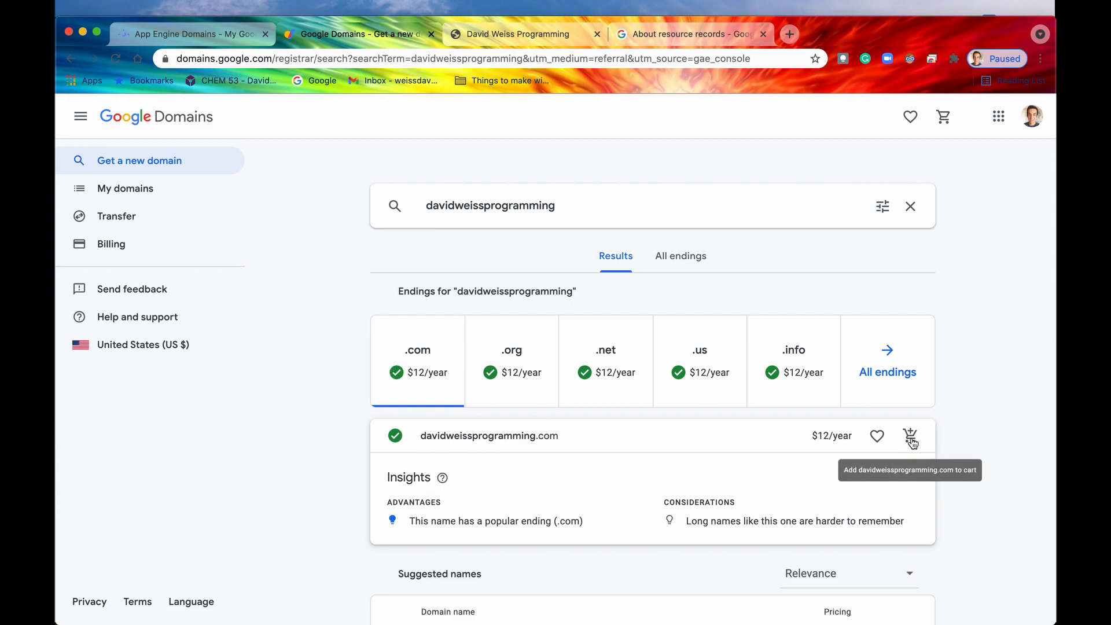
left_click(910, 437)
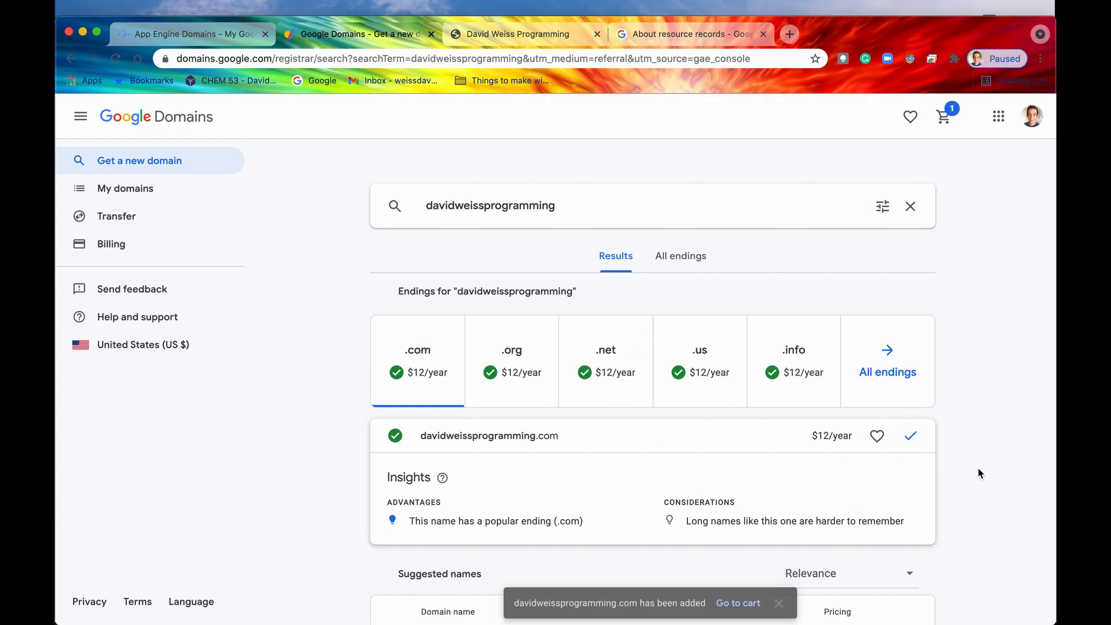
left_click(944, 117)
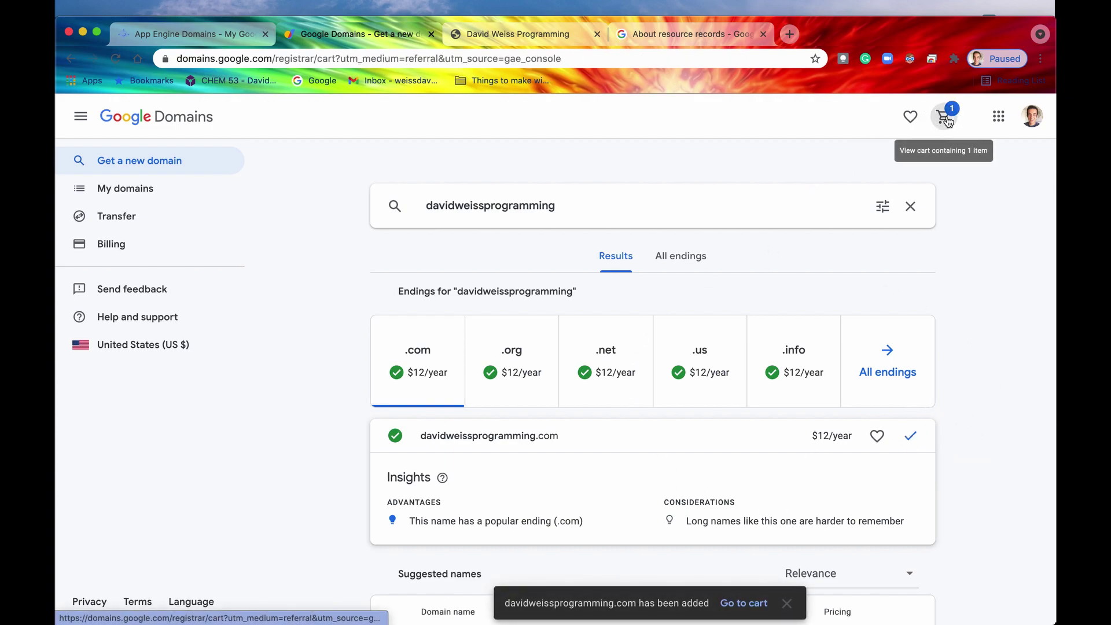
left_click(944, 117)
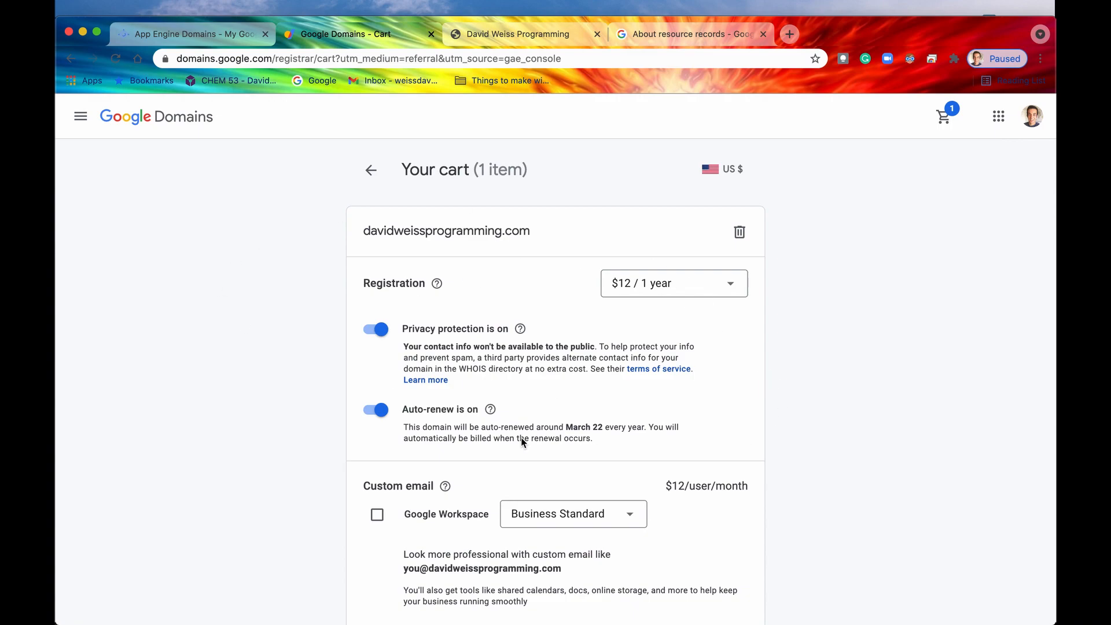
mouse_move(384, 291)
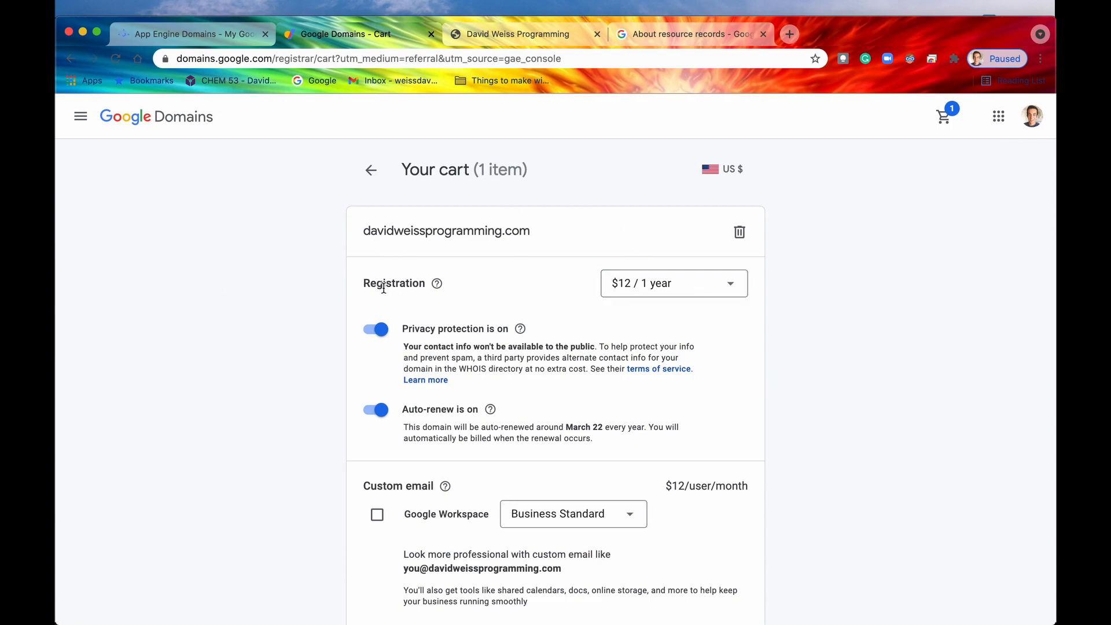
mouse_move(655, 311)
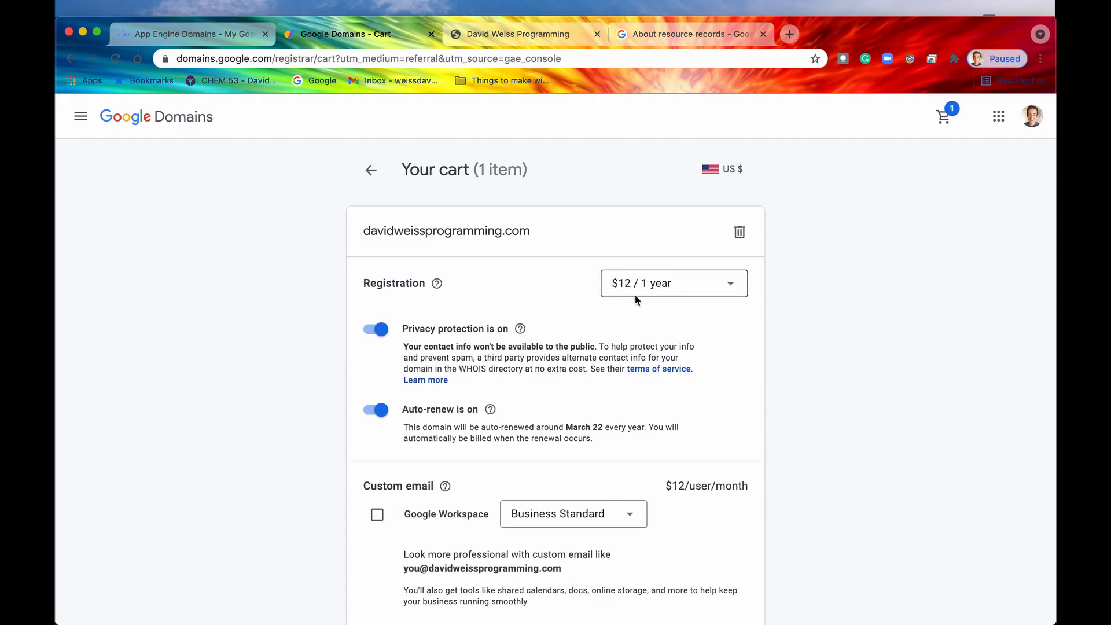
mouse_move(619, 291)
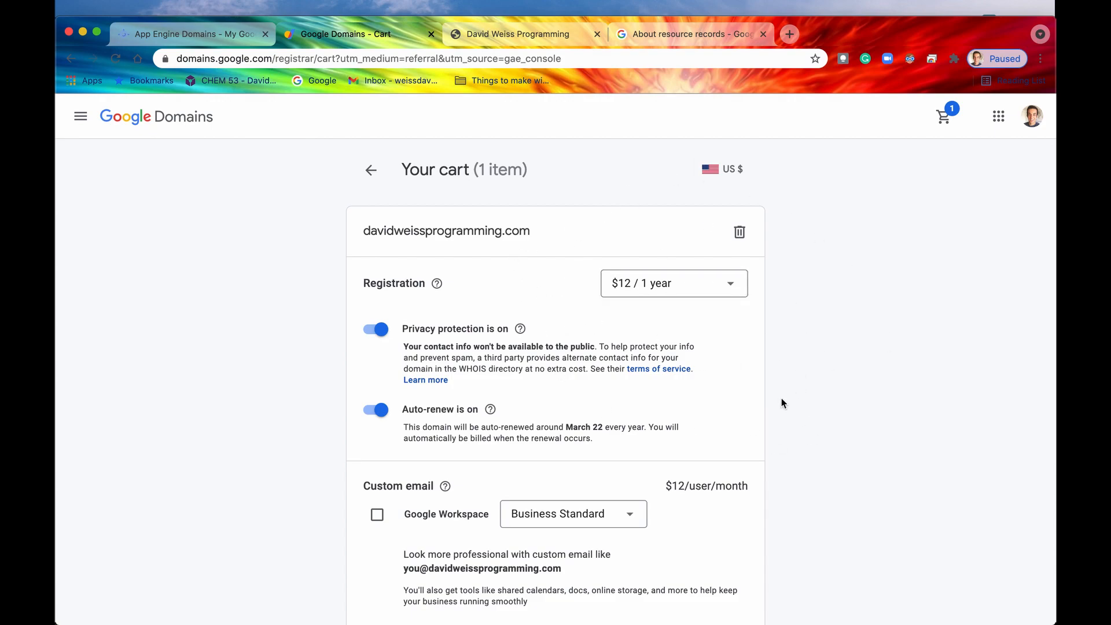
left_click(674, 283)
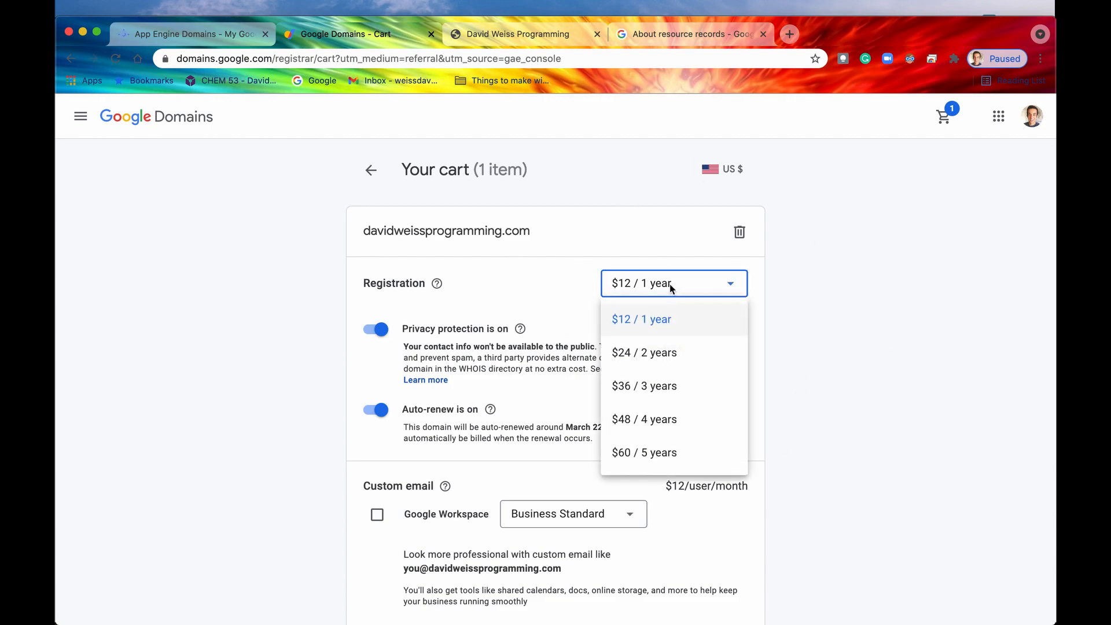
mouse_move(661, 376)
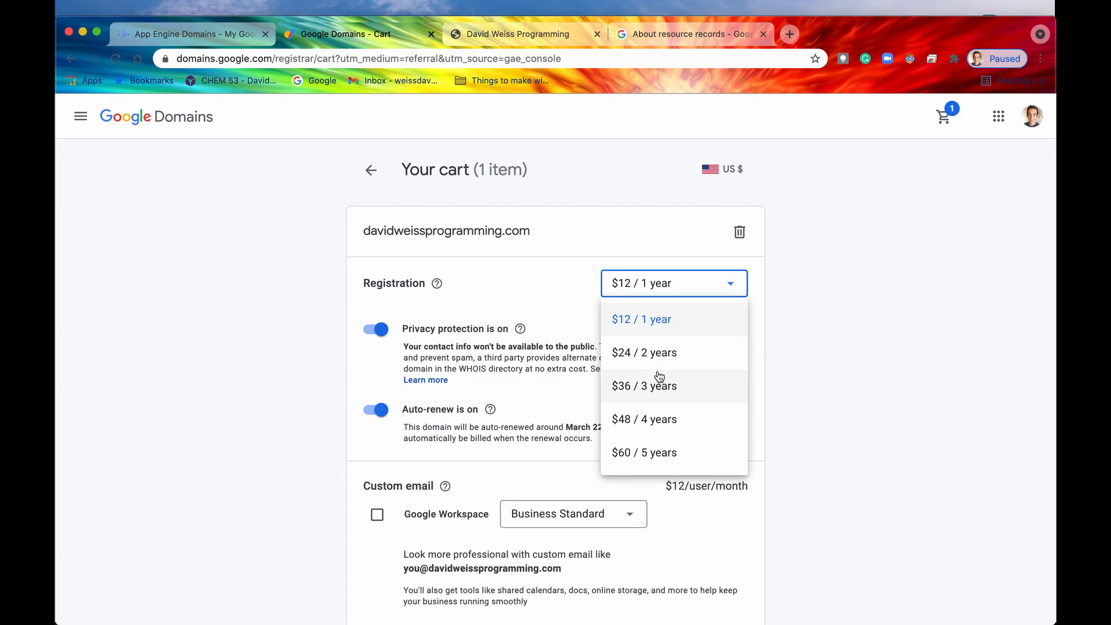
scroll("down", 3)
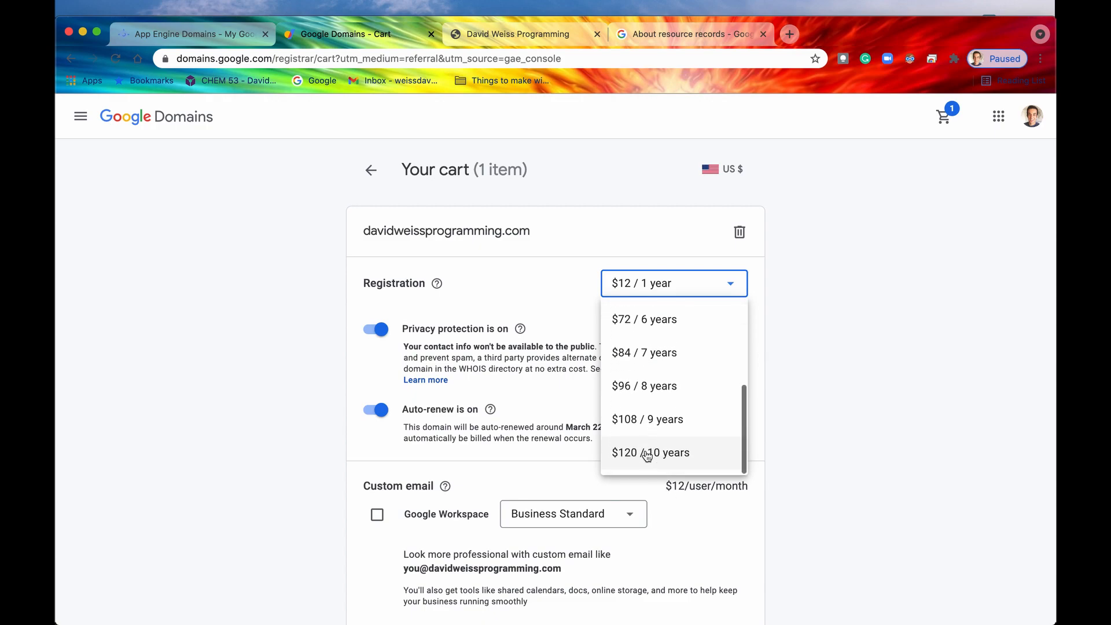
mouse_move(656, 460)
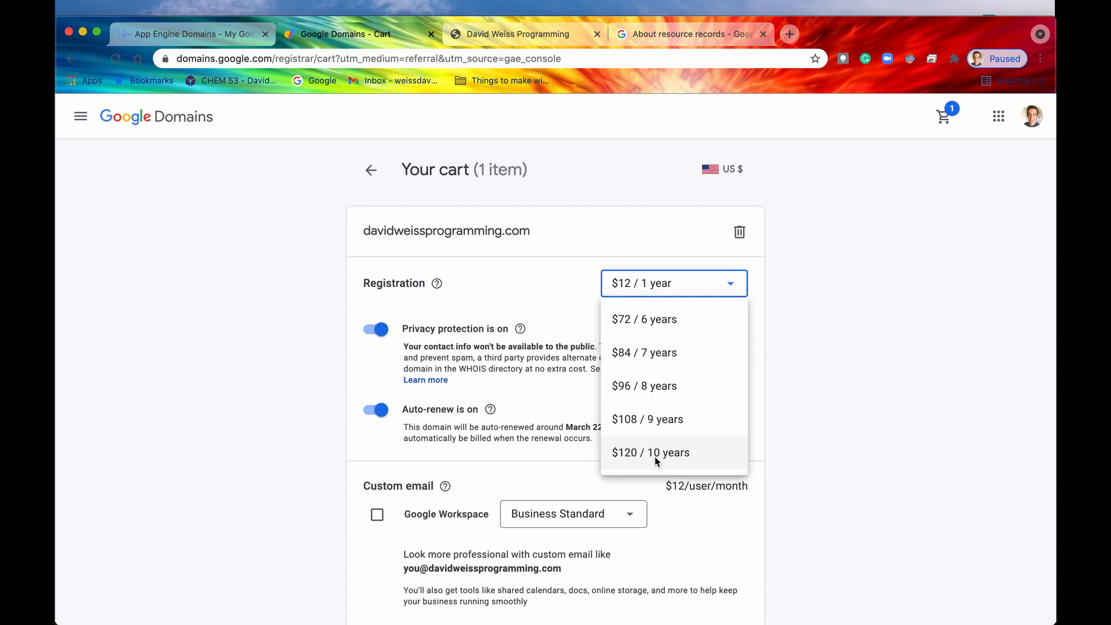
left_click(656, 453)
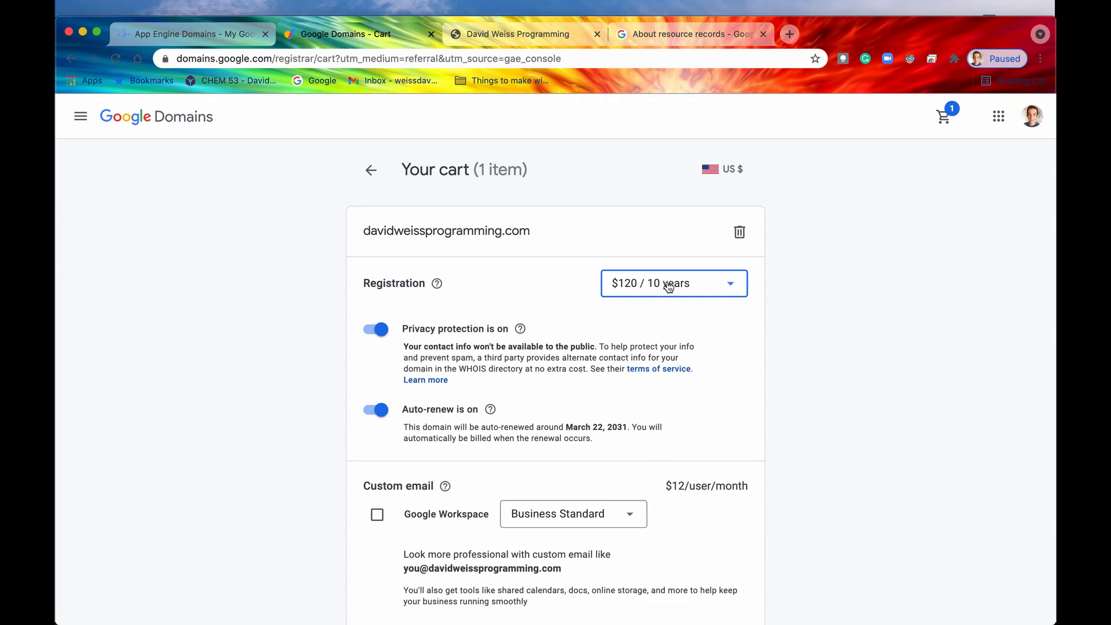
left_click(674, 283)
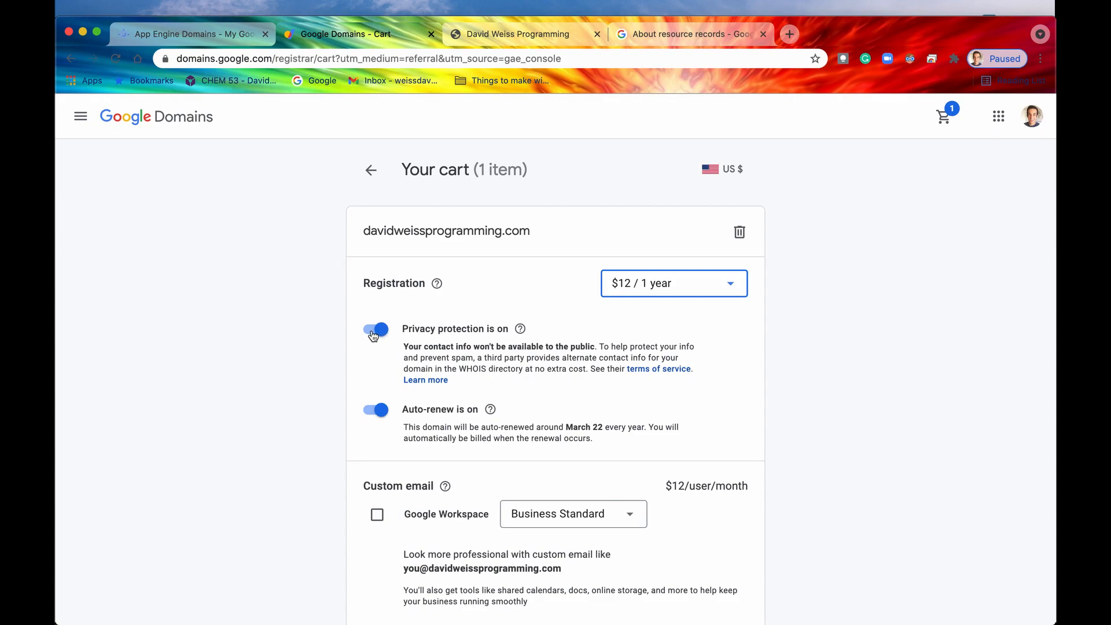
mouse_move(419, 325)
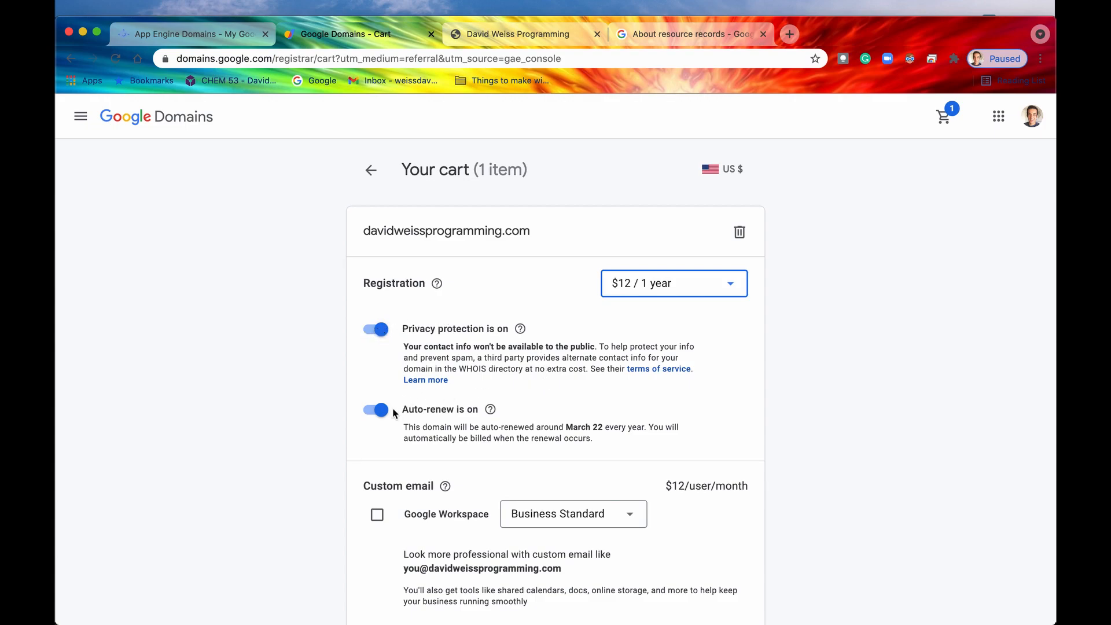
left_click(375, 410)
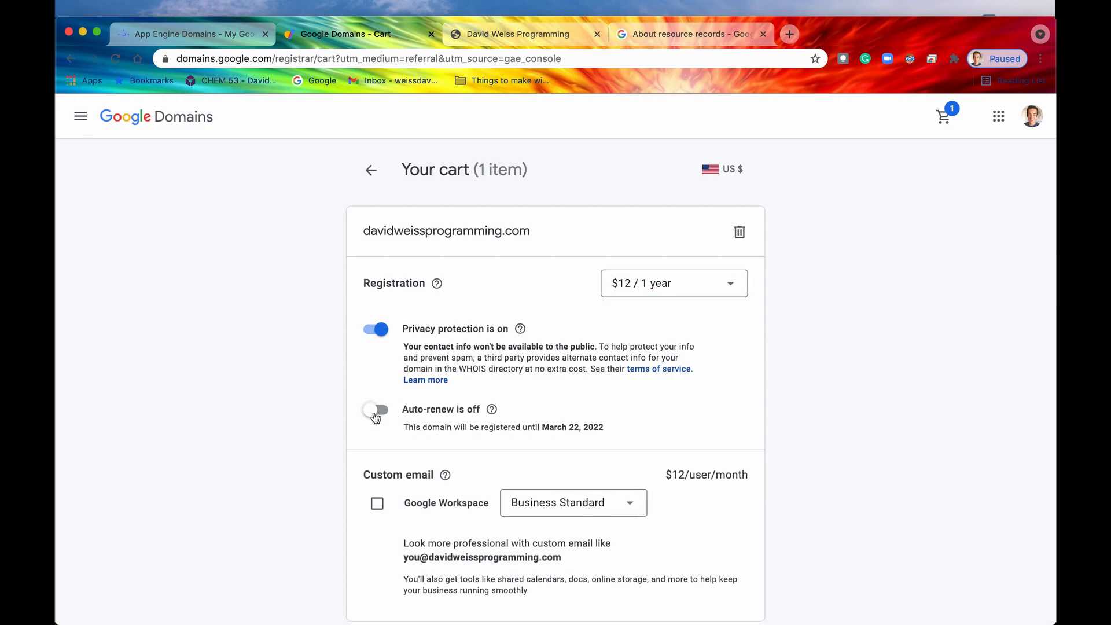
left_click(376, 409)
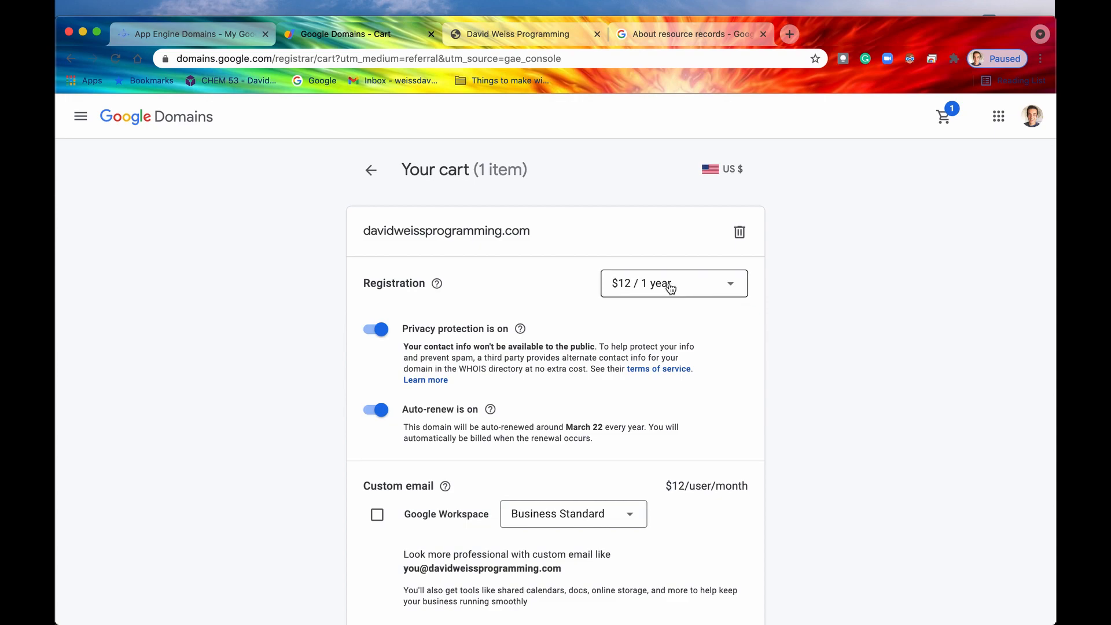
mouse_move(758, 284)
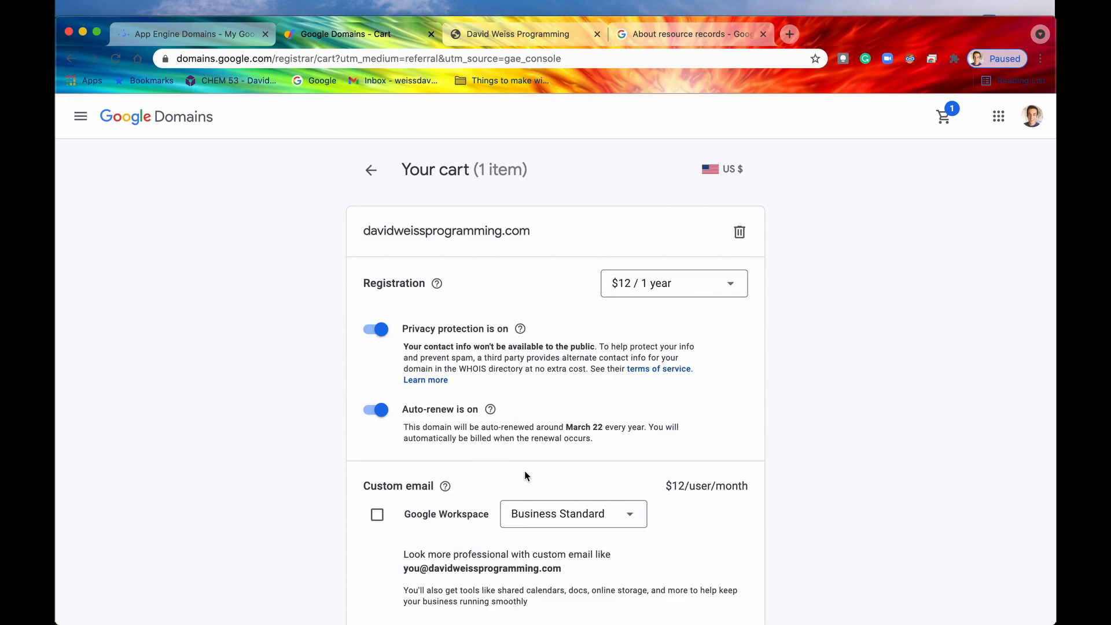
mouse_move(354, 424)
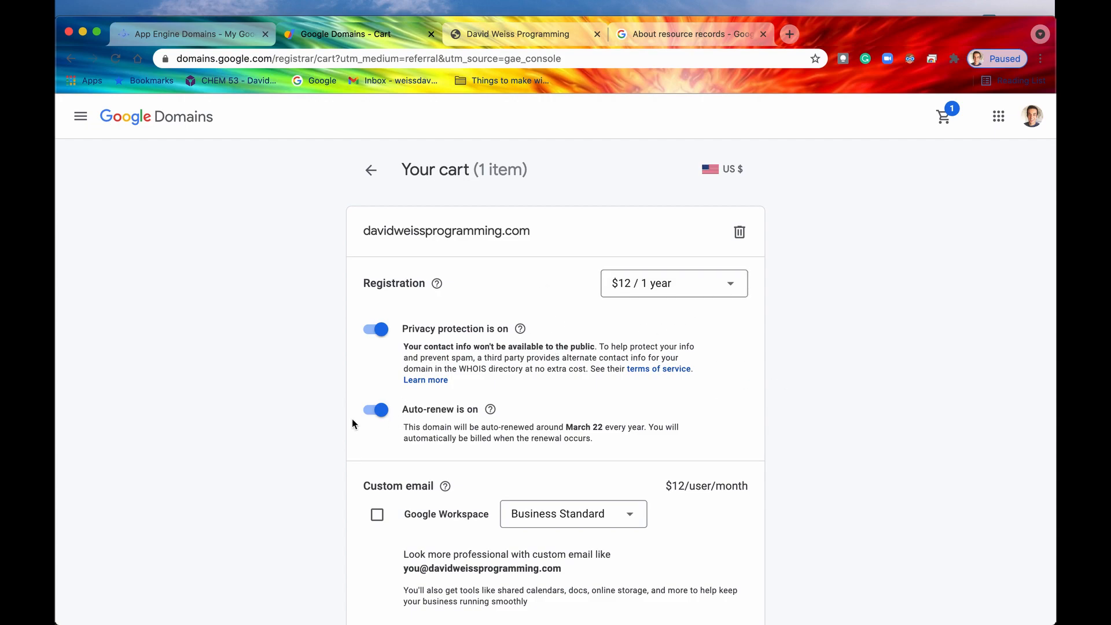
Select the Business Starter Workspace plan but untick custom email, leaving $12 due.
scroll("down", 3)
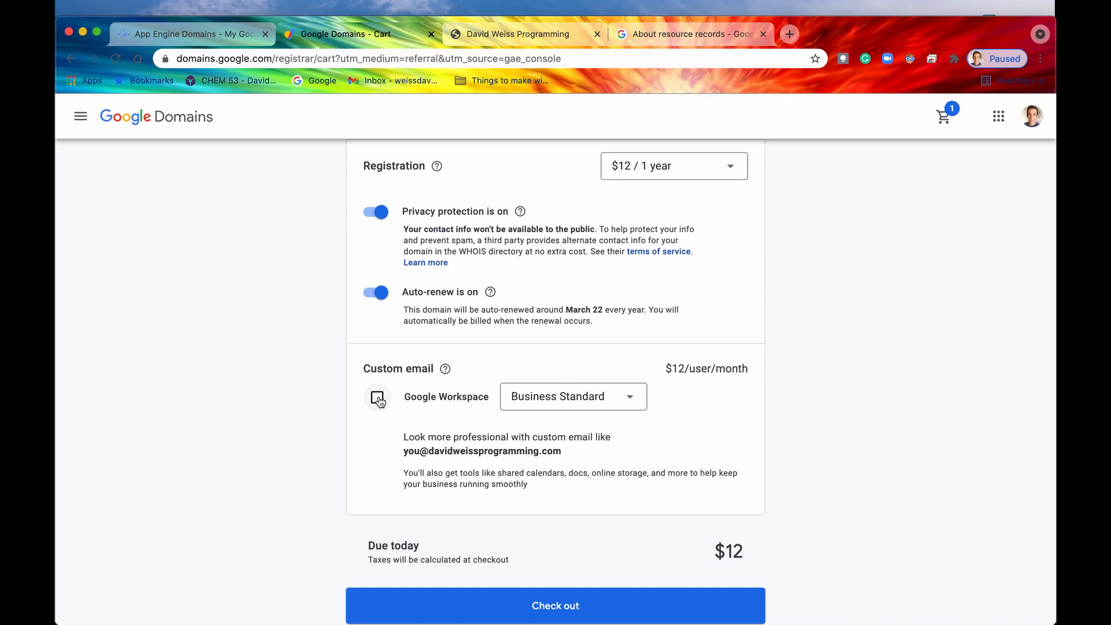
mouse_move(514, 356)
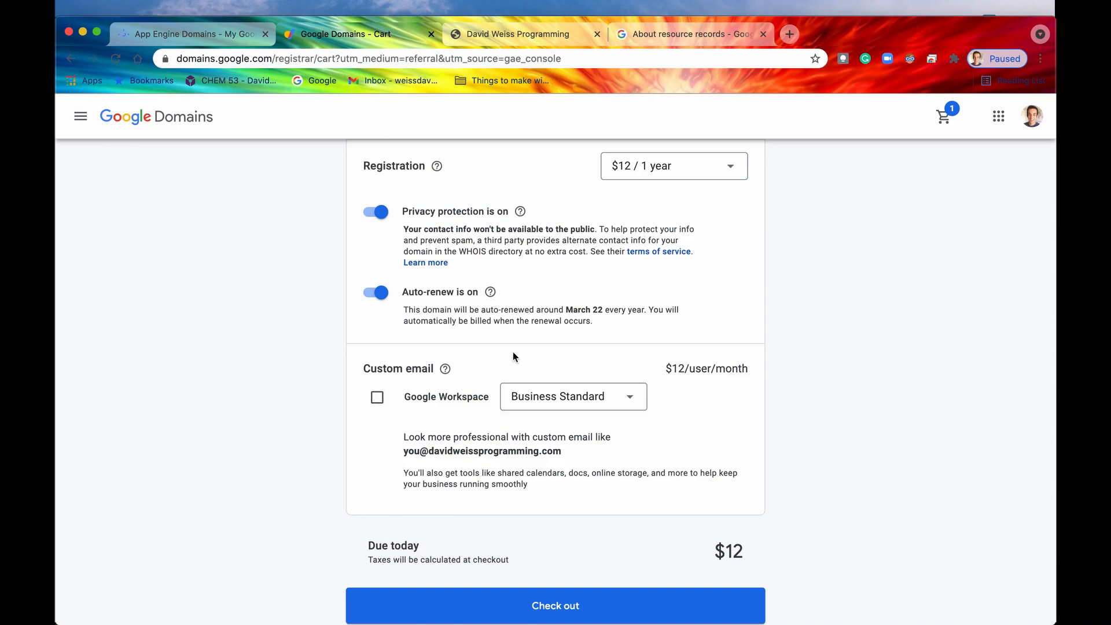
mouse_move(424, 453)
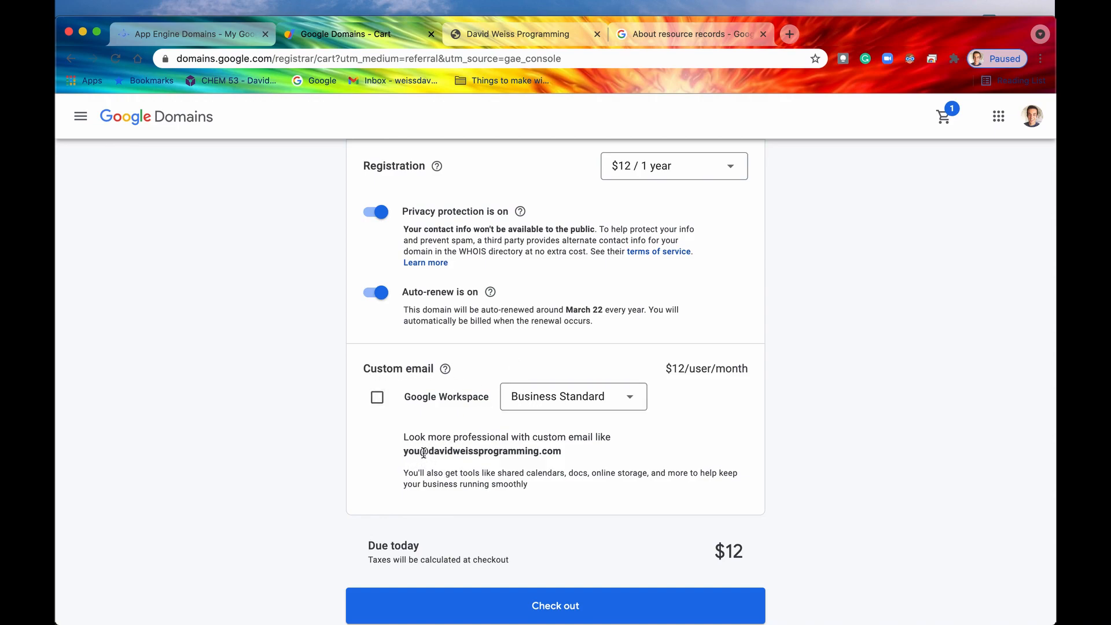
mouse_move(568, 454)
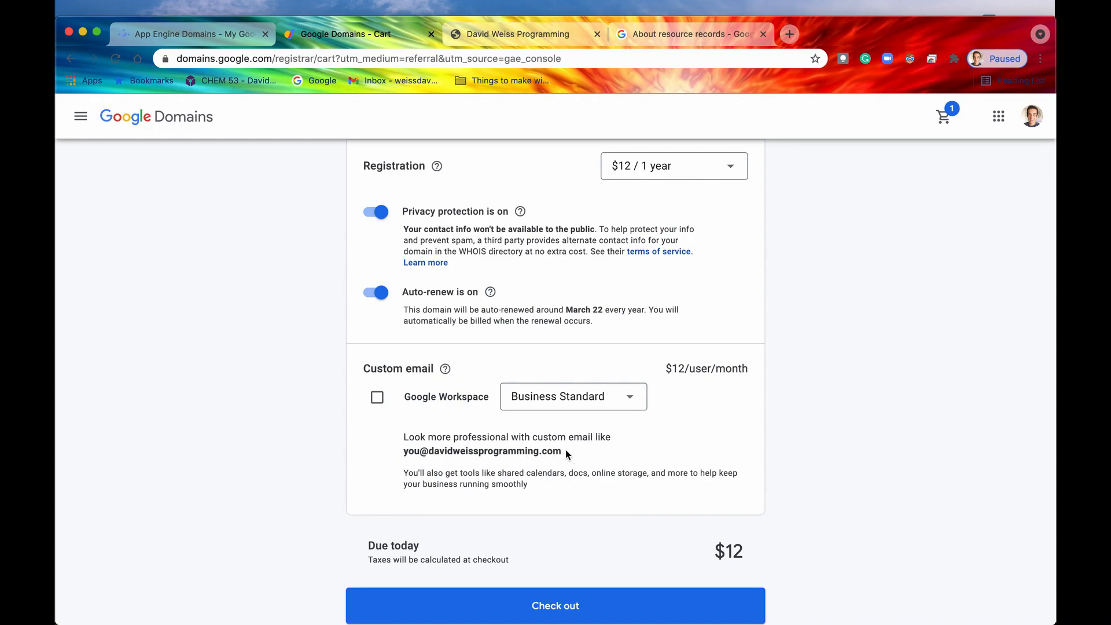
double_click(454, 451)
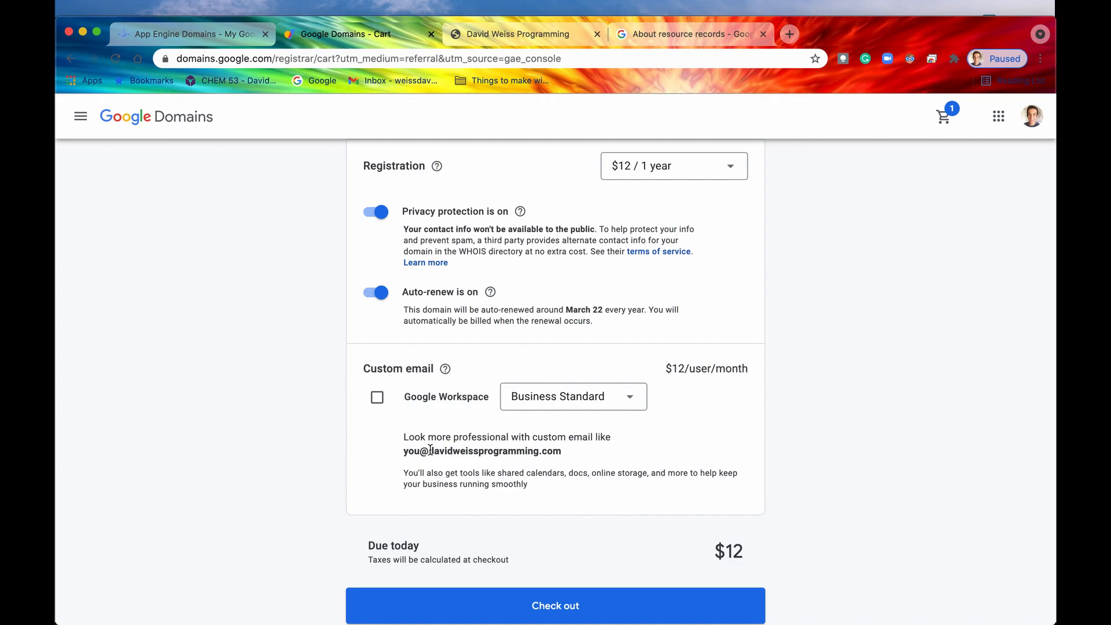
double_click(489, 451)
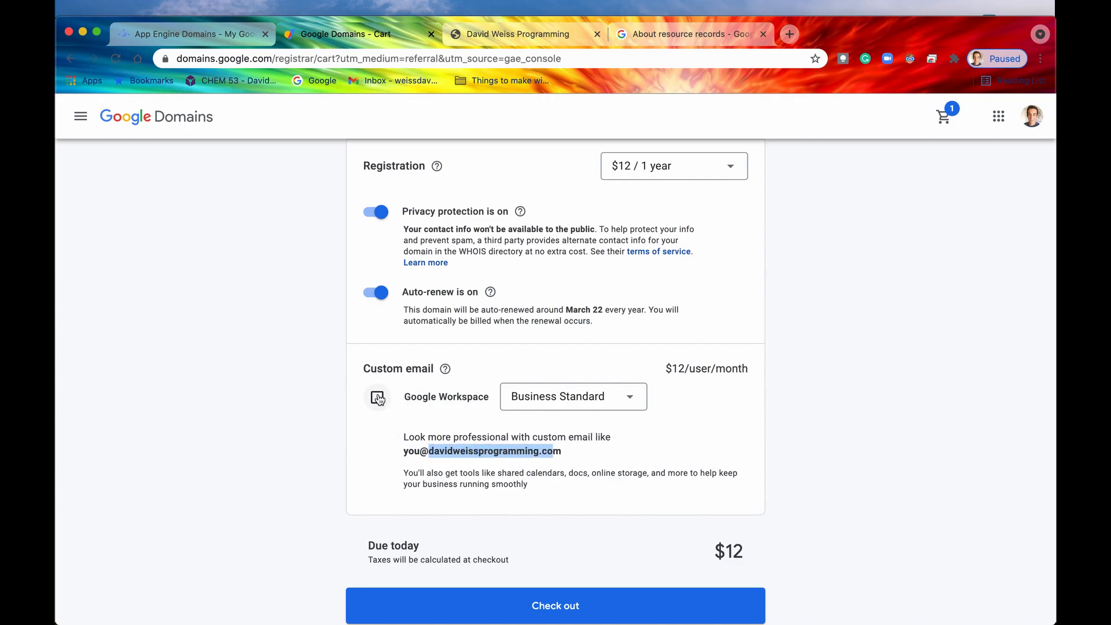
left_click(377, 397)
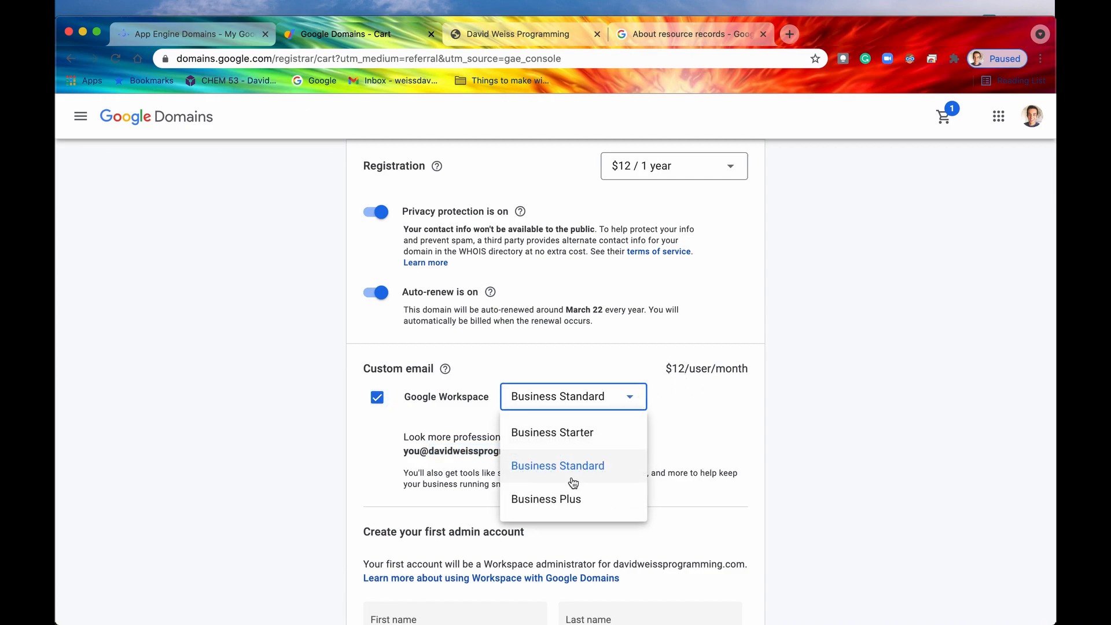
left_click(553, 432)
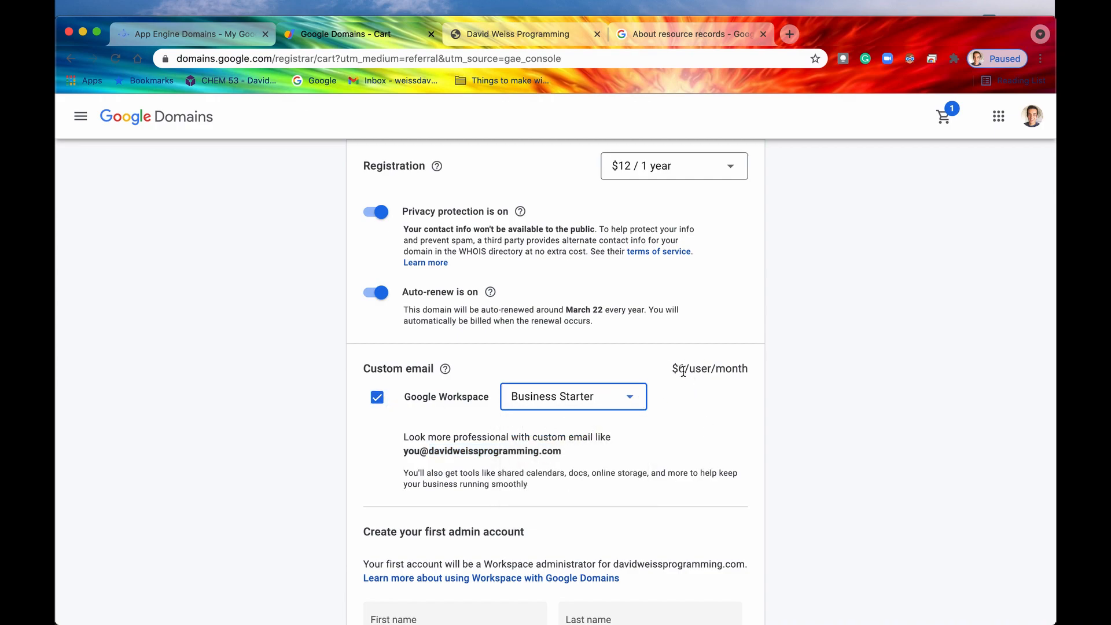
left_click(376, 397)
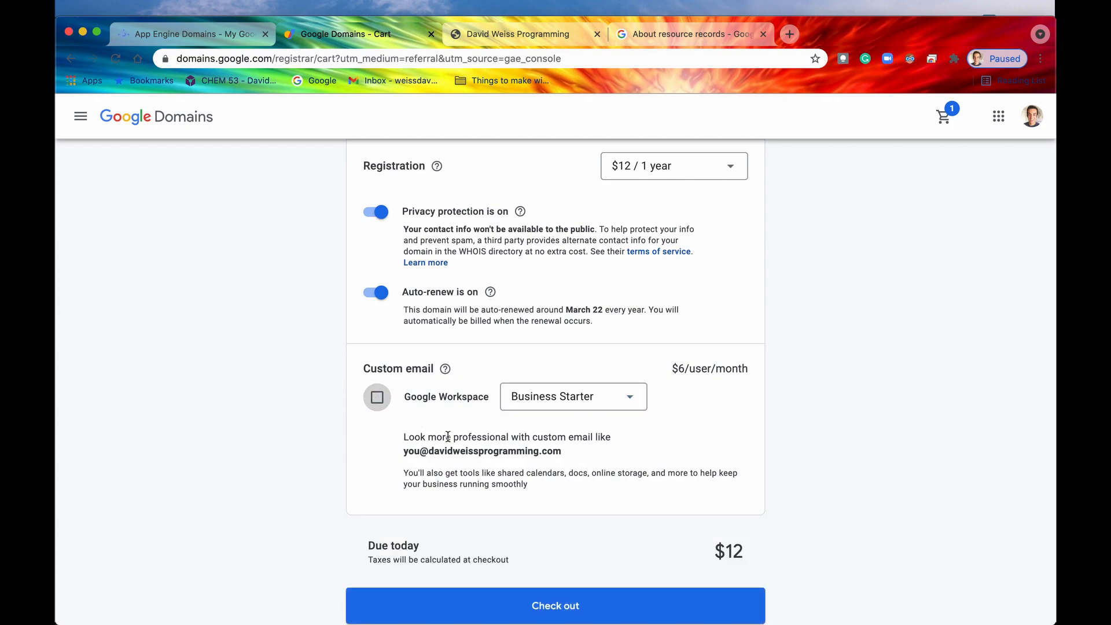
mouse_move(580, 468)
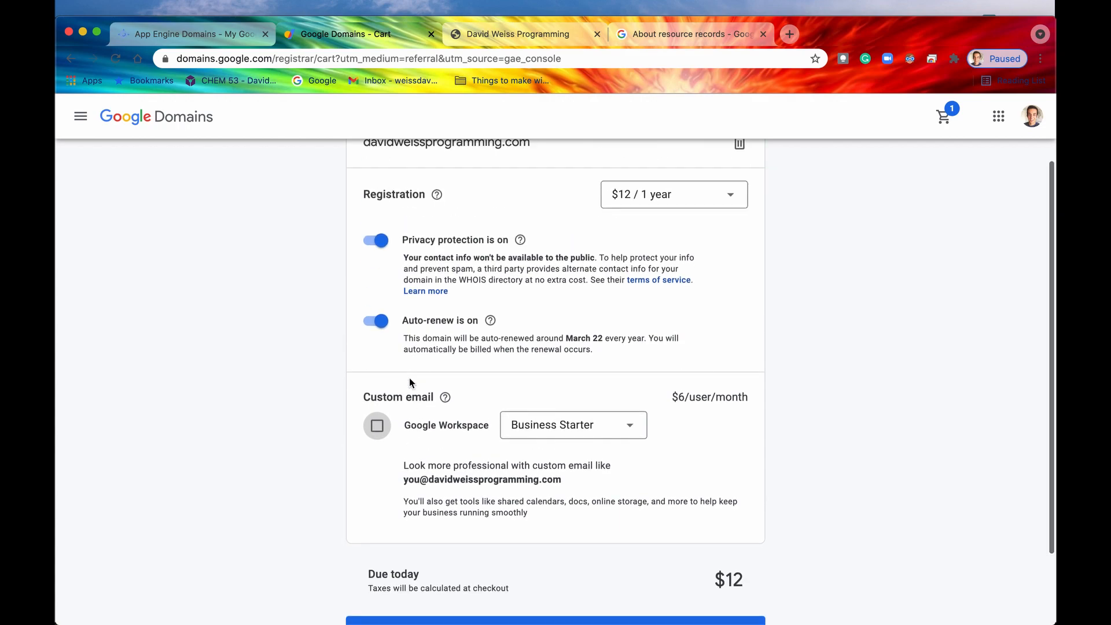
scroll("down", 3)
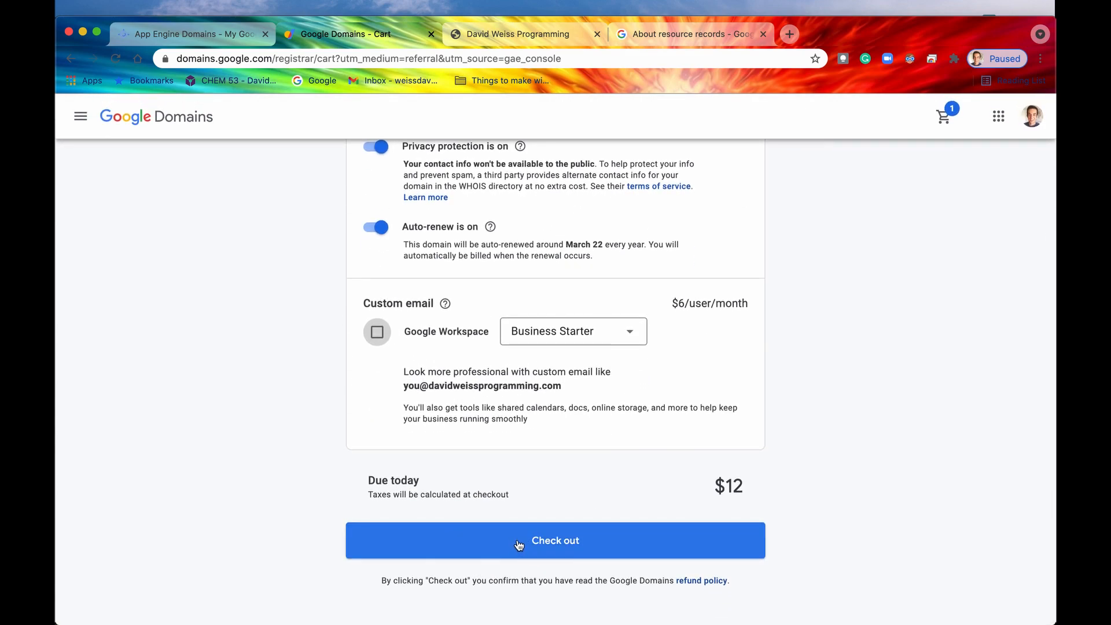
Proceed to checkout and scroll through the Your information form.
left_click(555, 541)
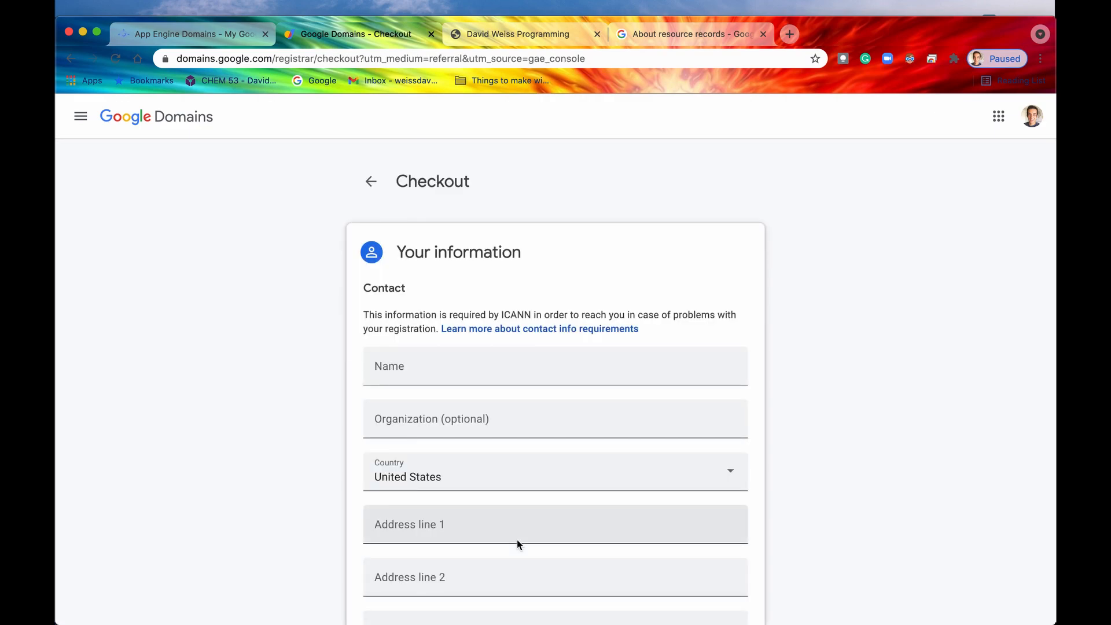
scroll("down", 3)
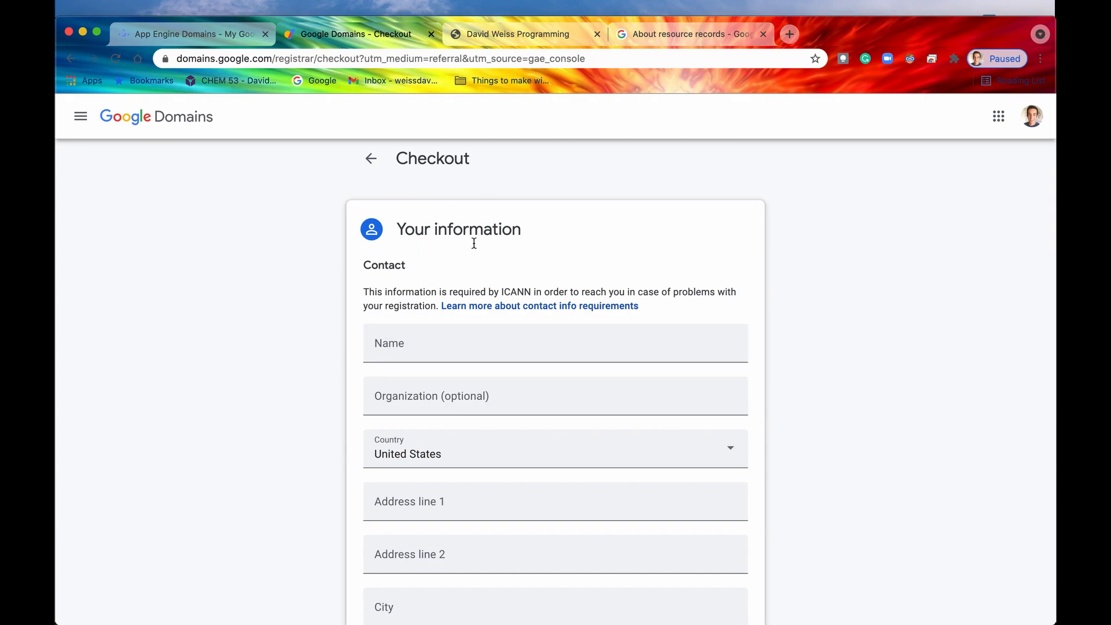
scroll("down", 3)
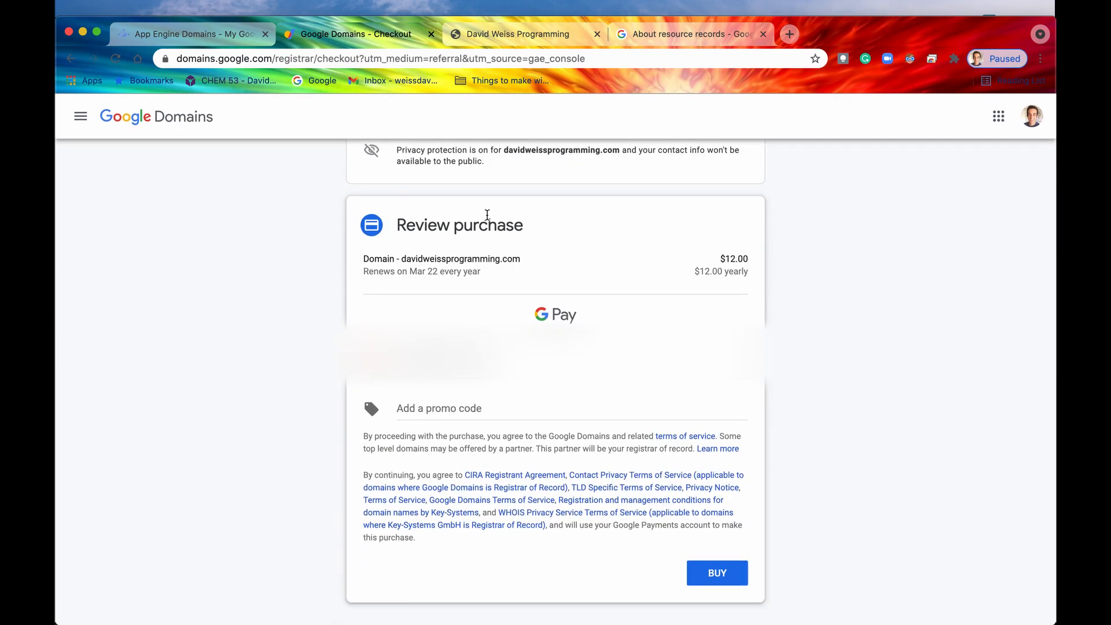
mouse_move(437, 225)
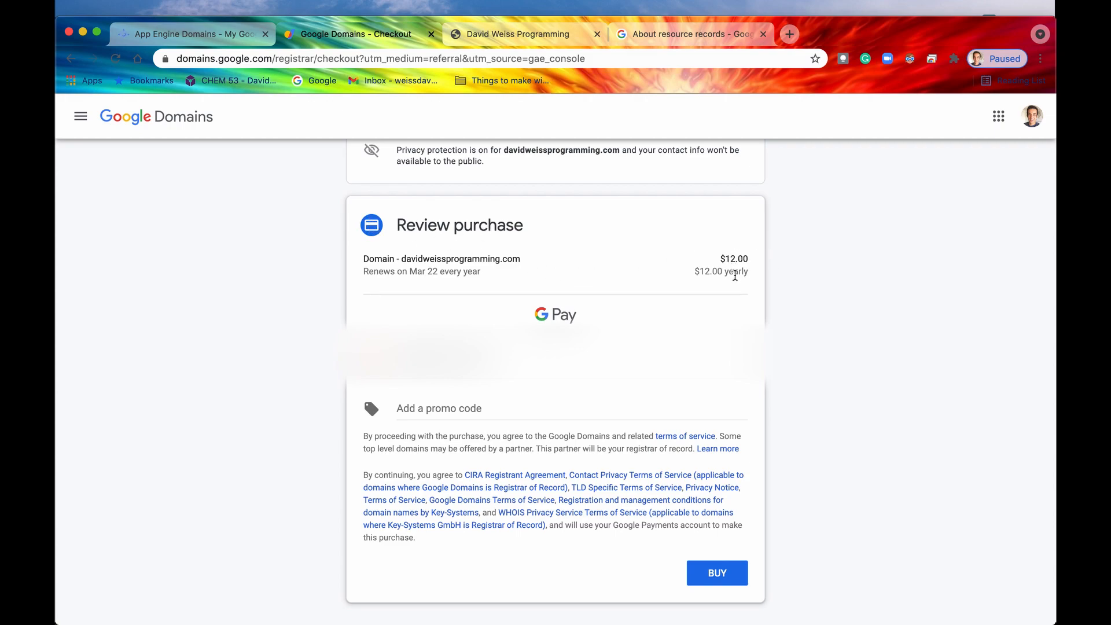
mouse_move(675, 277)
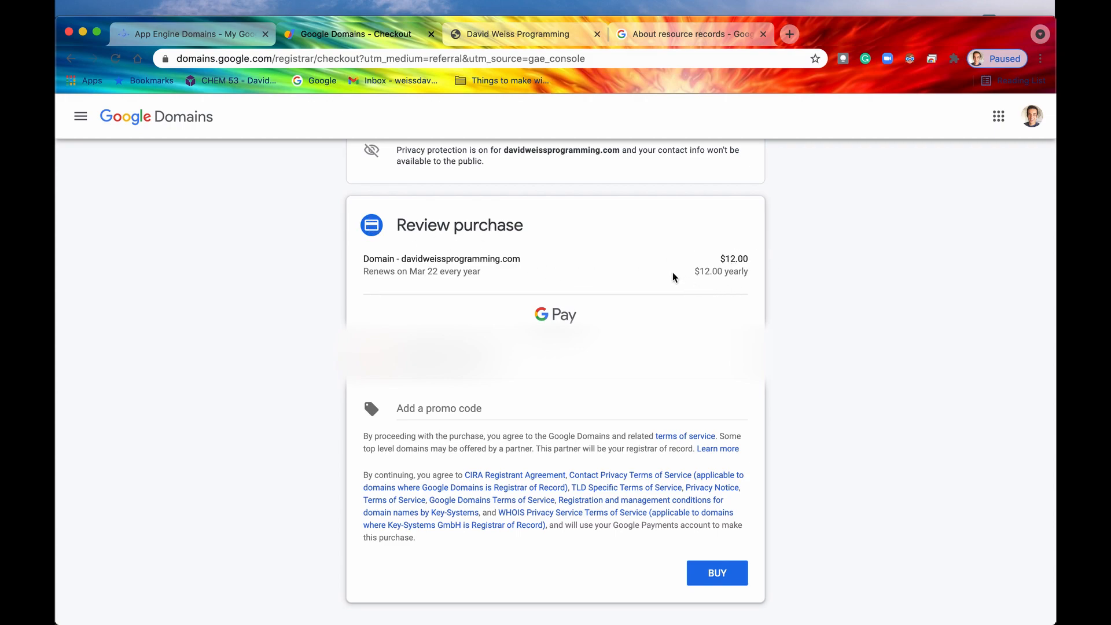
mouse_move(671, 523)
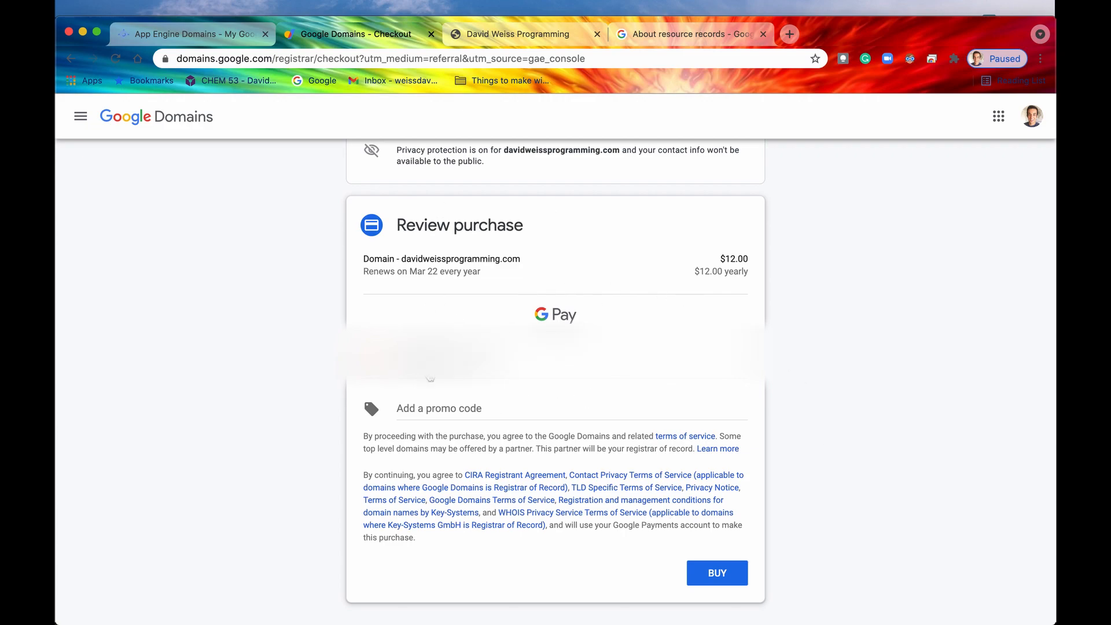
mouse_move(388, 382)
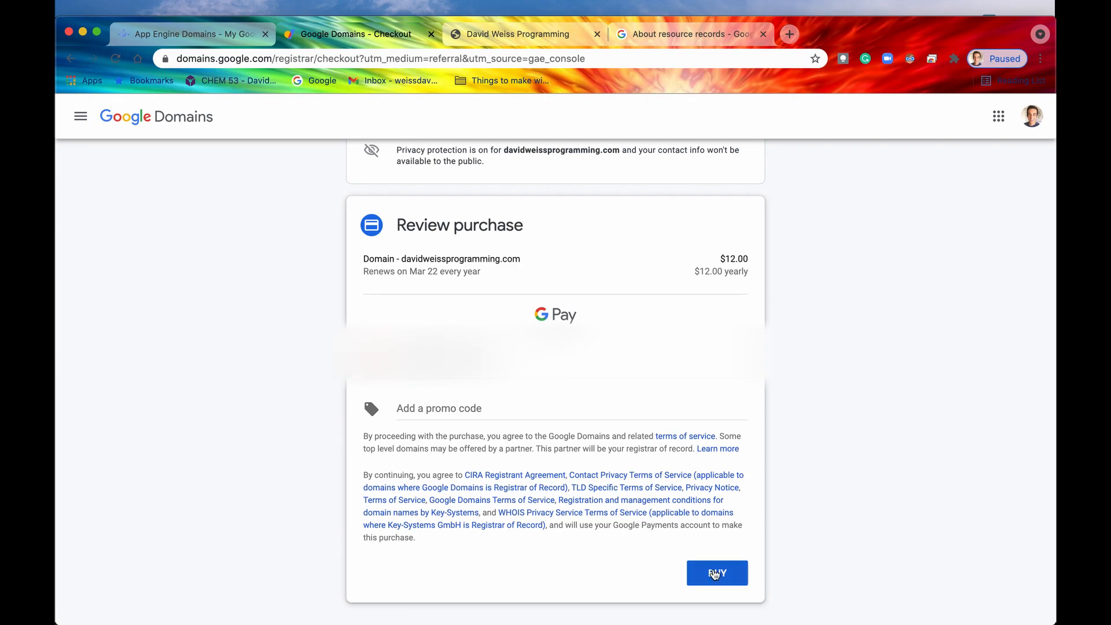
left_click(717, 572)
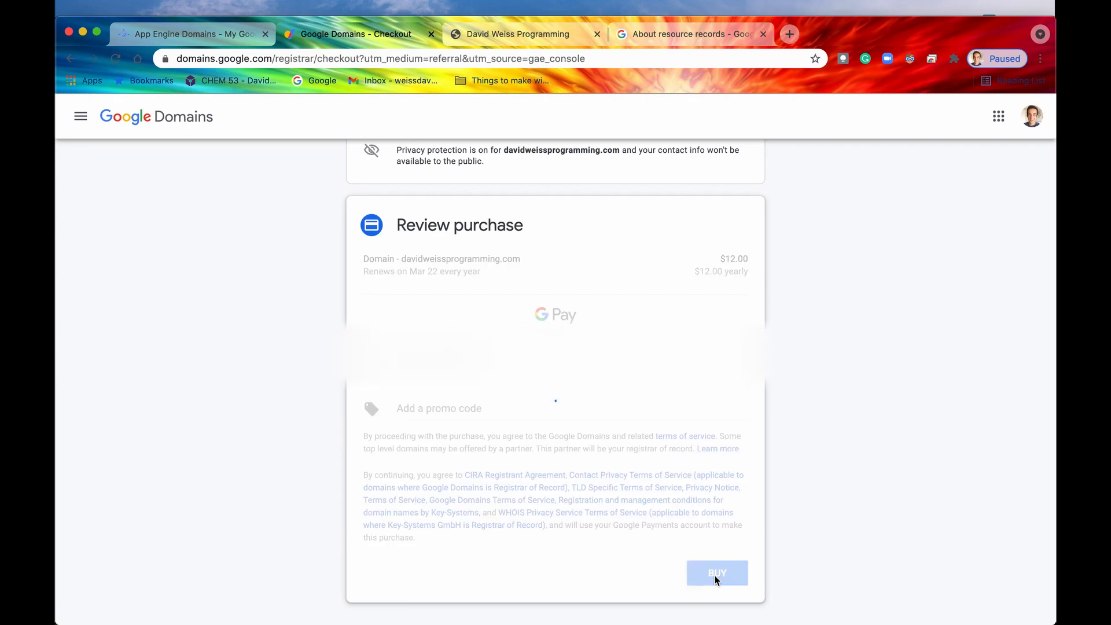
left_click(717, 573)
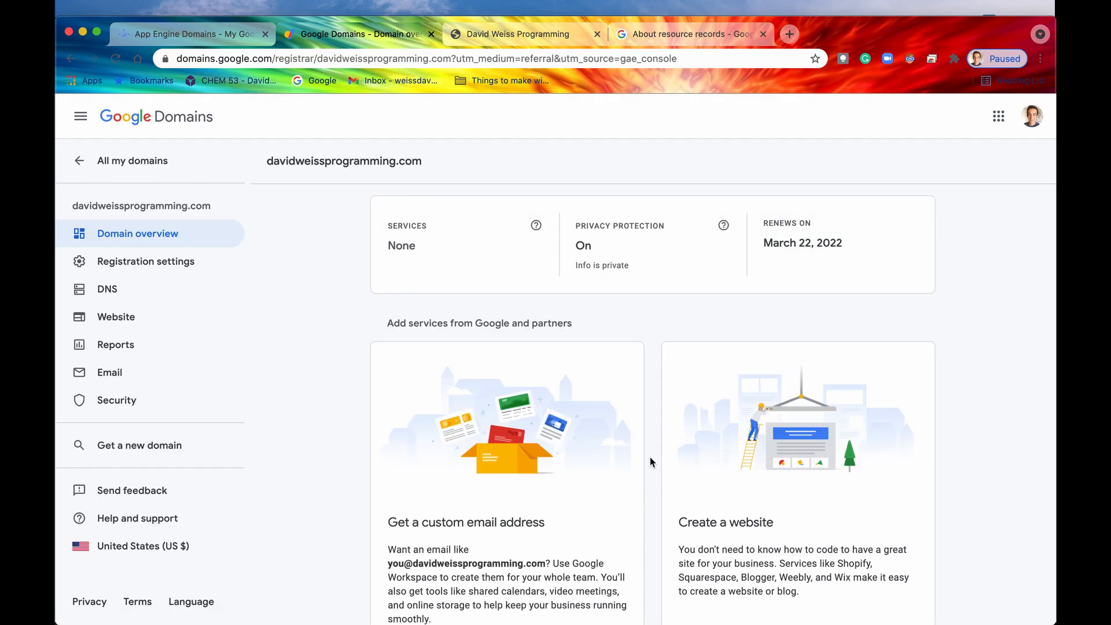
mouse_move(501, 471)
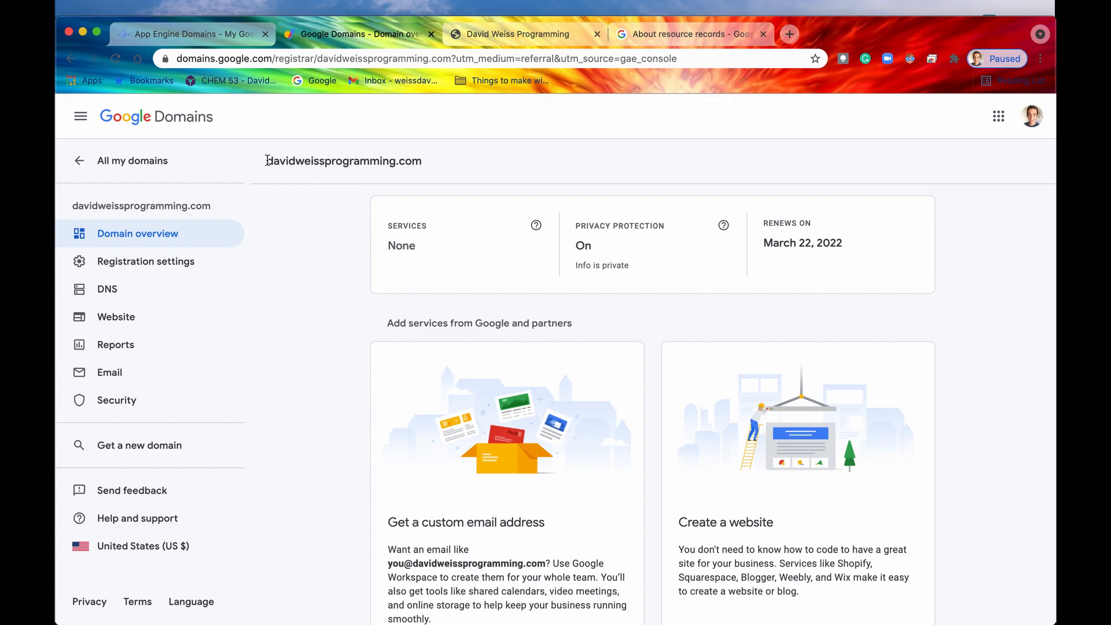
double_click(343, 161)
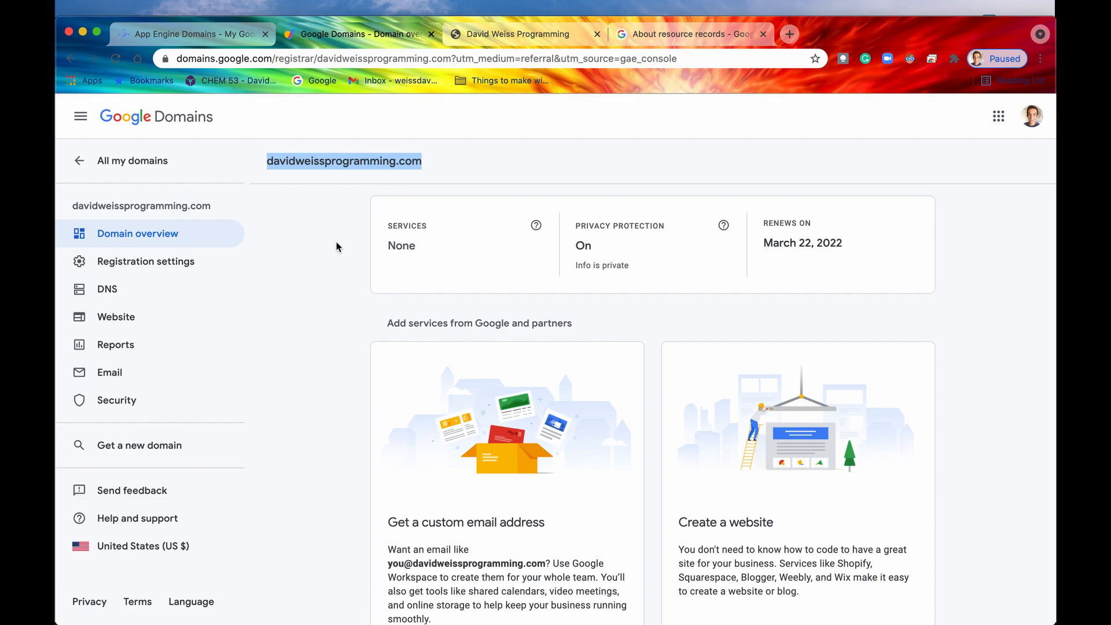
mouse_move(341, 226)
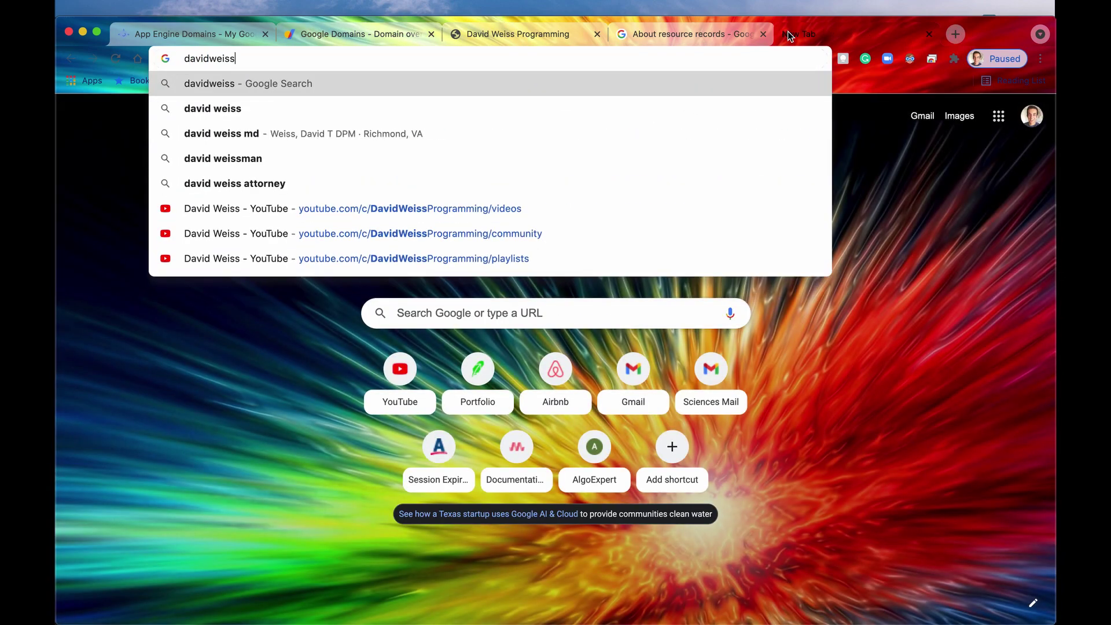
type("programmin")
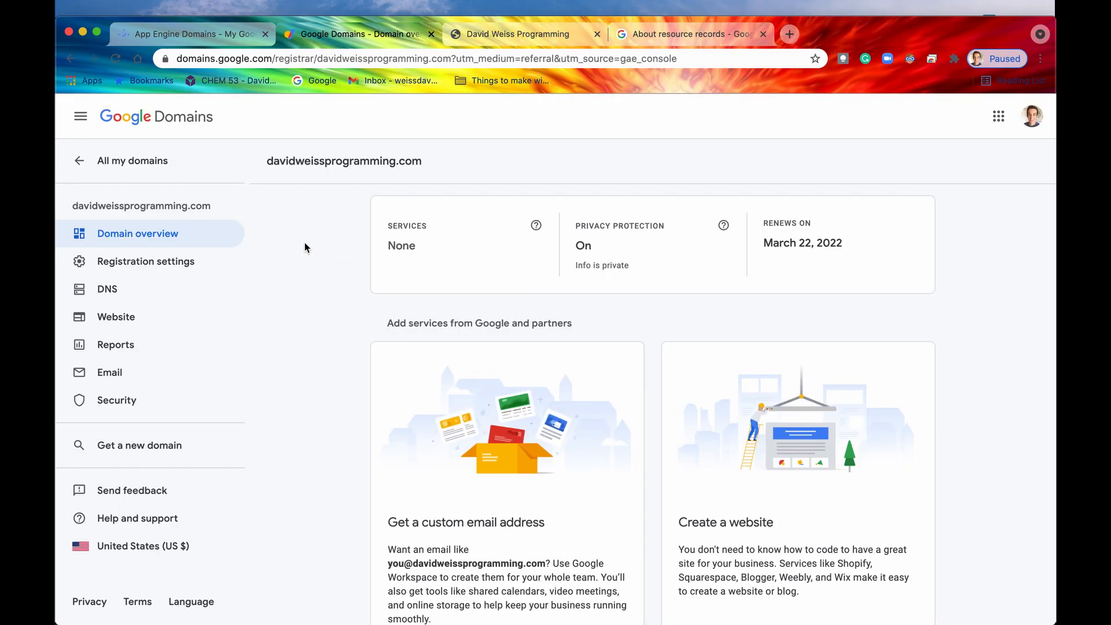
Add davidweissprogramming.com as an App Engine custom domain and save its root and www mappings.
left_click(192, 34)
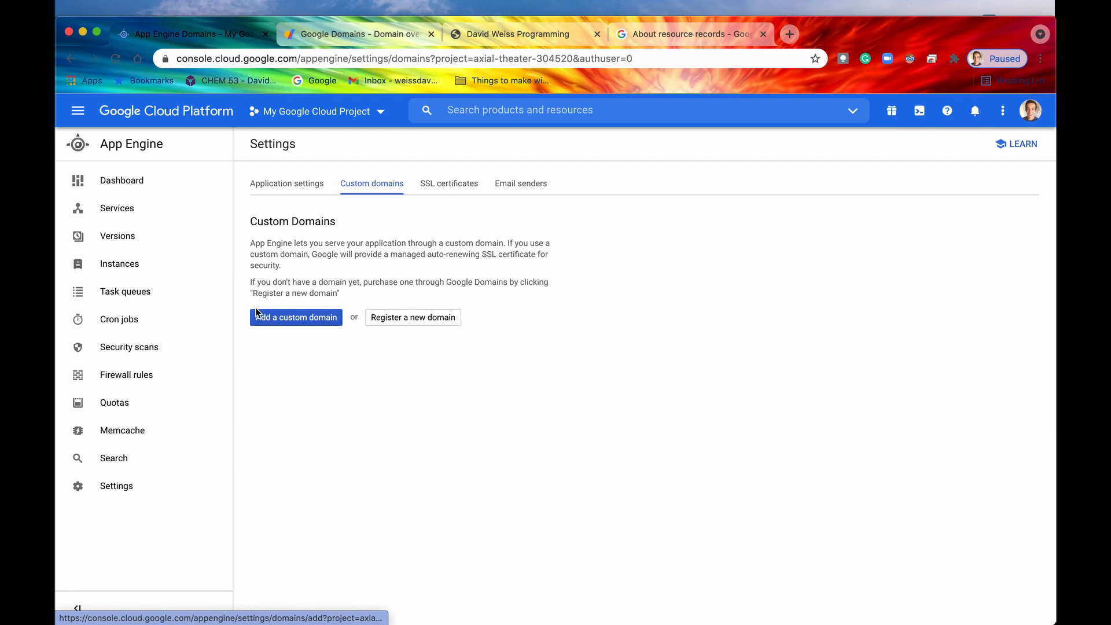
left_click(296, 317)
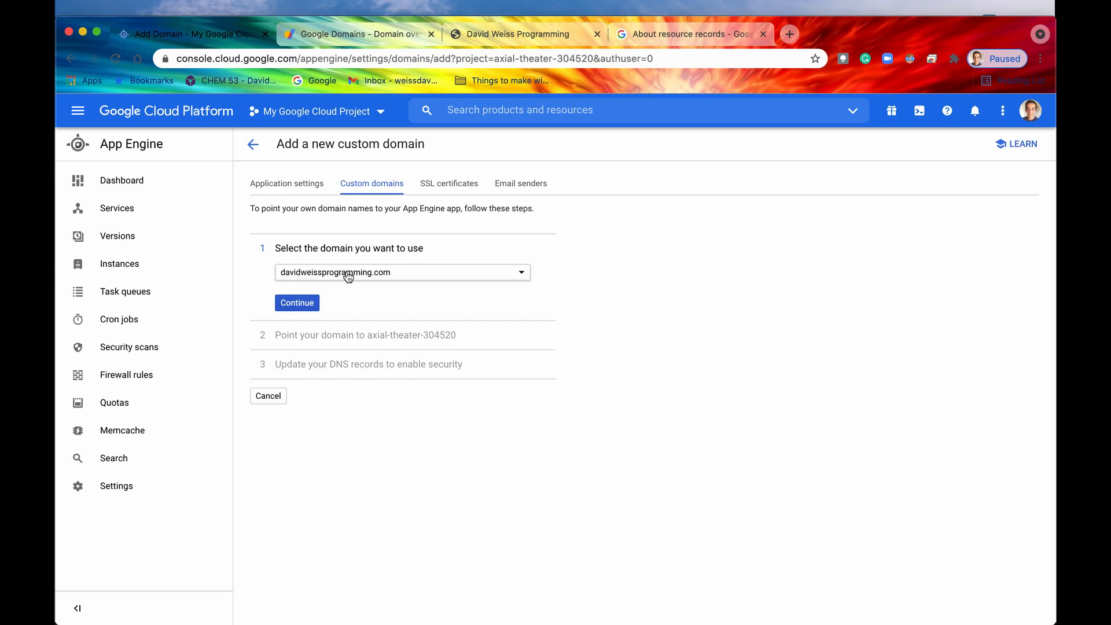
left_click(297, 303)
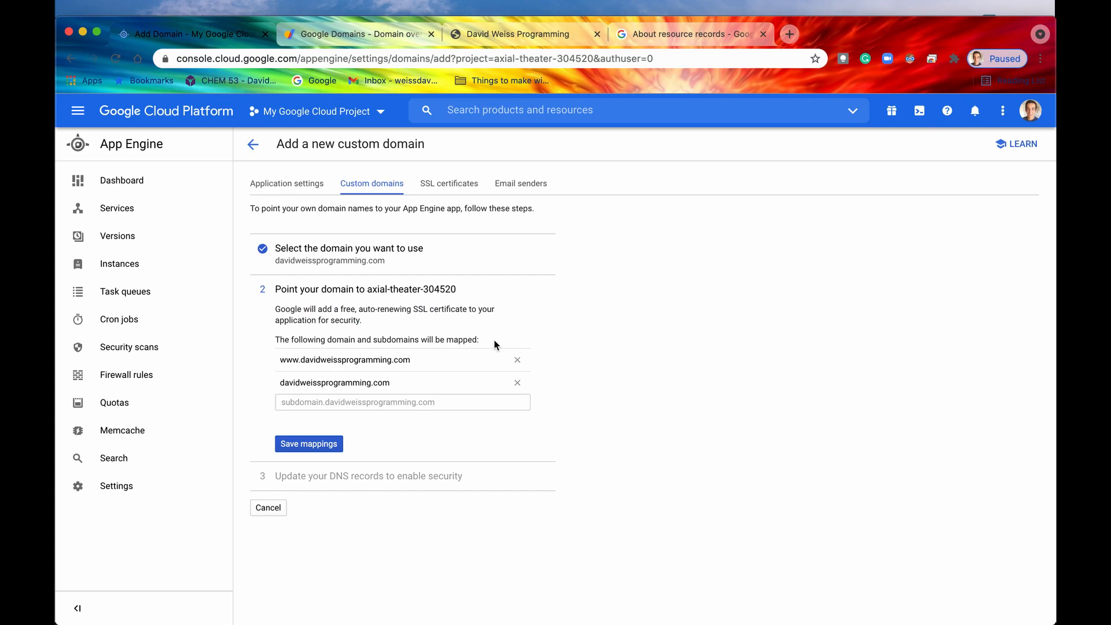
mouse_move(285, 337)
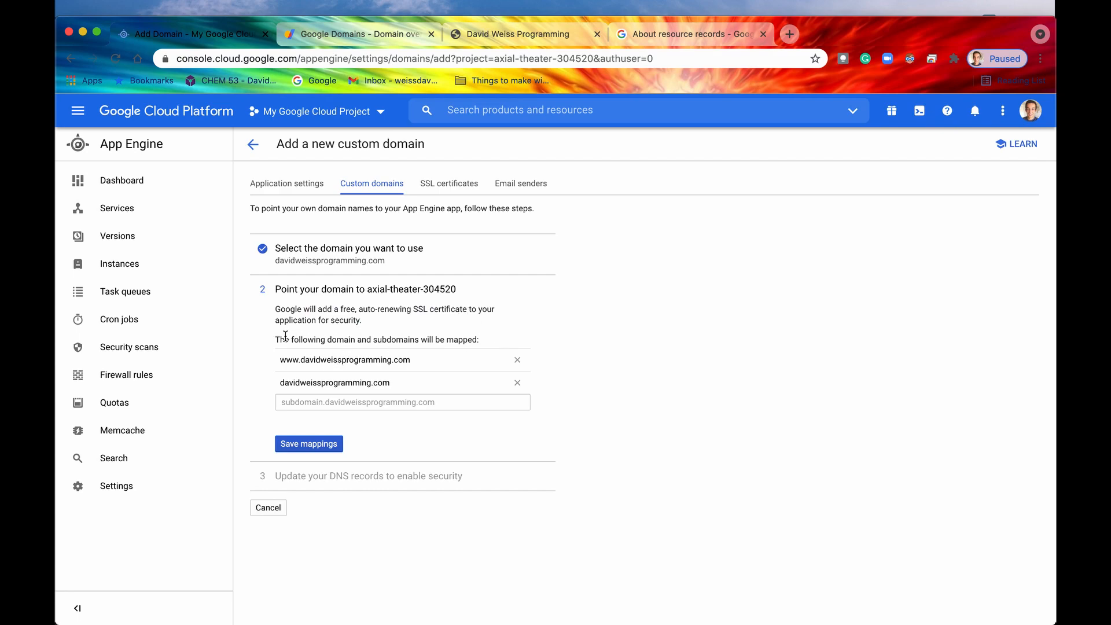
left_click_drag(275, 340, 479, 340)
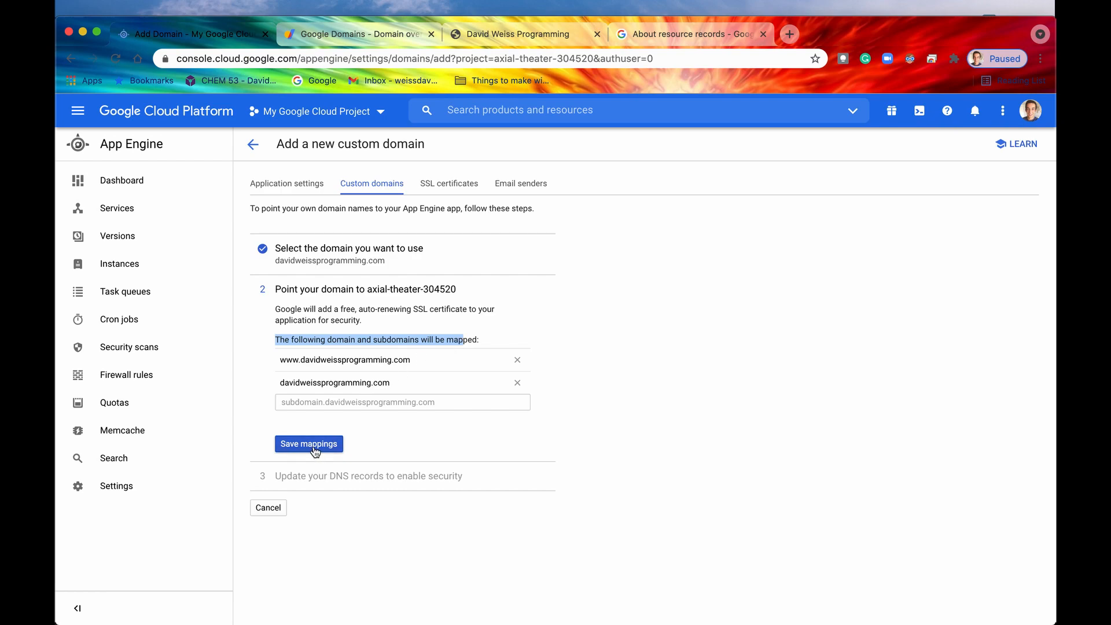
left_click(308, 444)
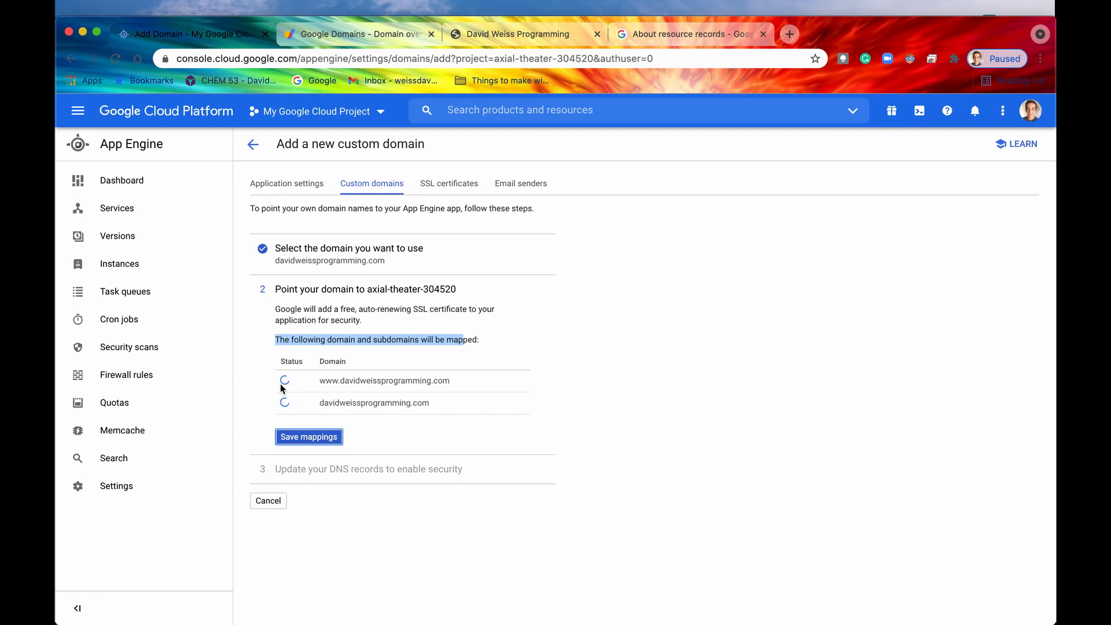
Review the required DNS records step, highlighting the CNAME record, then open the record types help.
left_click(309, 437)
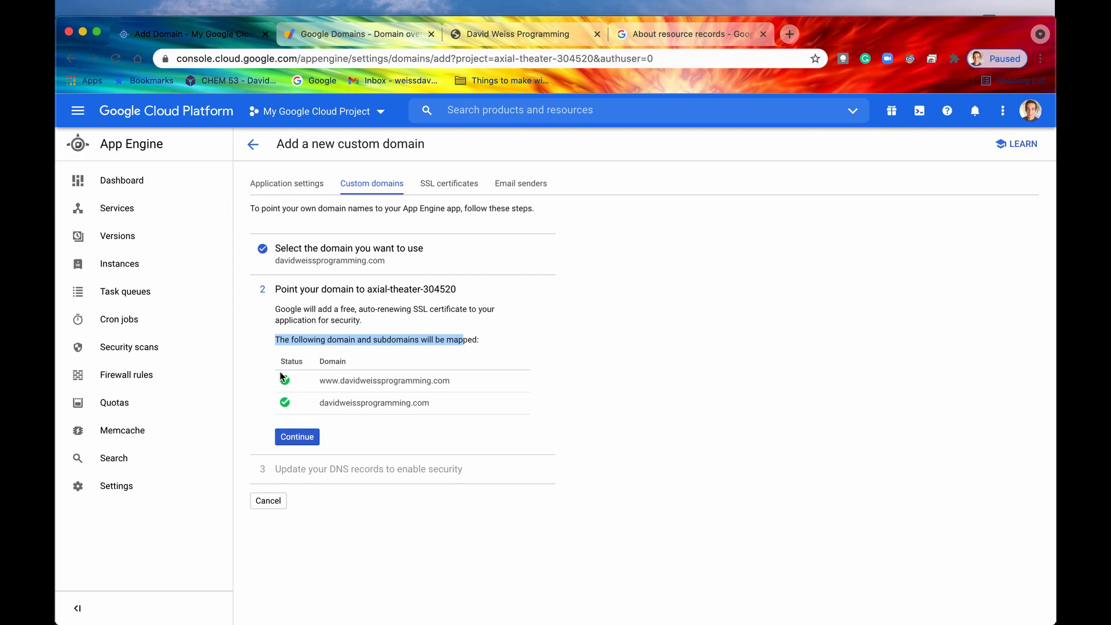
left_click(297, 437)
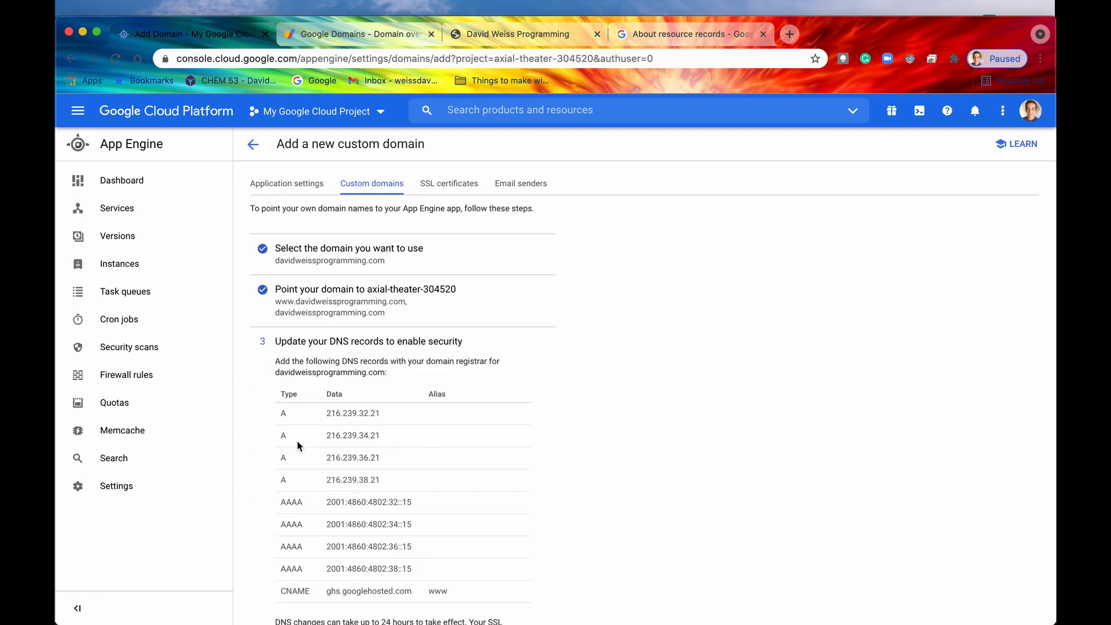
scroll("down", 3)
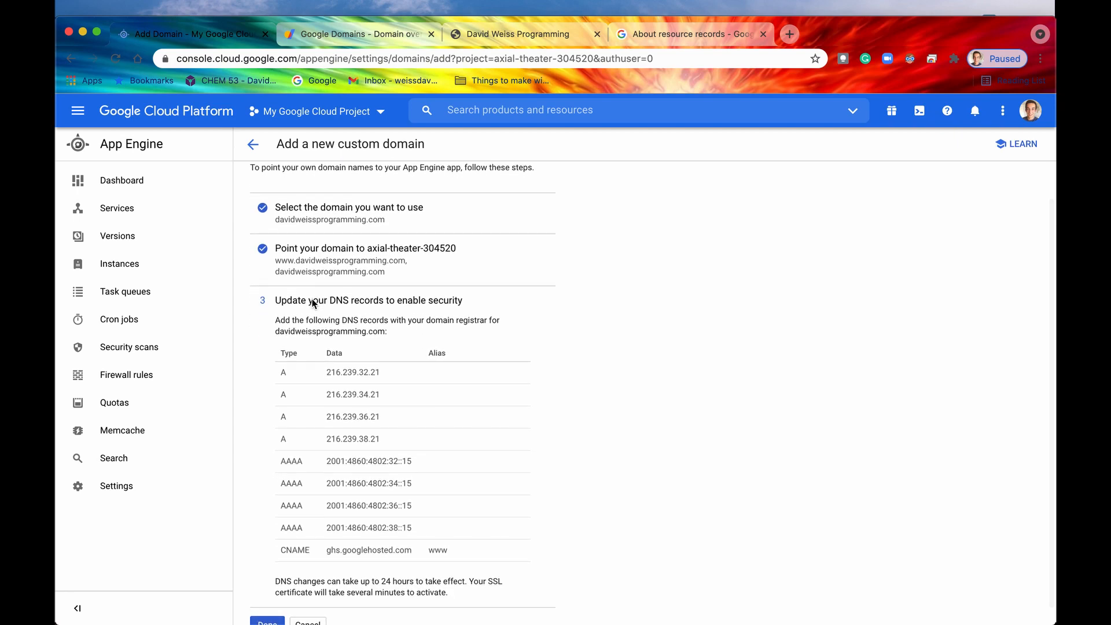
left_click_drag(310, 300, 465, 300)
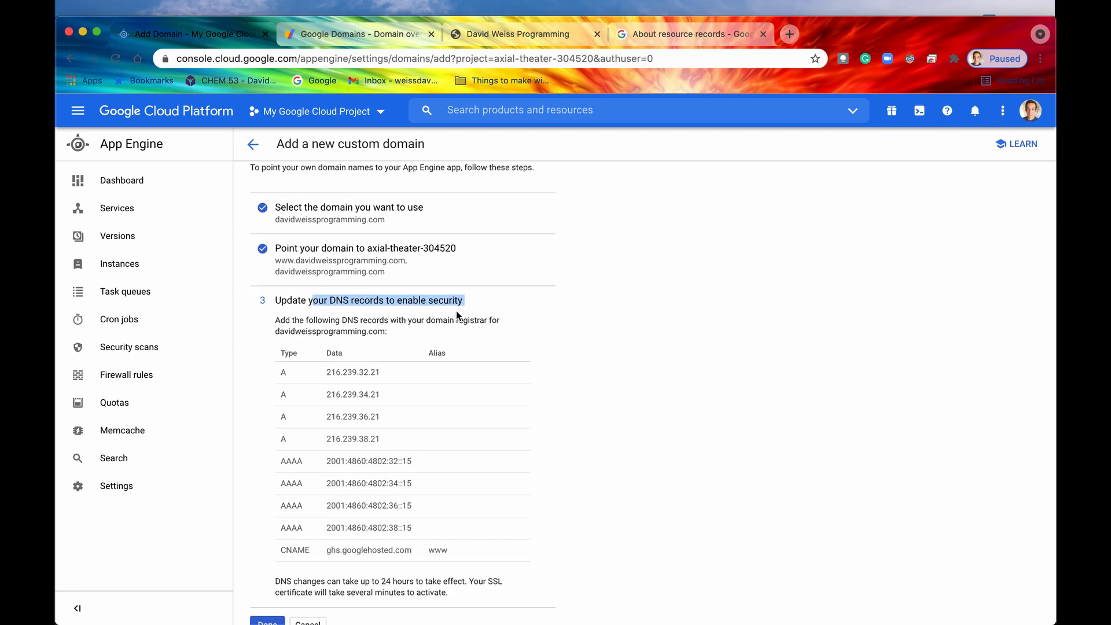
scroll("down", 3)
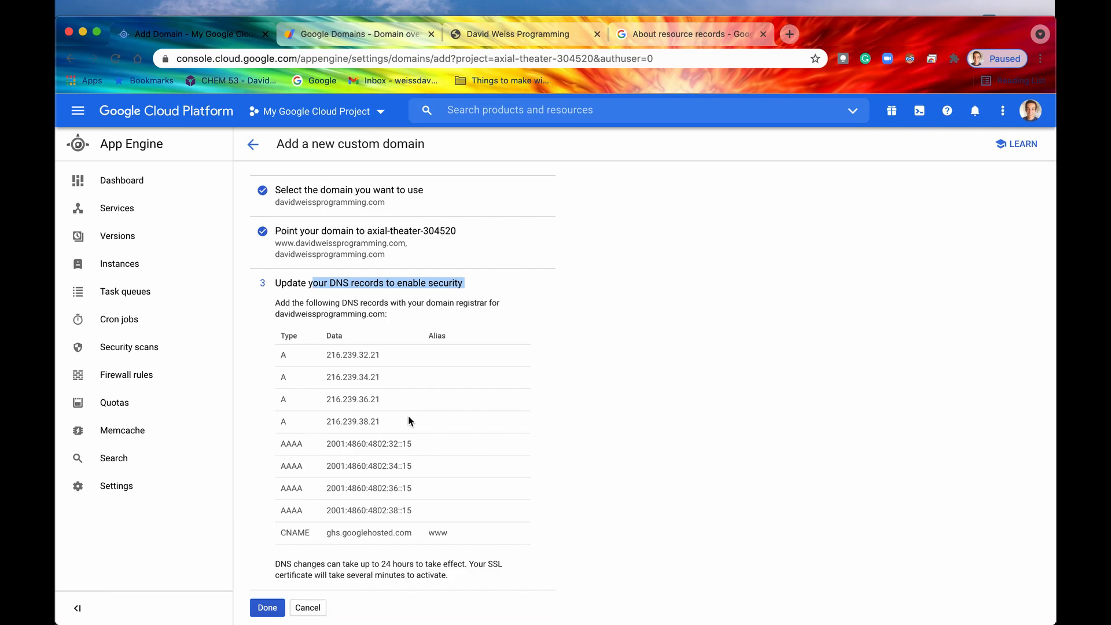
mouse_move(282, 358)
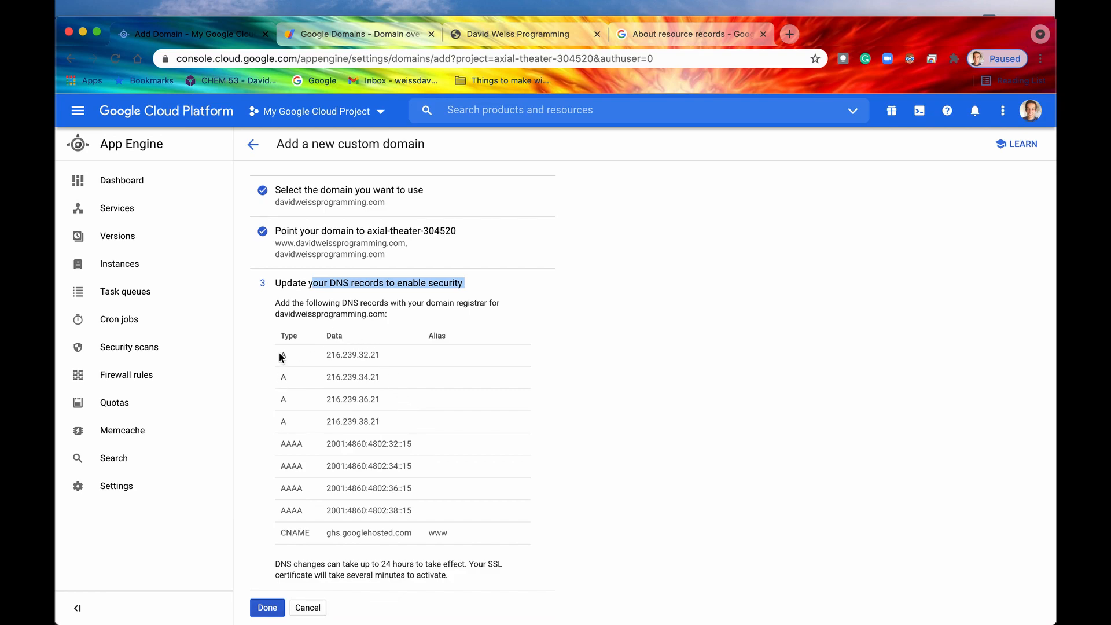
left_click_drag(280, 354, 450, 533)
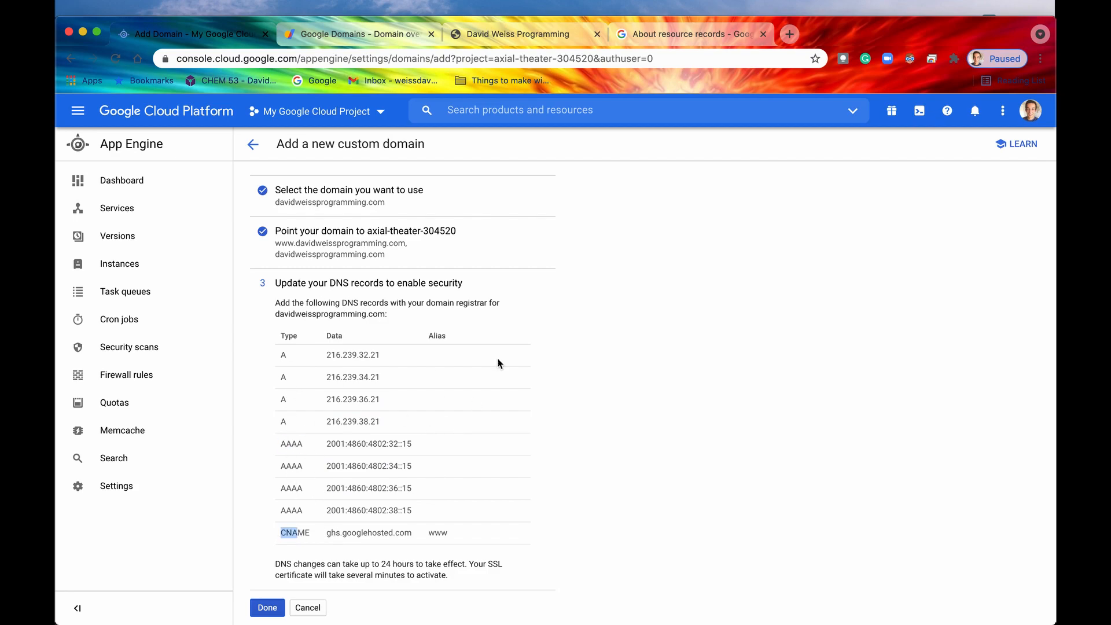
left_click(685, 35)
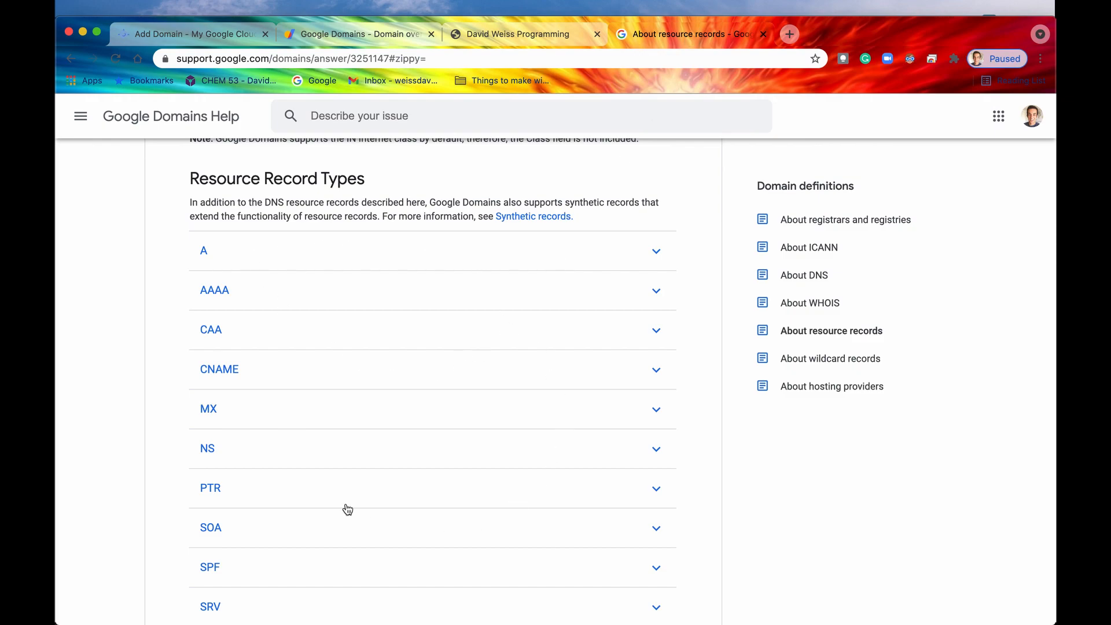
Expand and read the AAAA and CNAME explanations under Resource Record Types, highlighting 'canonical'.
scroll("down", 3)
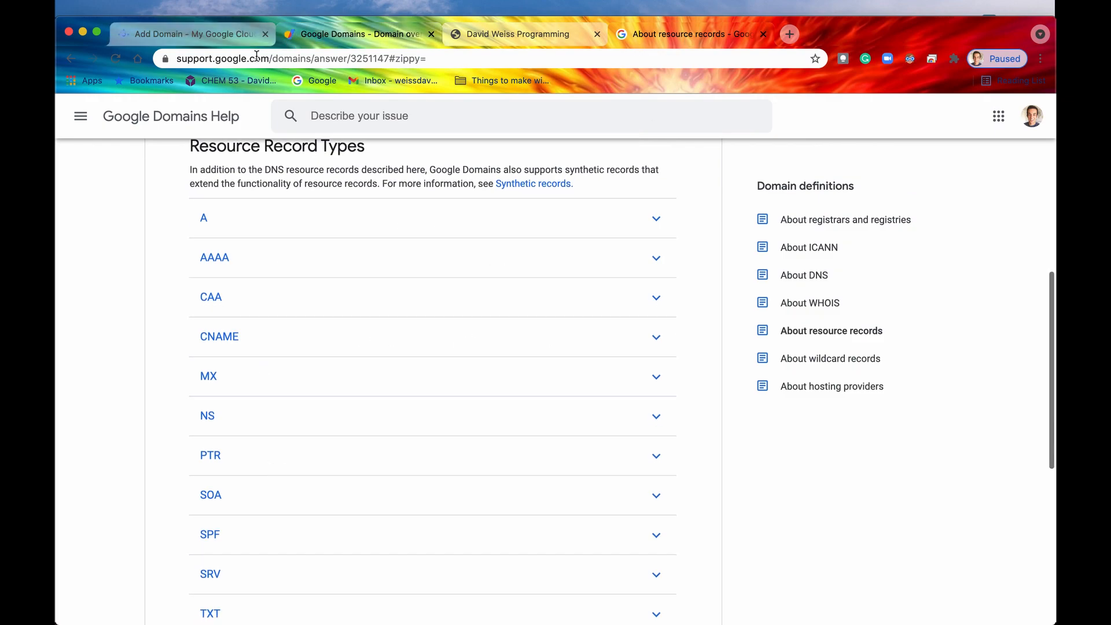
scroll("down", 3)
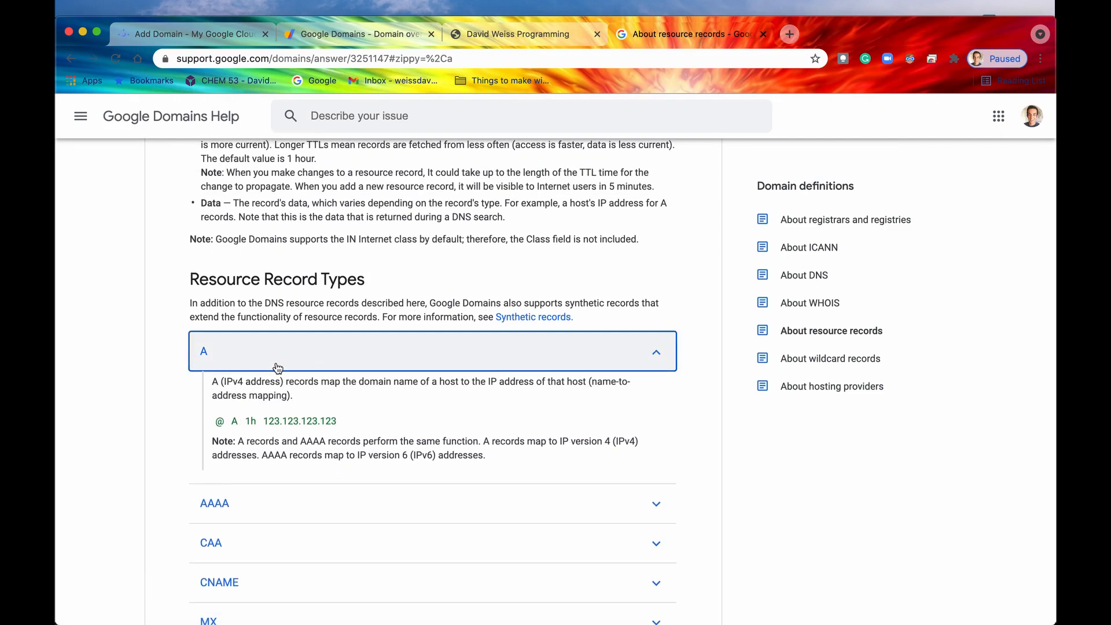
mouse_move(315, 388)
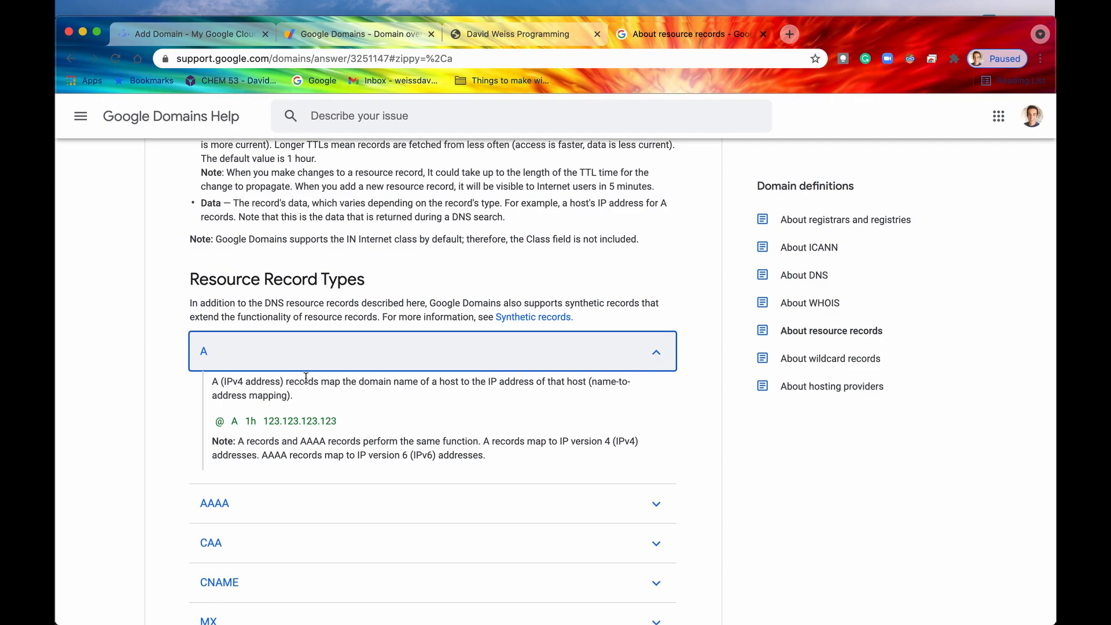
double_click(512, 381)
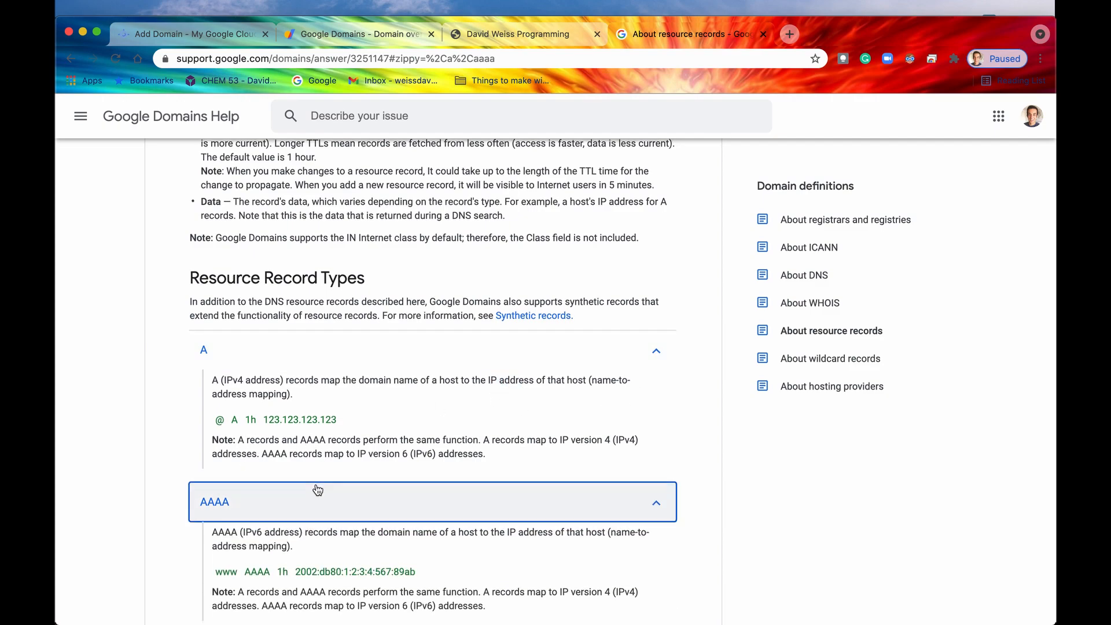
scroll("down", 3)
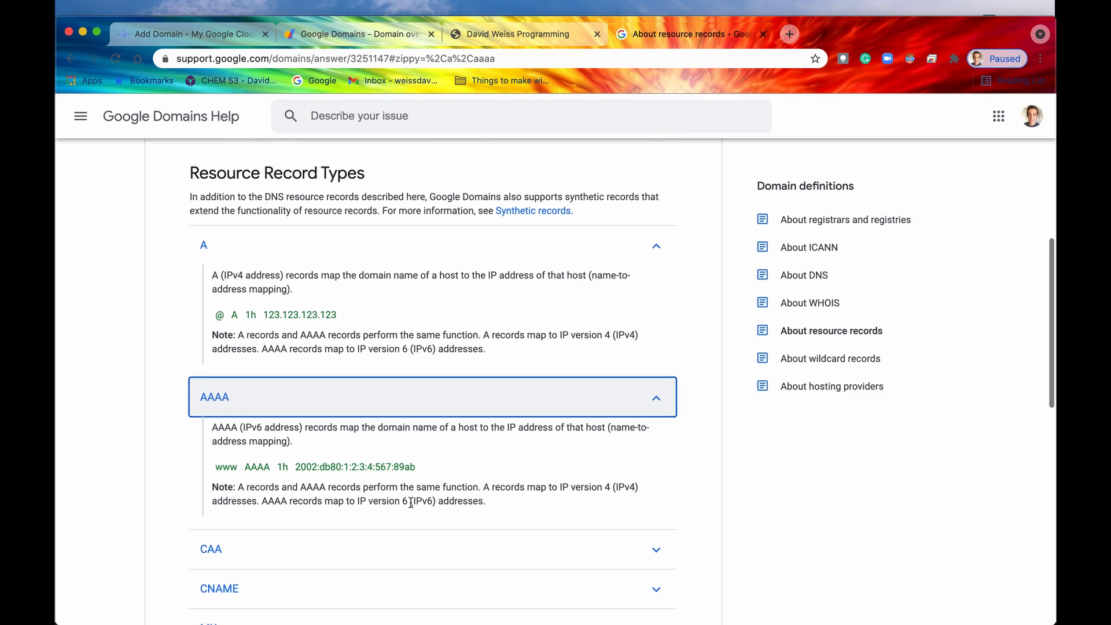
double_click(424, 502)
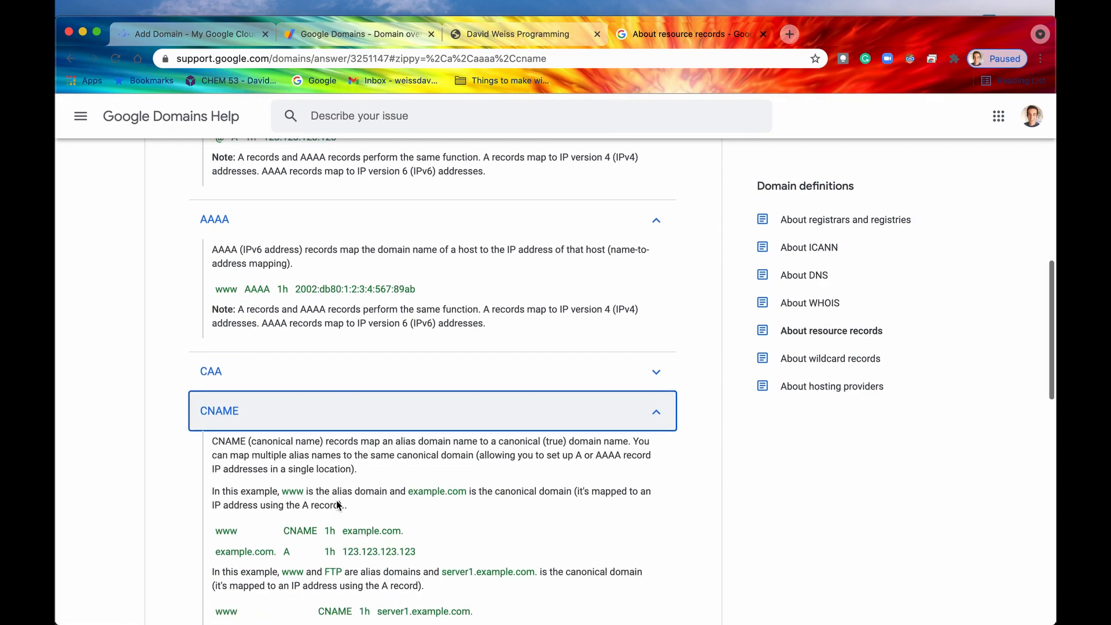
double_click(269, 433)
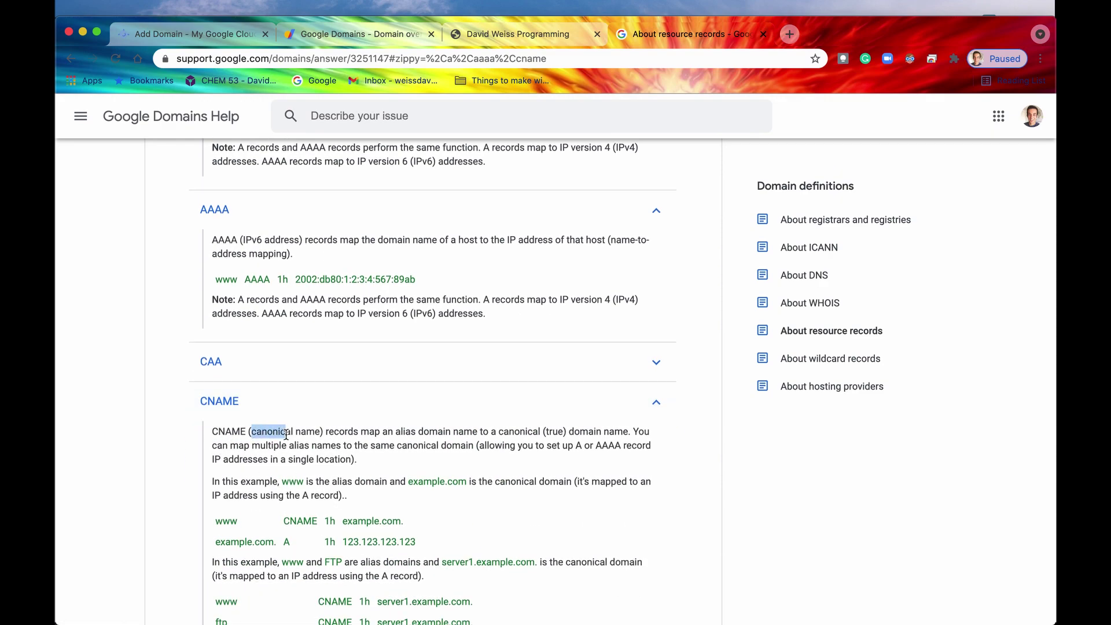
left_click_drag(250, 431, 319, 431)
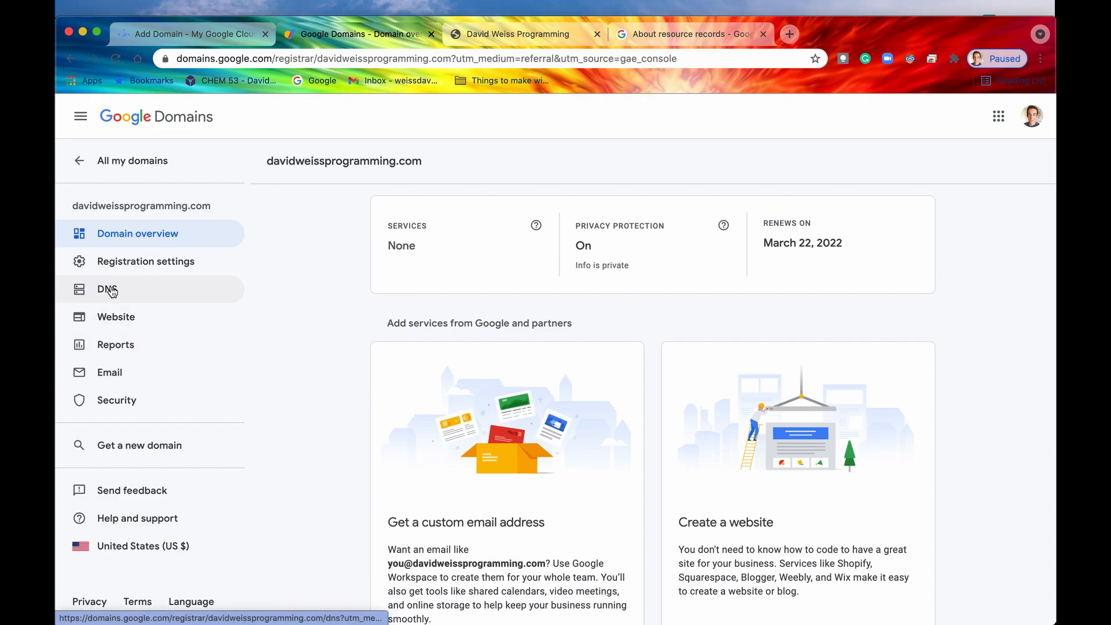
View the domain's DNS page with empty custom resource records, then return to App Engine's records.
left_click(107, 289)
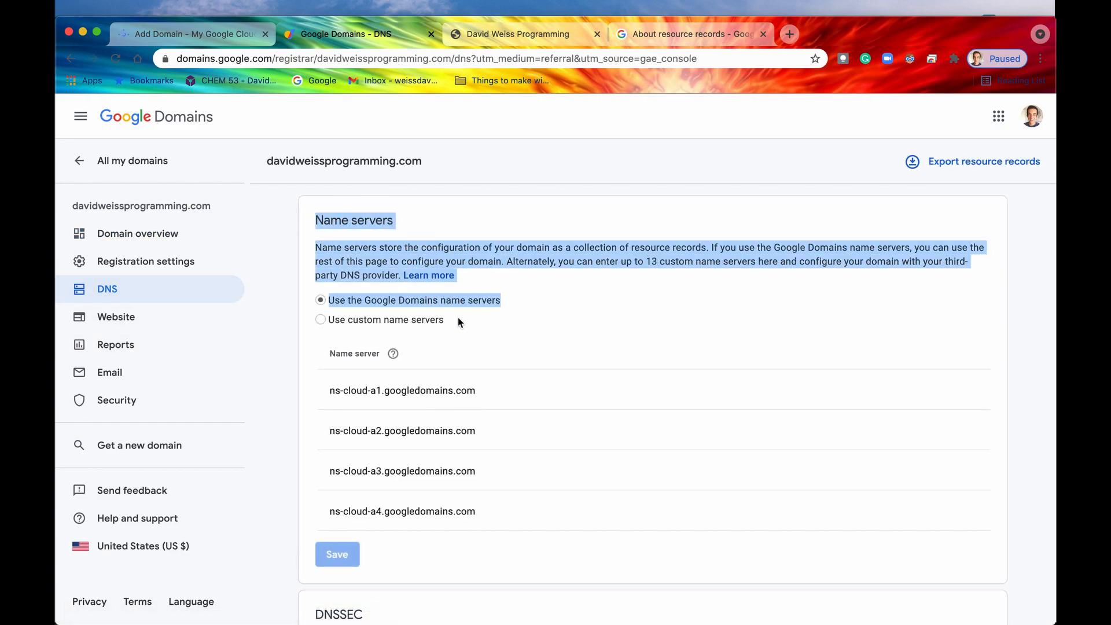
scroll("down", 3)
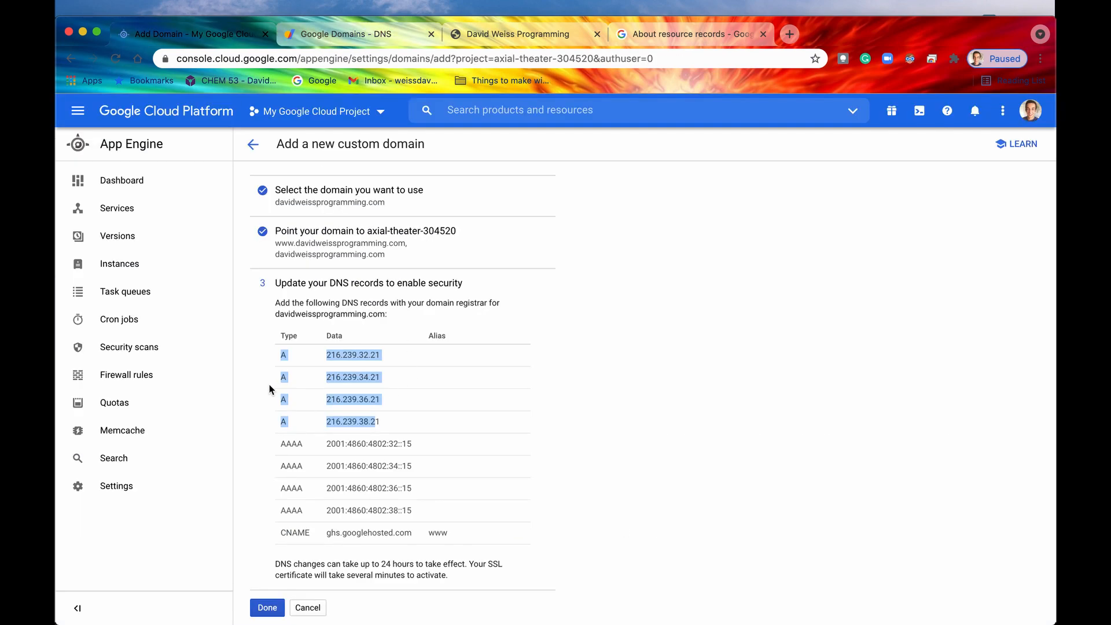
left_click(352, 355)
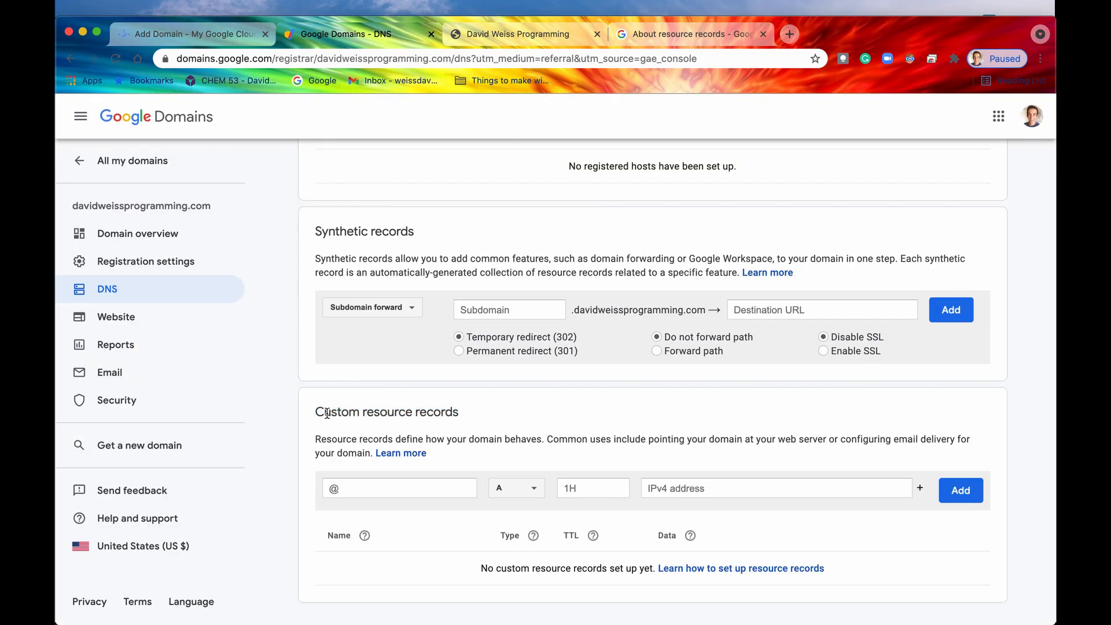
mouse_move(500, 423)
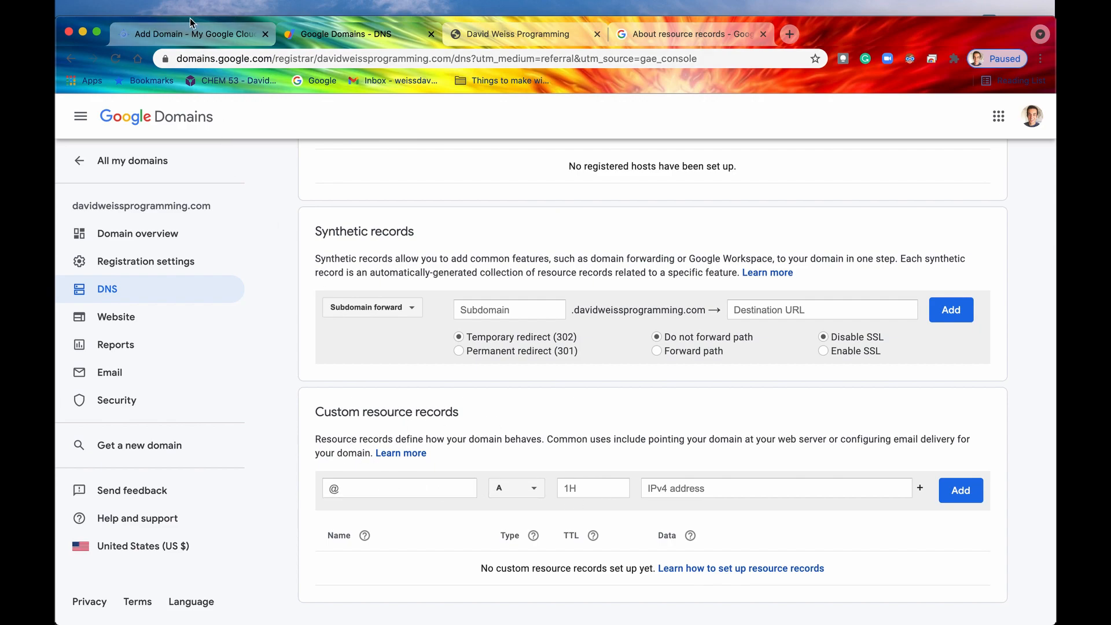
left_click(185, 34)
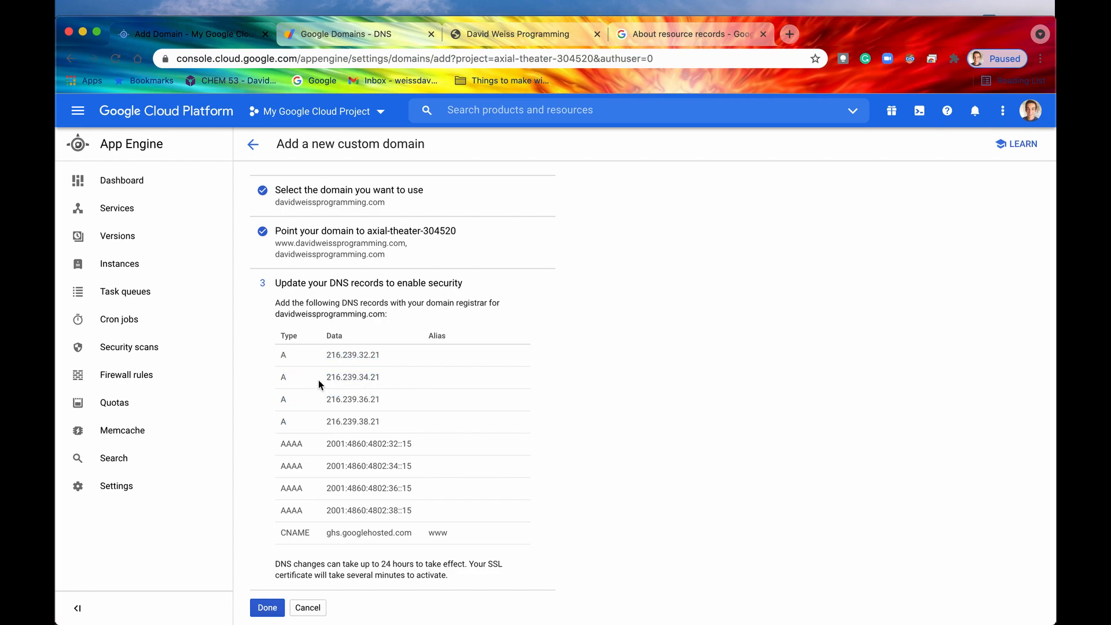
Add a root (@) A record with App Engine's four IPv4 addresses, starting 216.239.32.21.
double_click(353, 355)
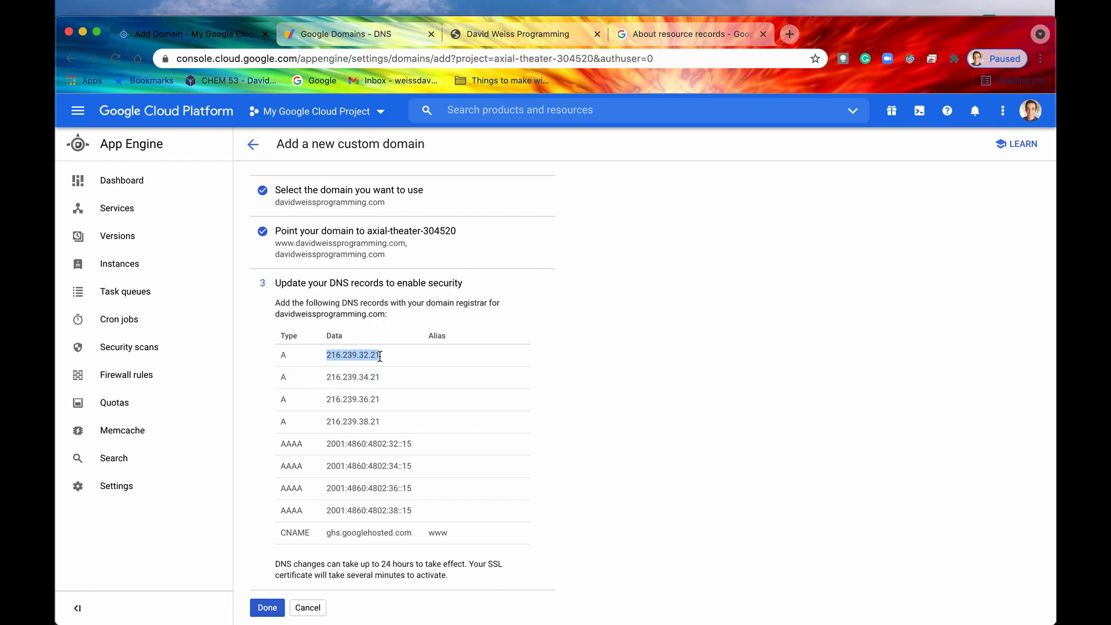
left_click(353, 34)
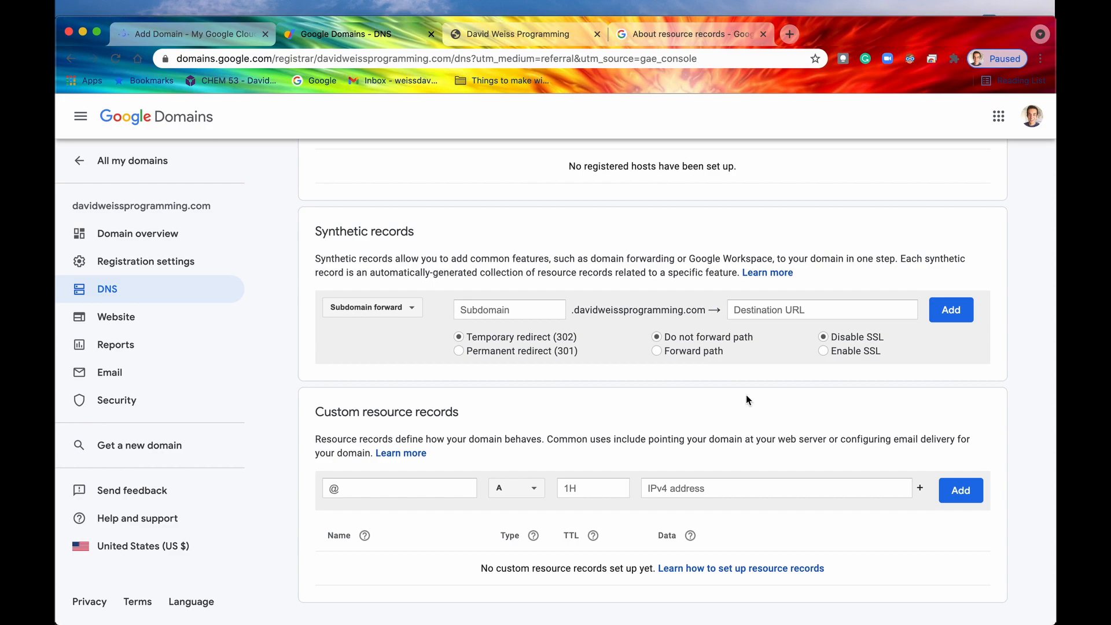
type("216.239.32.21")
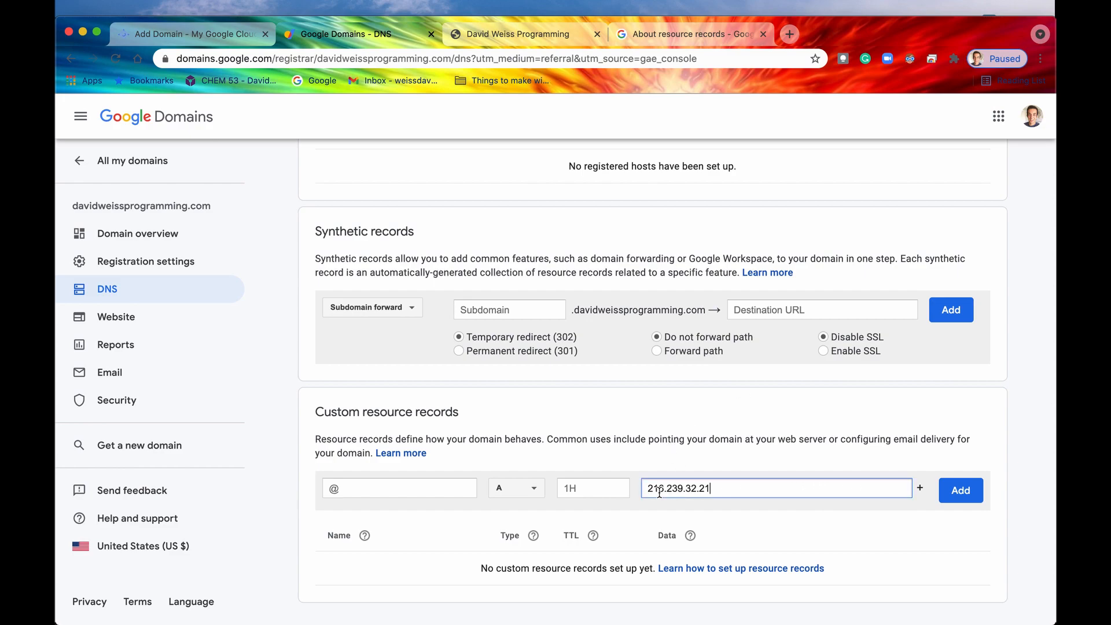
left_click(921, 488)
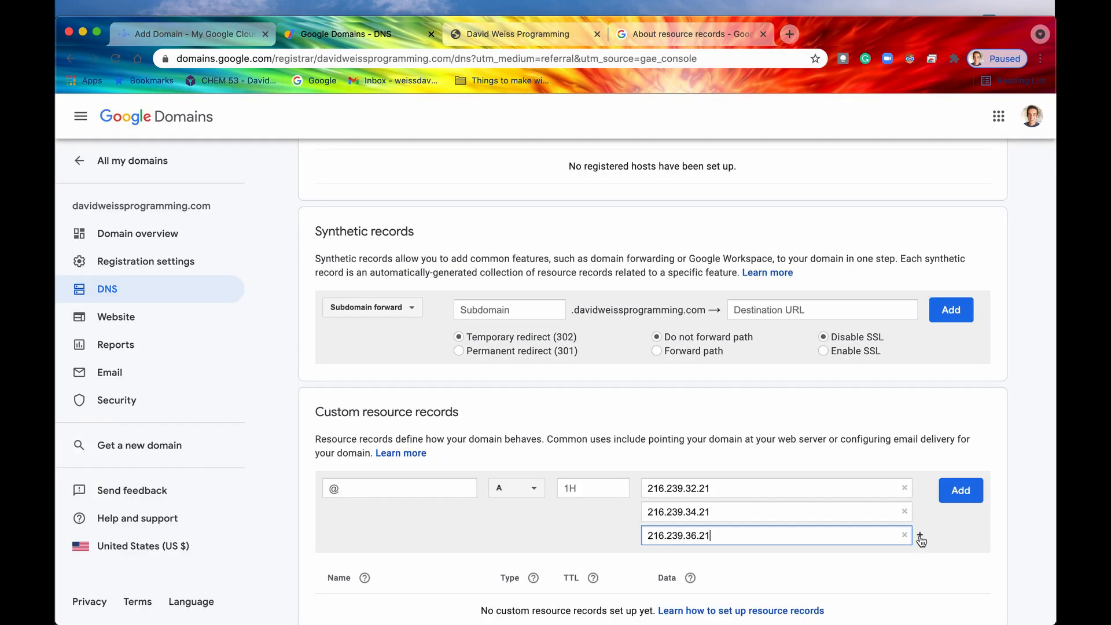
left_click(919, 538)
type("216.239.38.21")
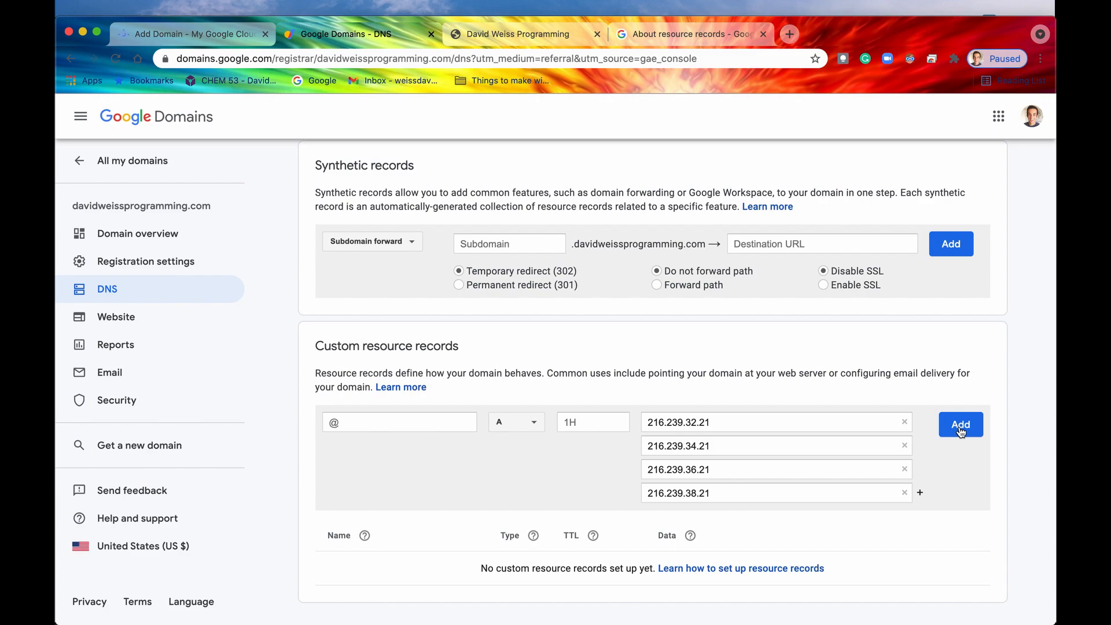
left_click(400, 422)
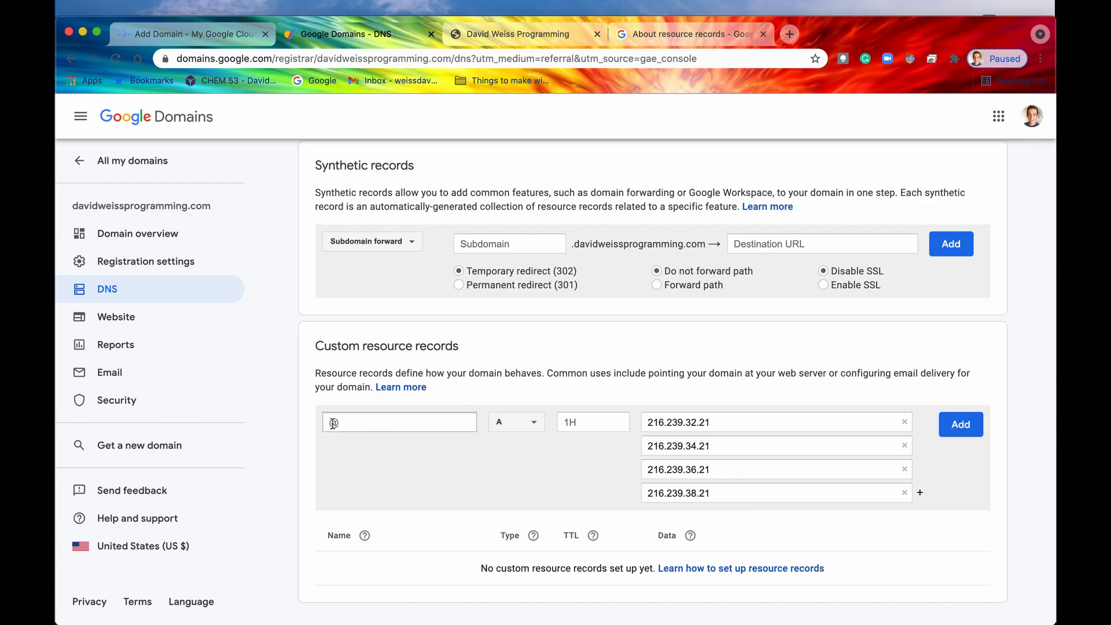
type("@")
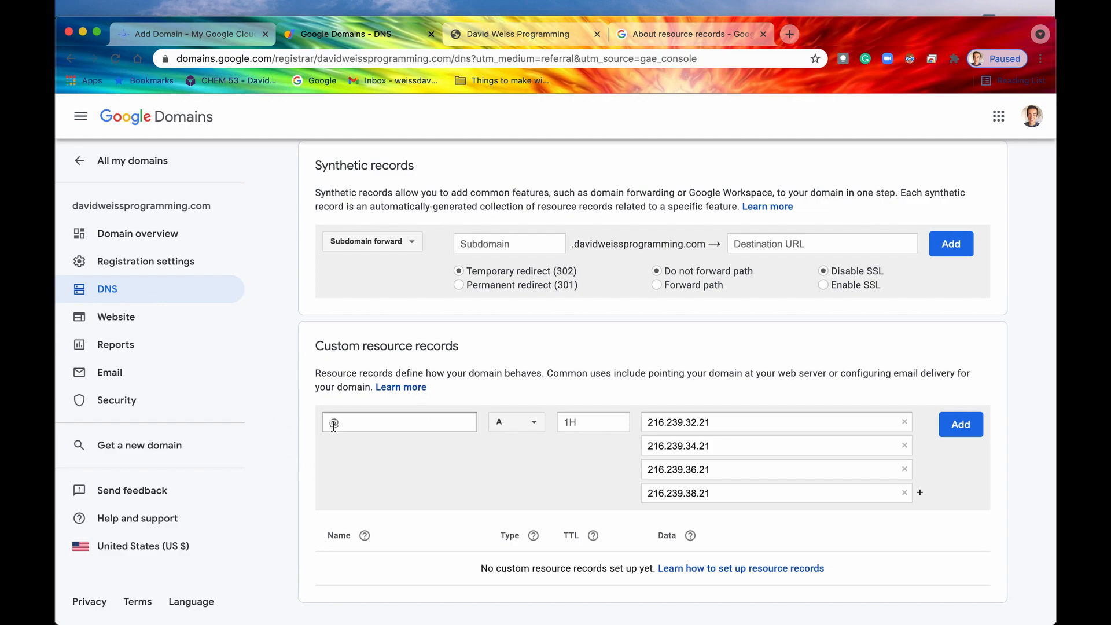
type("@")
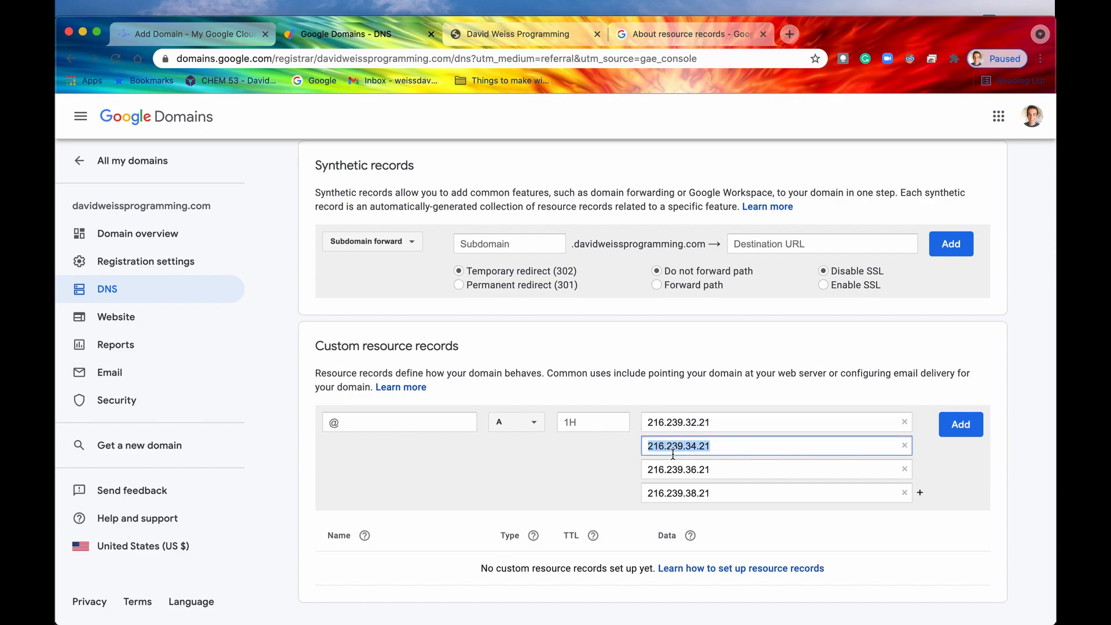
mouse_move(961, 425)
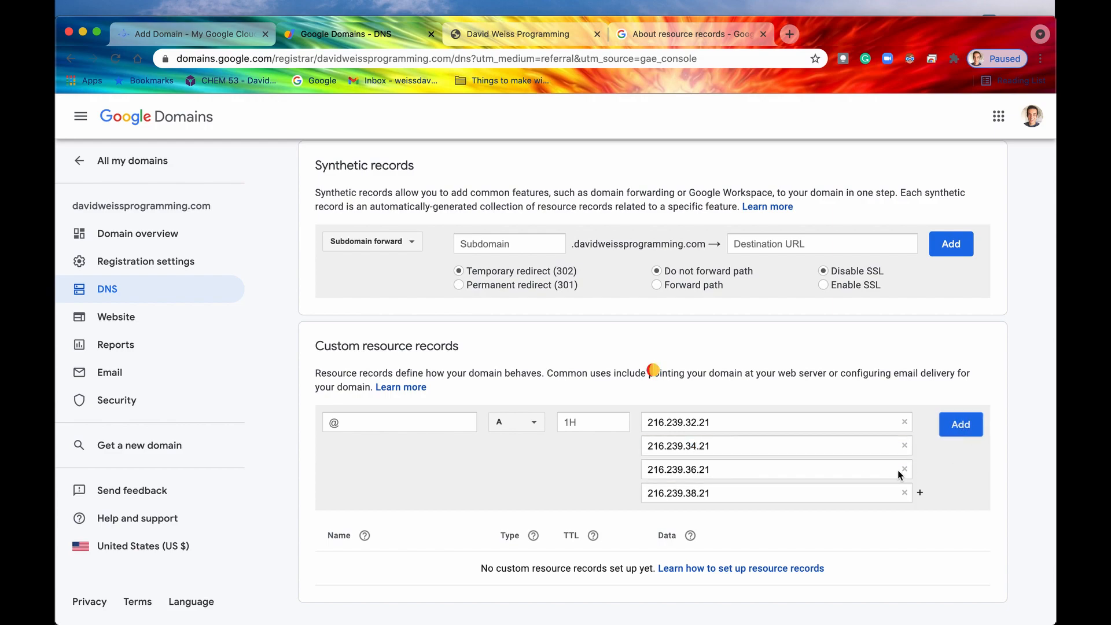
left_click(961, 424)
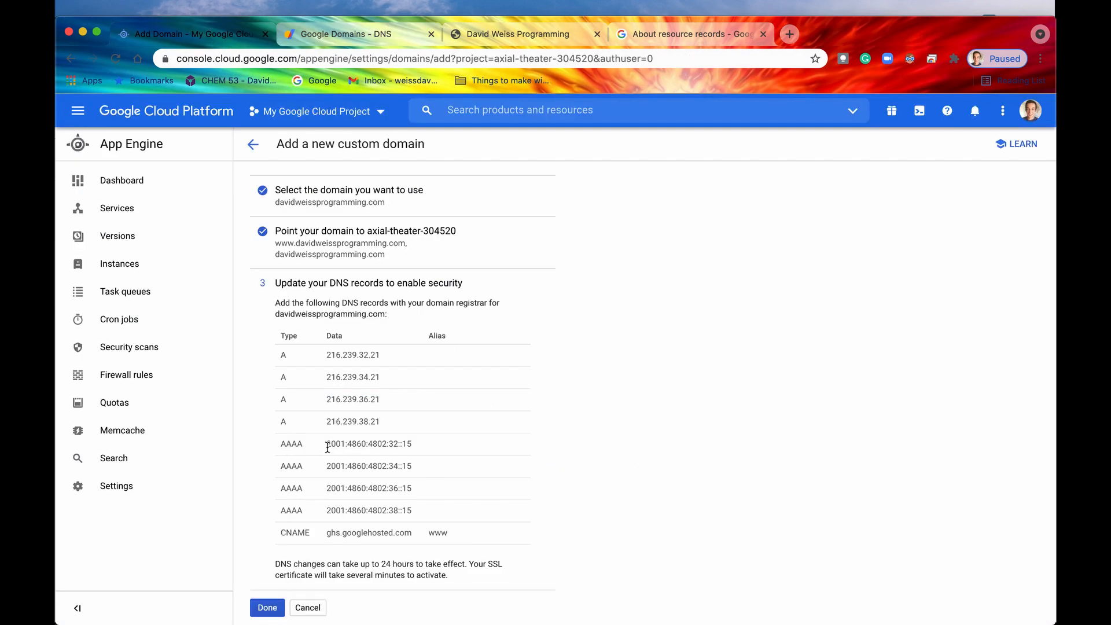
Add a root AAAA record holding App Engine's four IPv6 addresses.
double_click(366, 444)
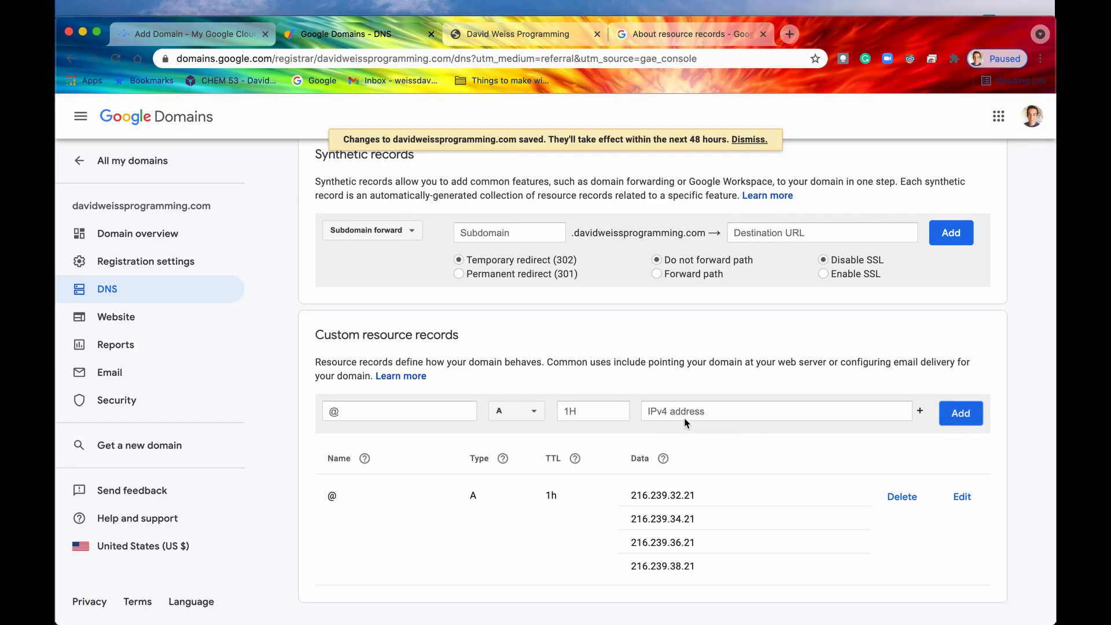
left_click(516, 411)
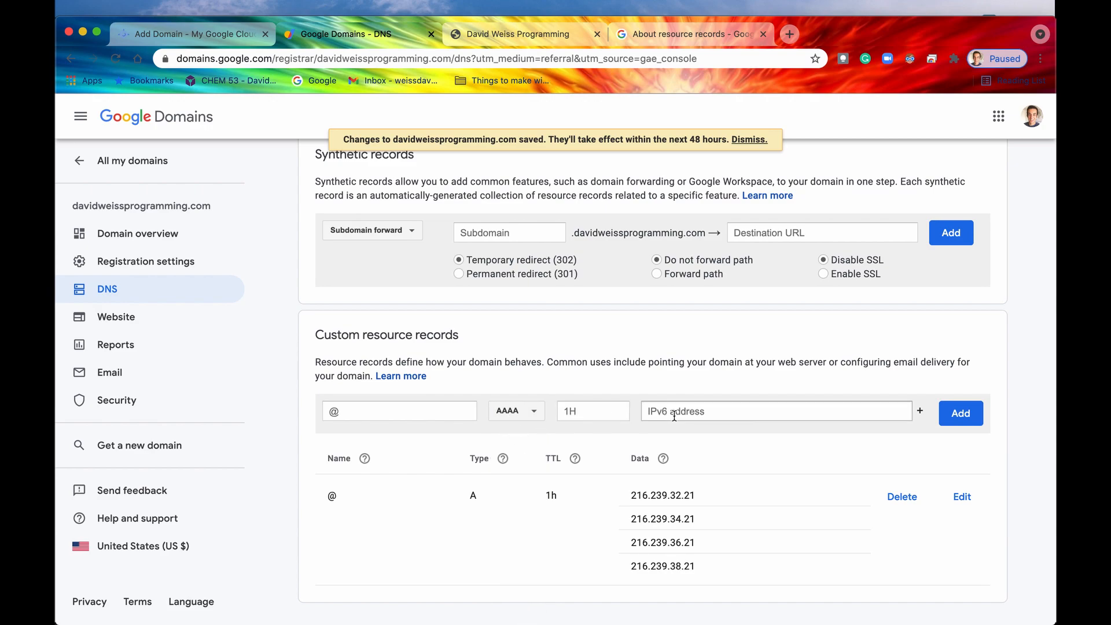
left_click(168, 34)
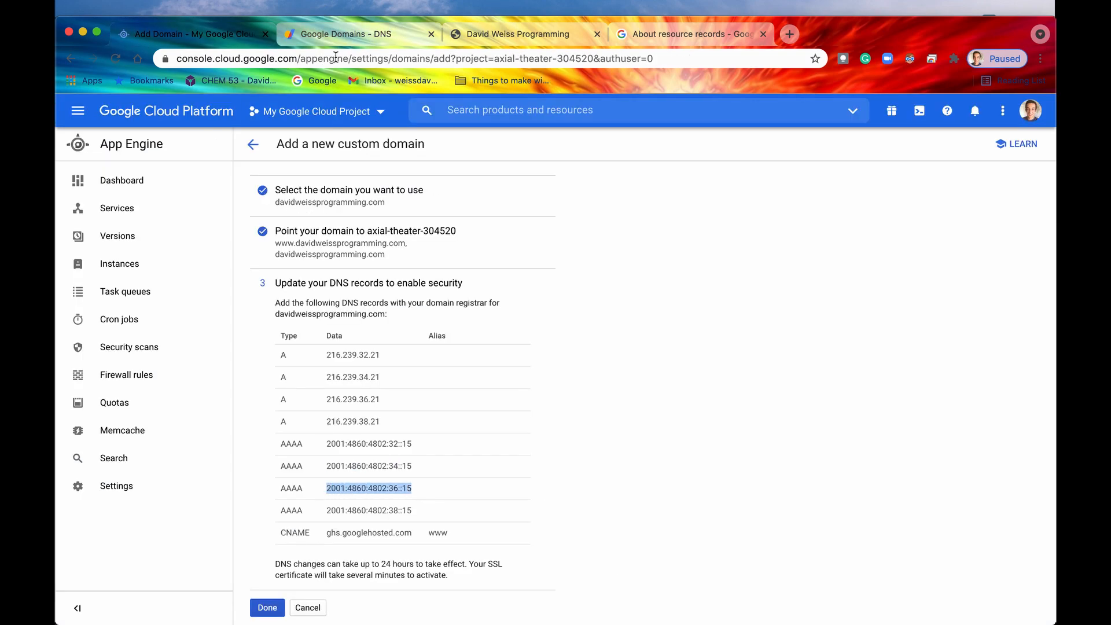
left_click(348, 34)
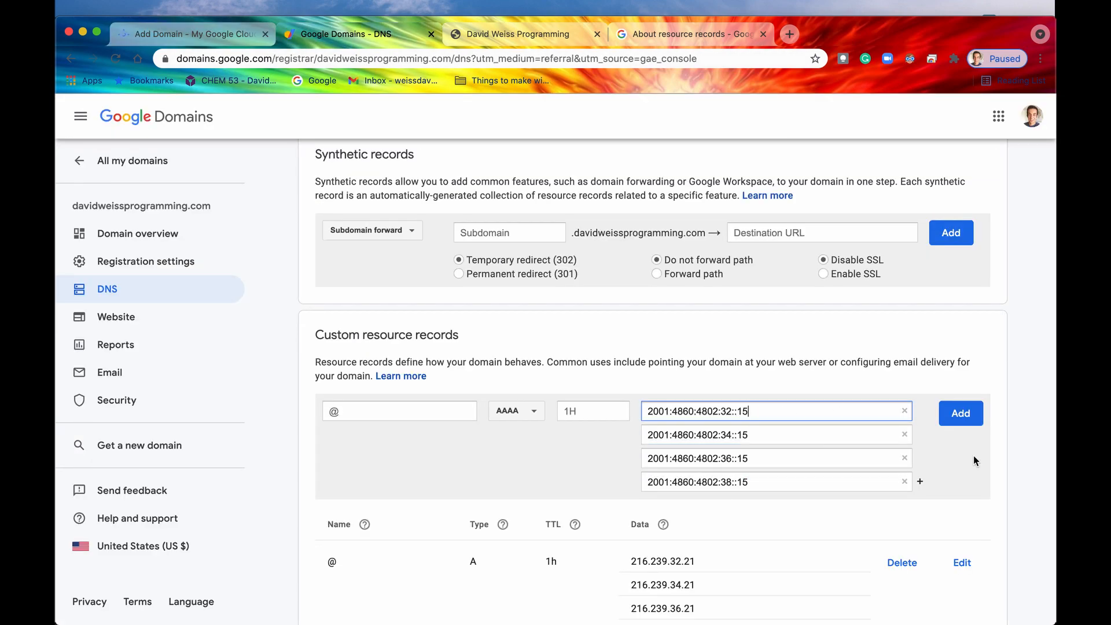
mouse_move(960, 466)
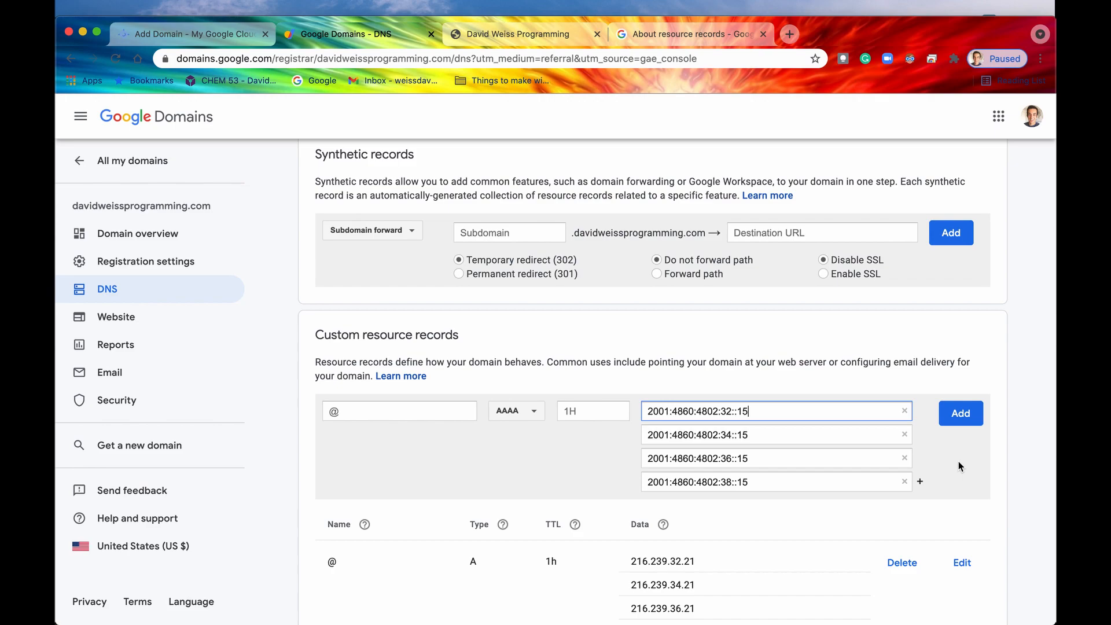
mouse_move(502, 420)
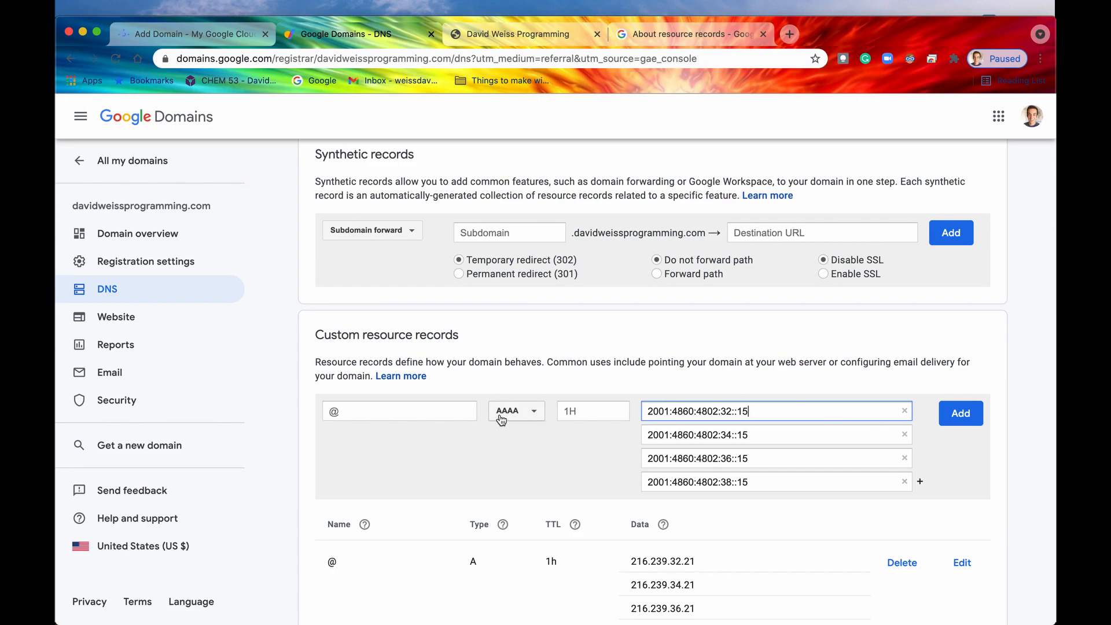
mouse_move(605, 440)
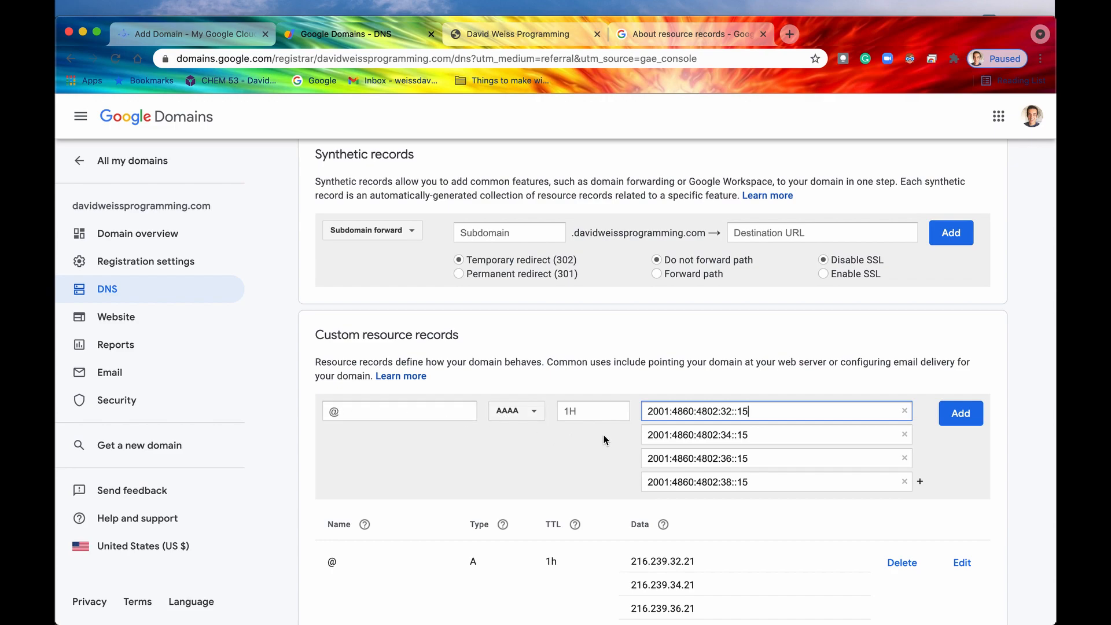
mouse_move(570, 534)
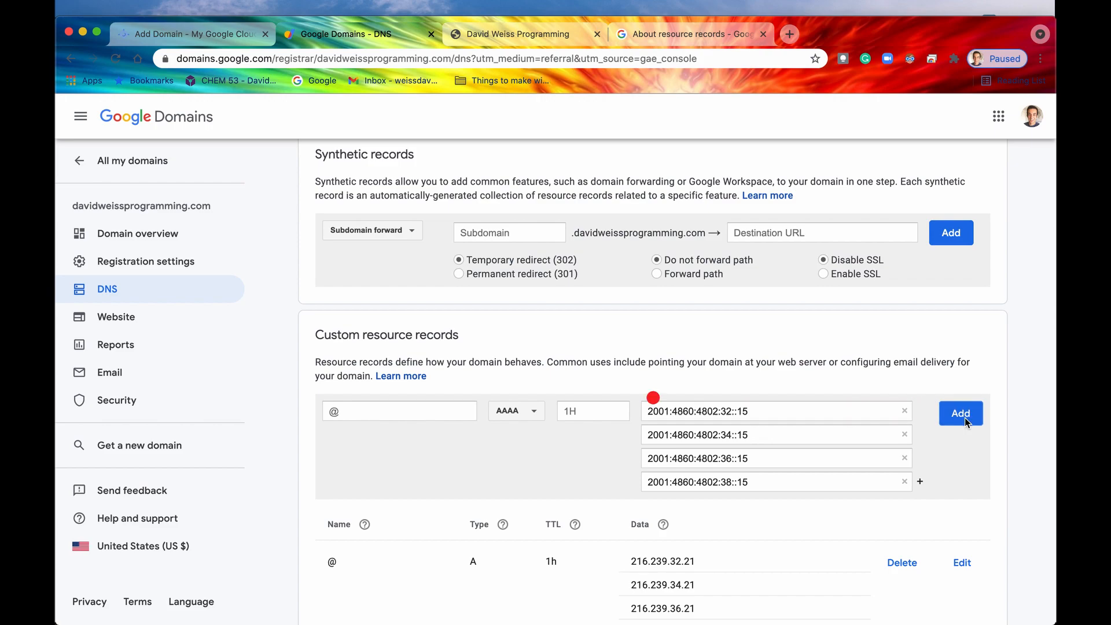
left_click(961, 413)
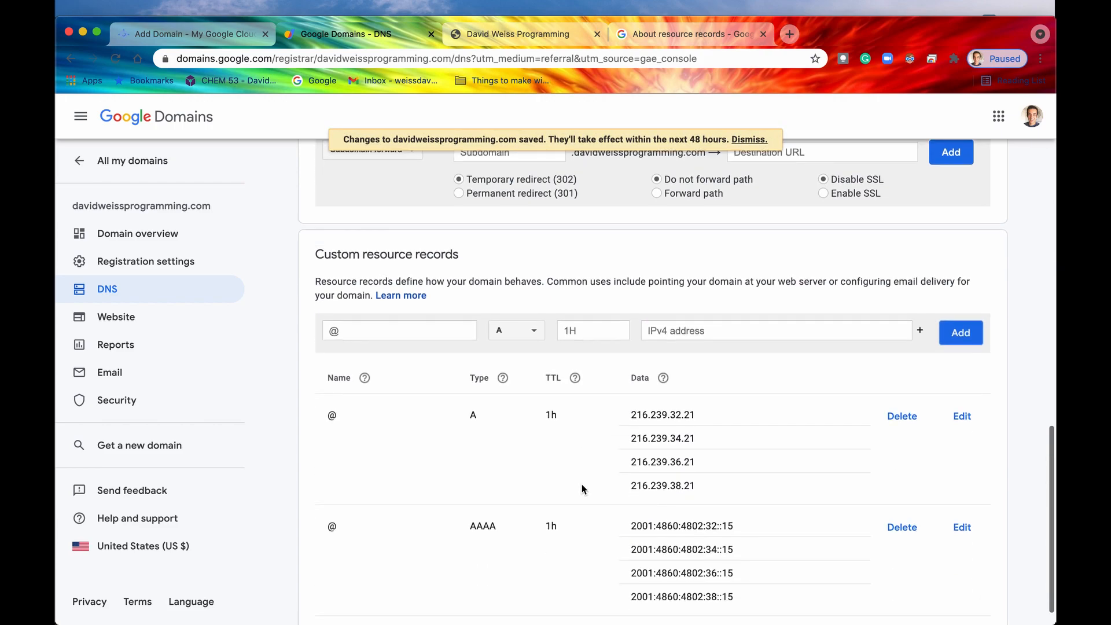
Add a www CNAME record pointing to ghs.googlehosted.com, copied from App Engine's records.
left_click(191, 33)
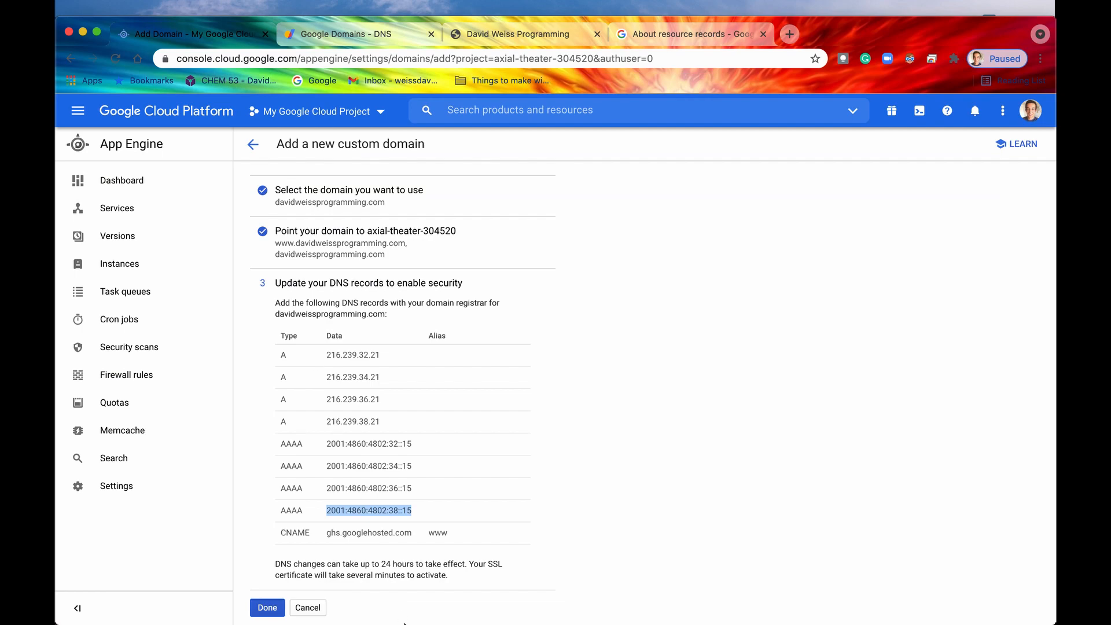
double_click(295, 532)
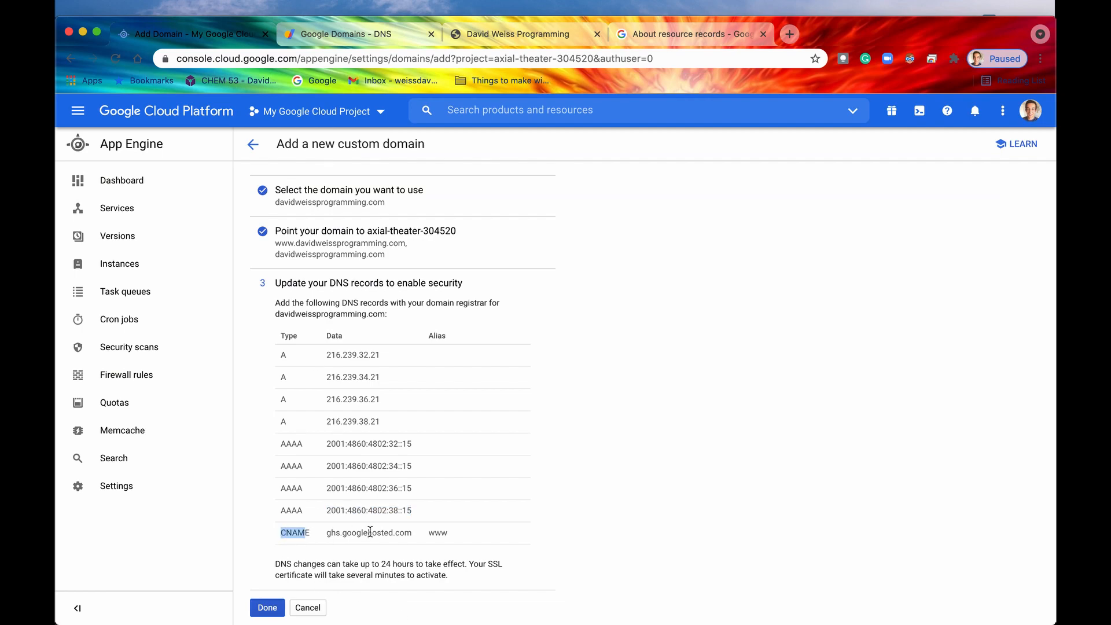
mouse_move(435, 105)
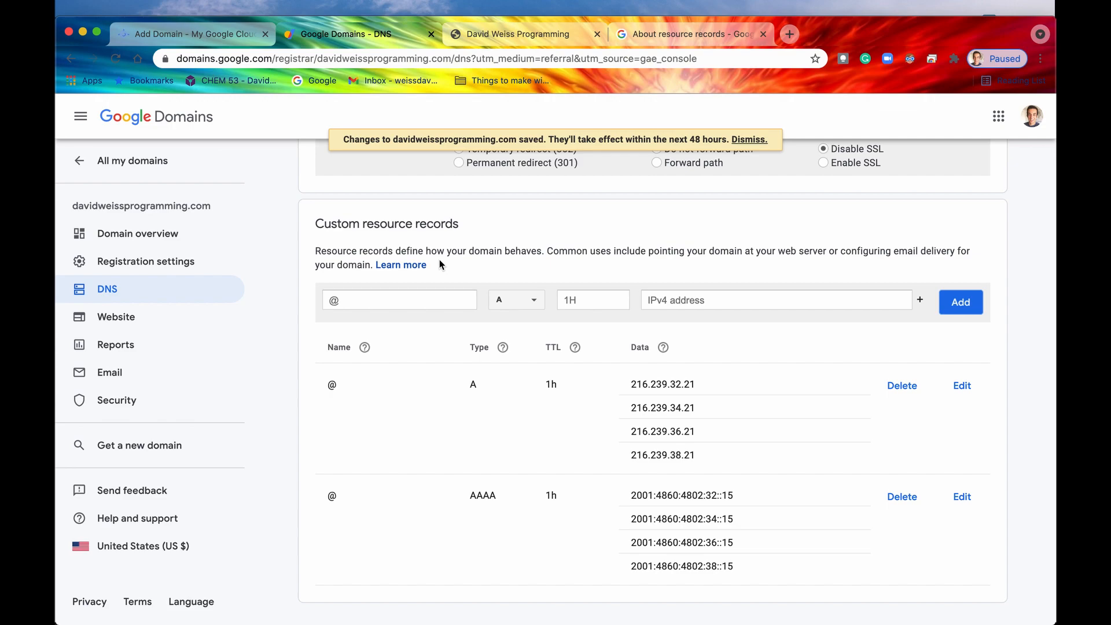
left_click(191, 34)
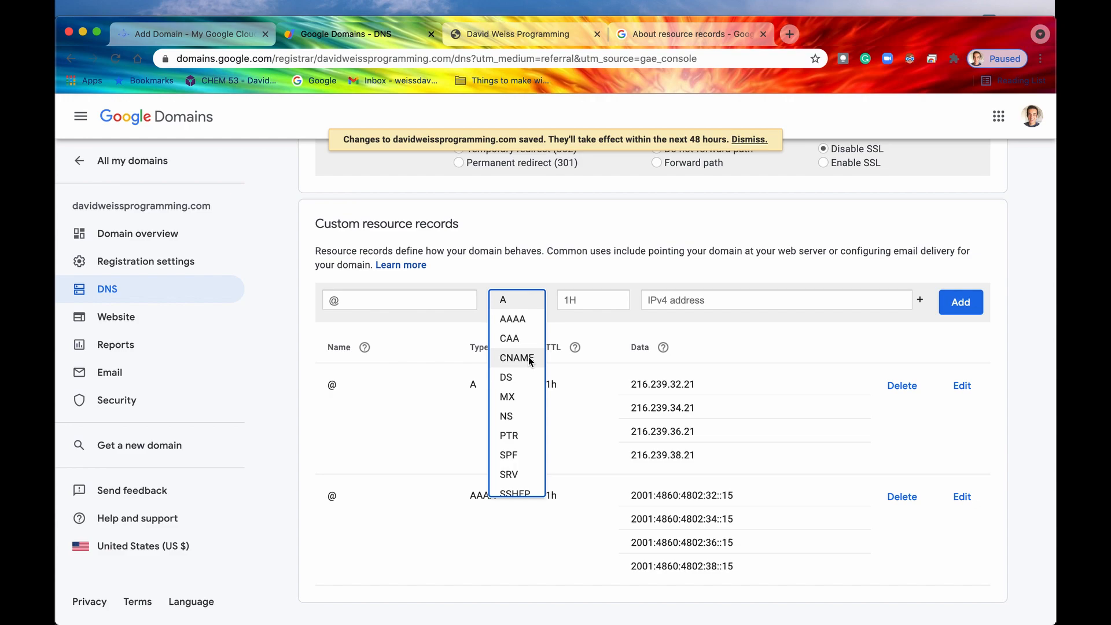
left_click(191, 33)
type("www")
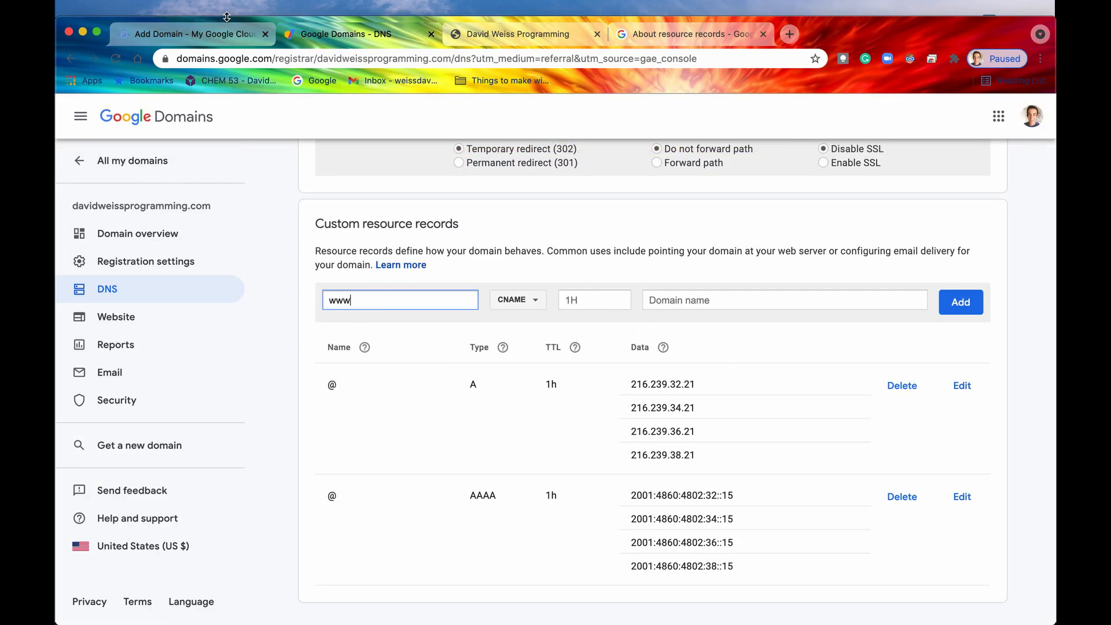
left_click(191, 34)
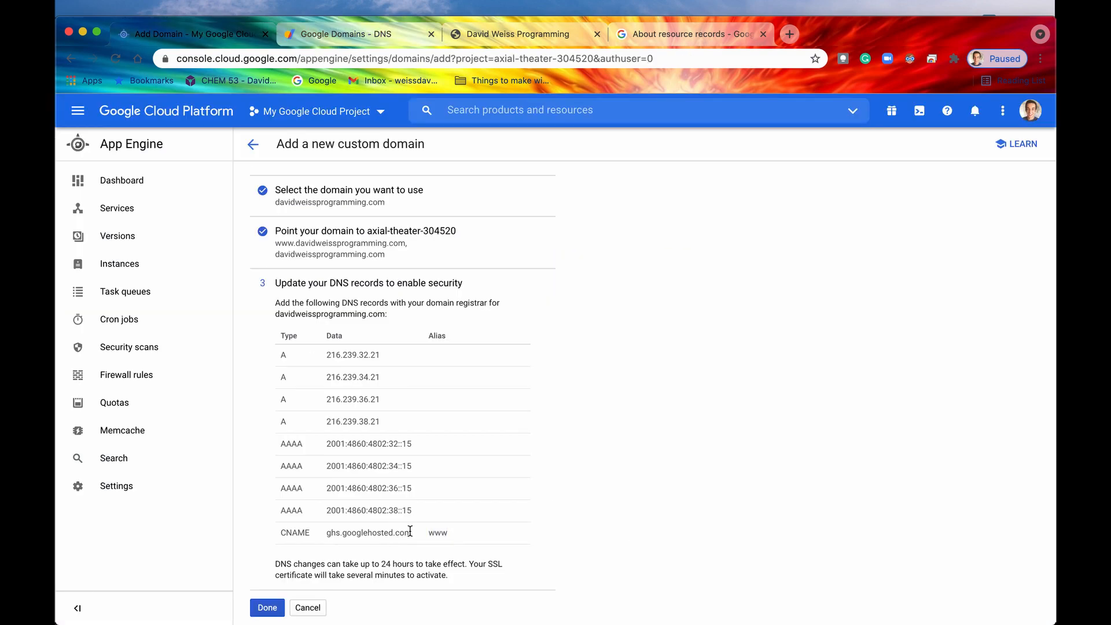
double_click(368, 533)
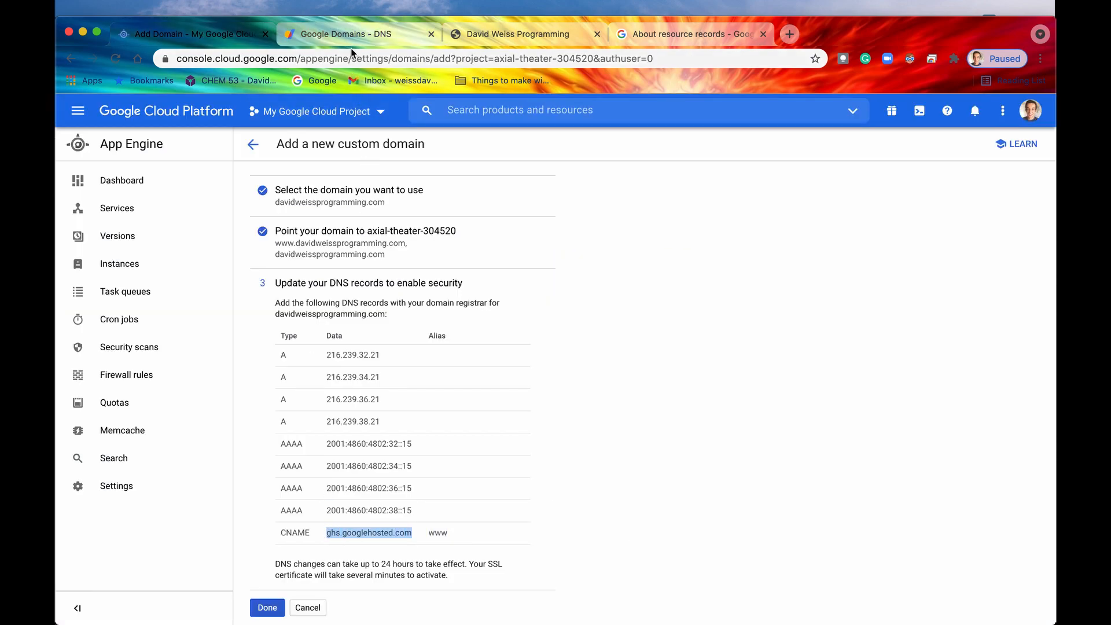
left_click(341, 34)
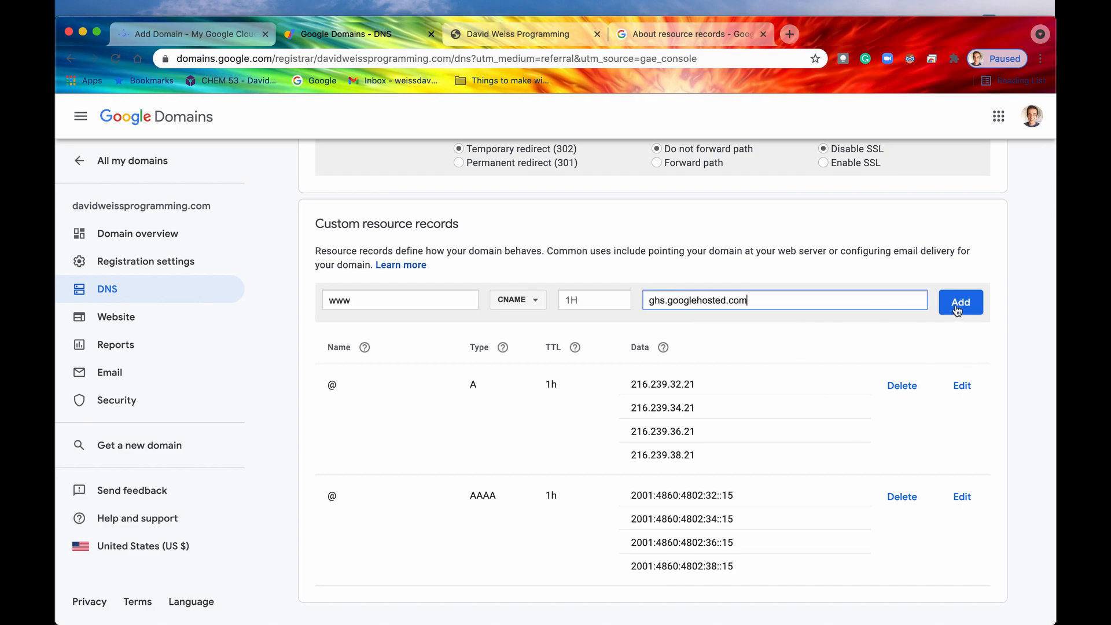
left_click(961, 302)
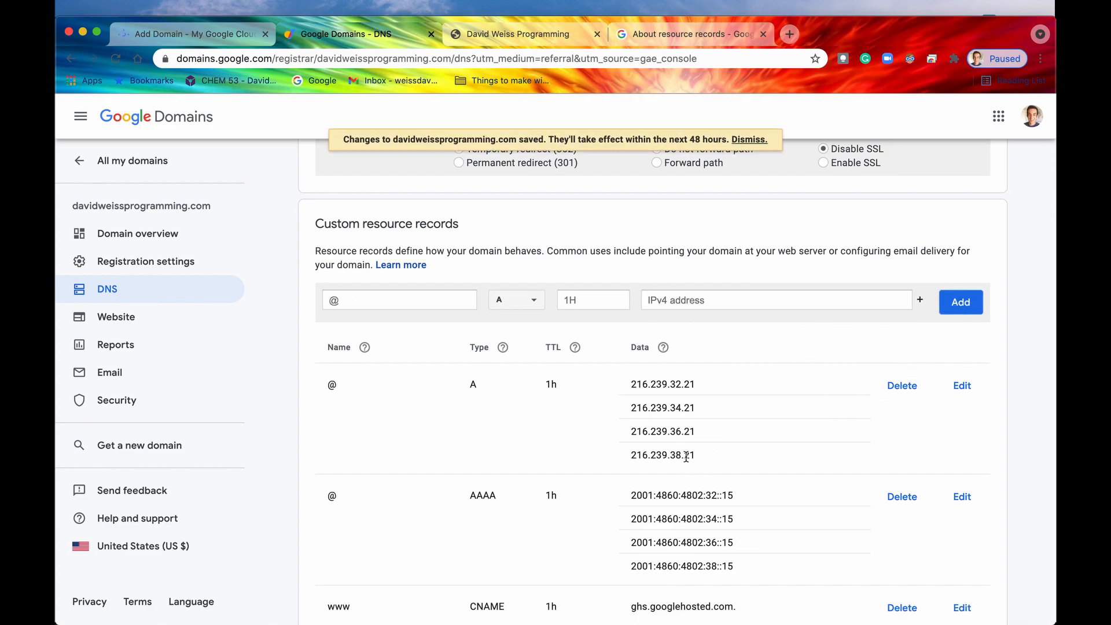
scroll("down", 3)
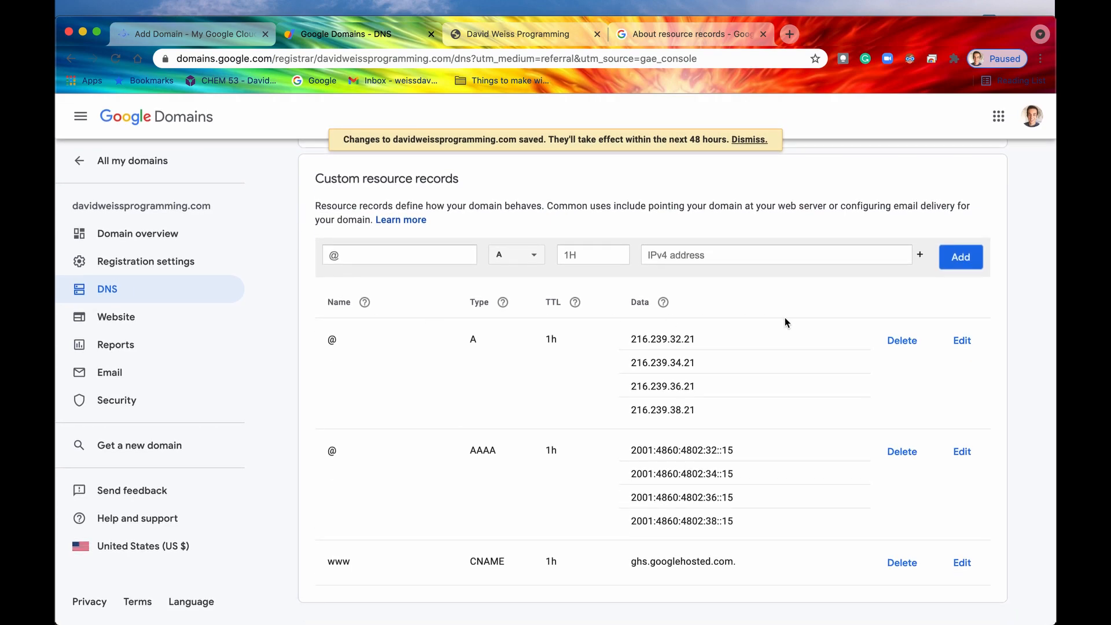
mouse_move(497, 325)
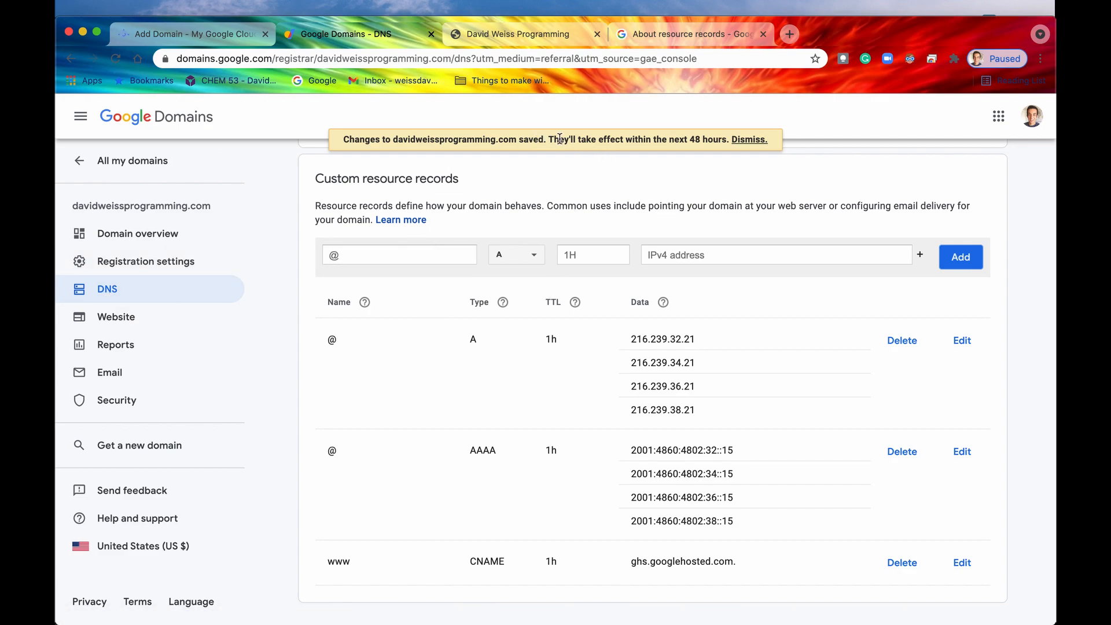
mouse_move(701, 140)
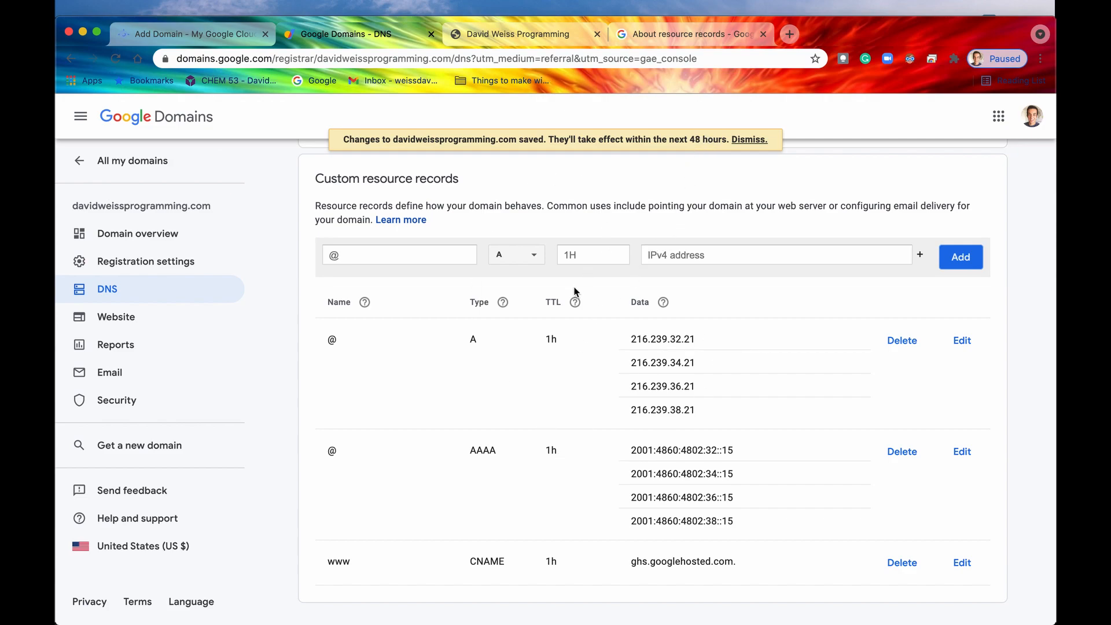
mouse_move(313, 100)
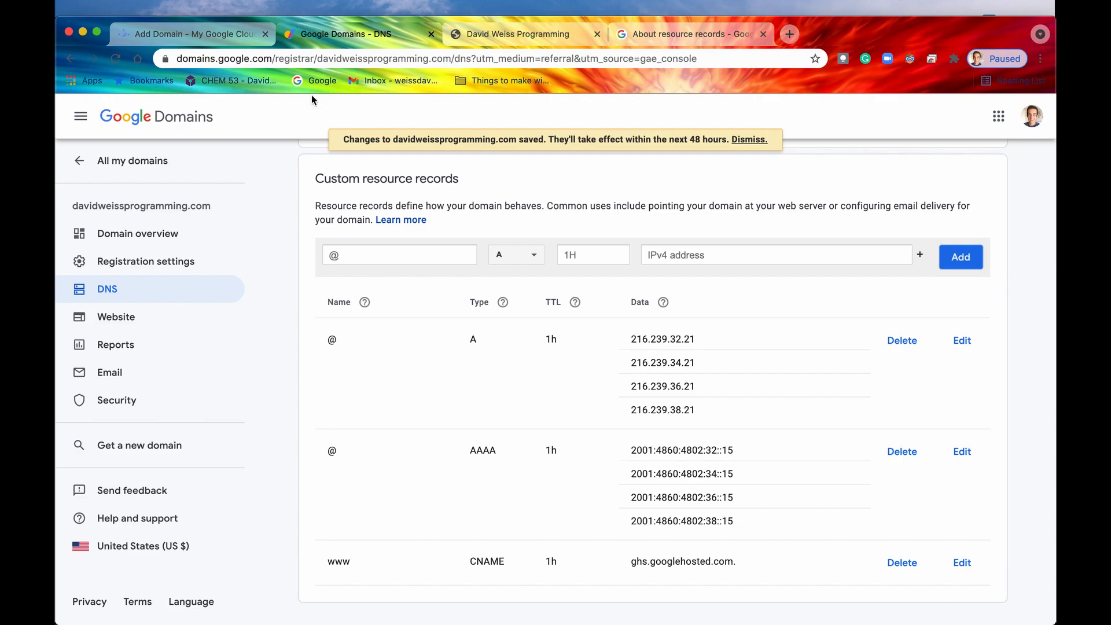
mouse_move(203, 5)
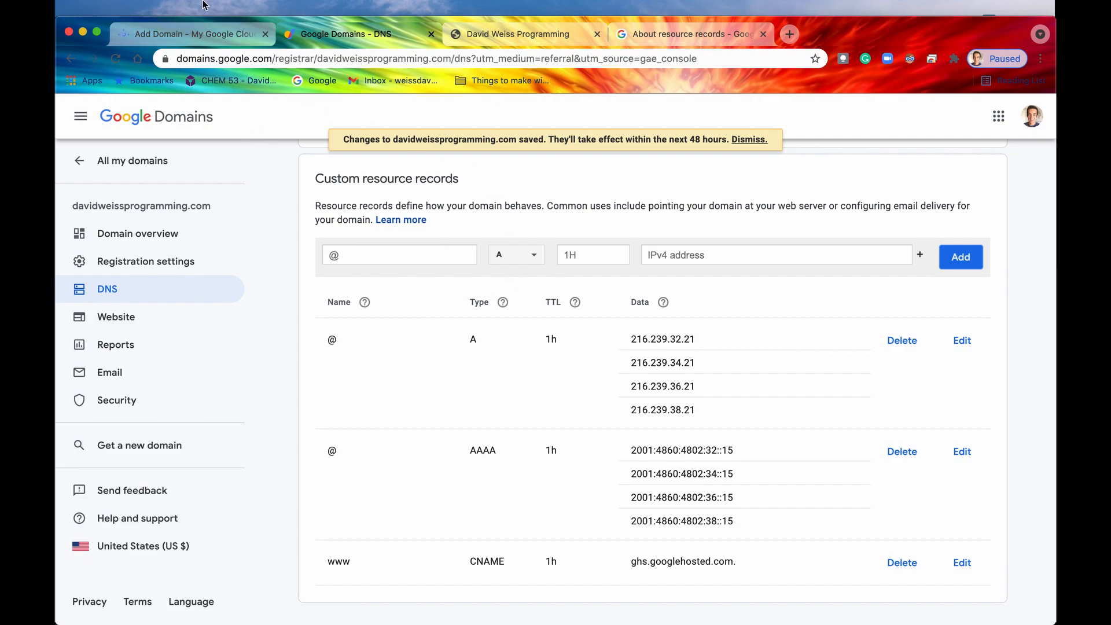
left_click(192, 33)
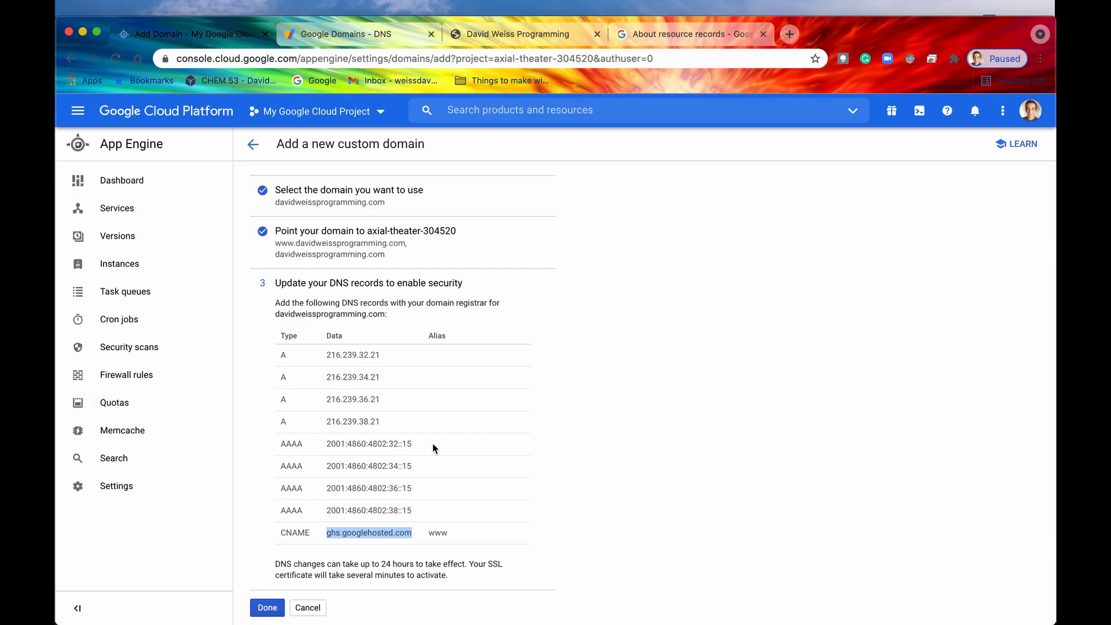
mouse_move(501, 453)
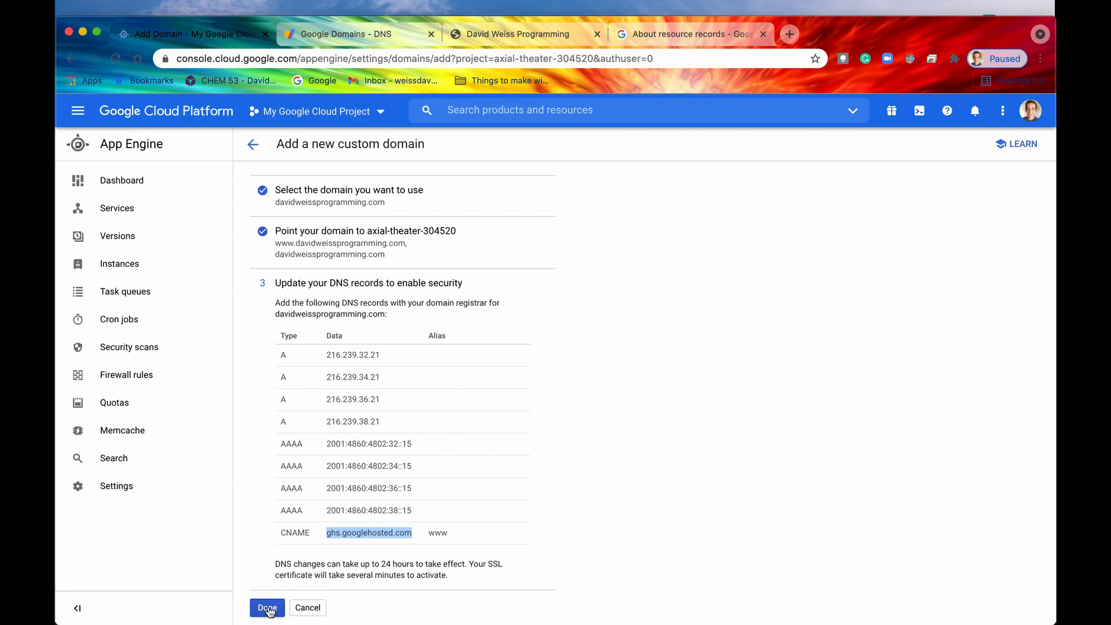
Click Done to list davidweissprogramming.com and www under App Engine Custom domains.
left_click(266, 607)
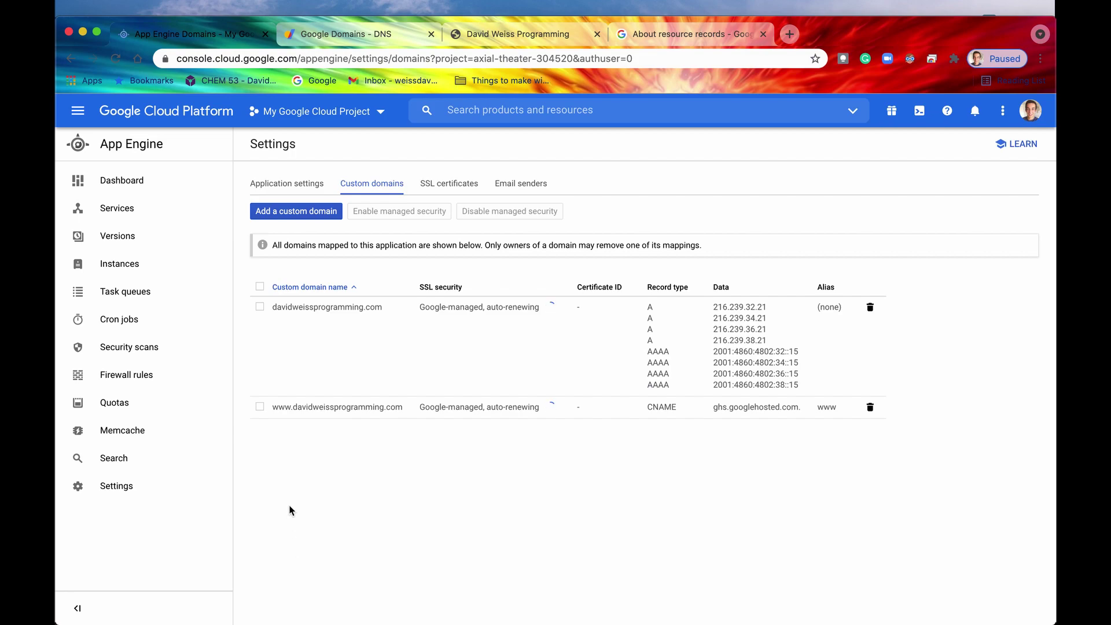
mouse_move(552, 309)
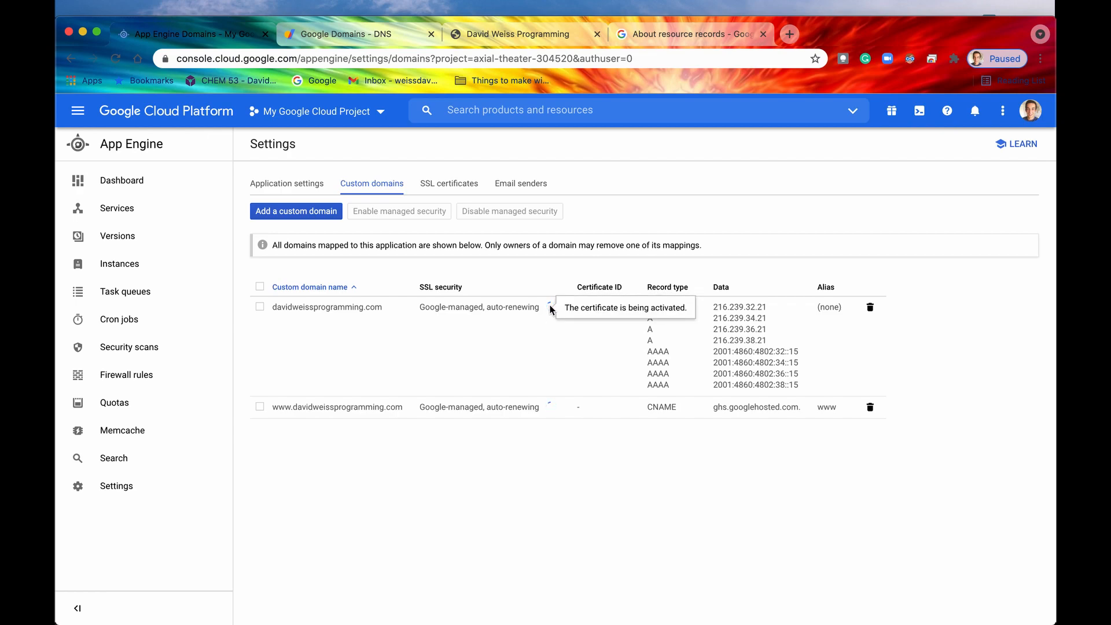
mouse_move(564, 316)
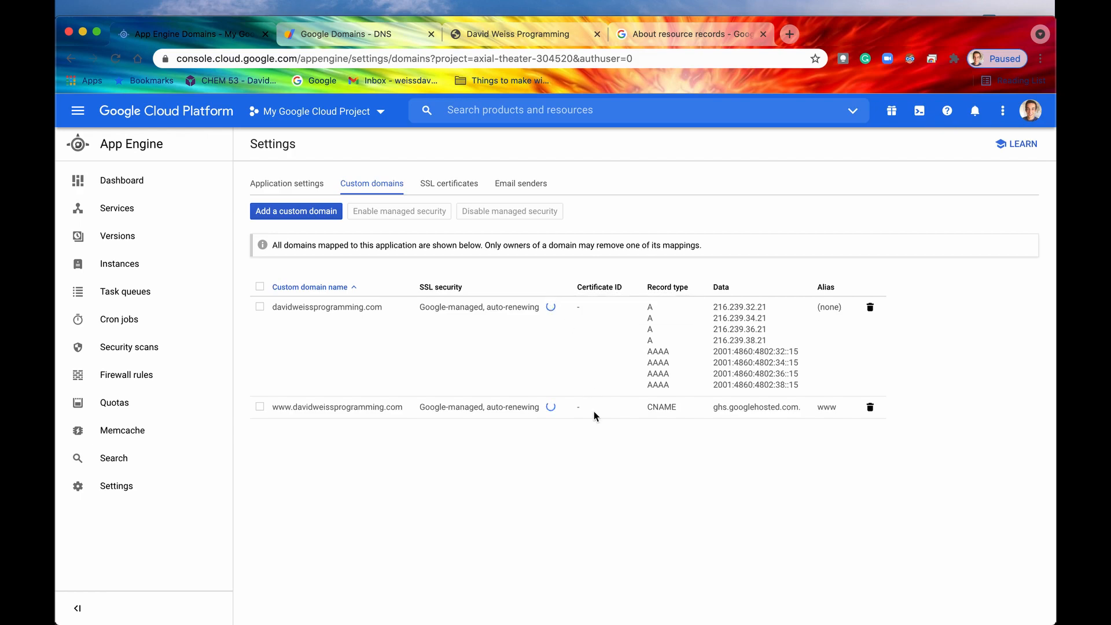
mouse_move(613, 392)
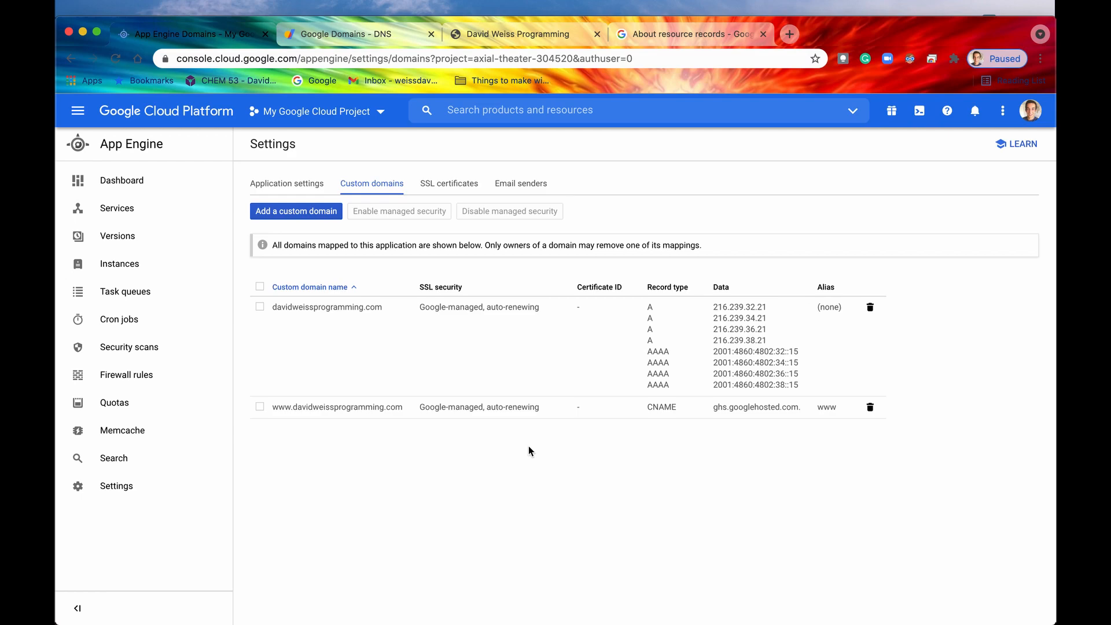
mouse_move(387, 314)
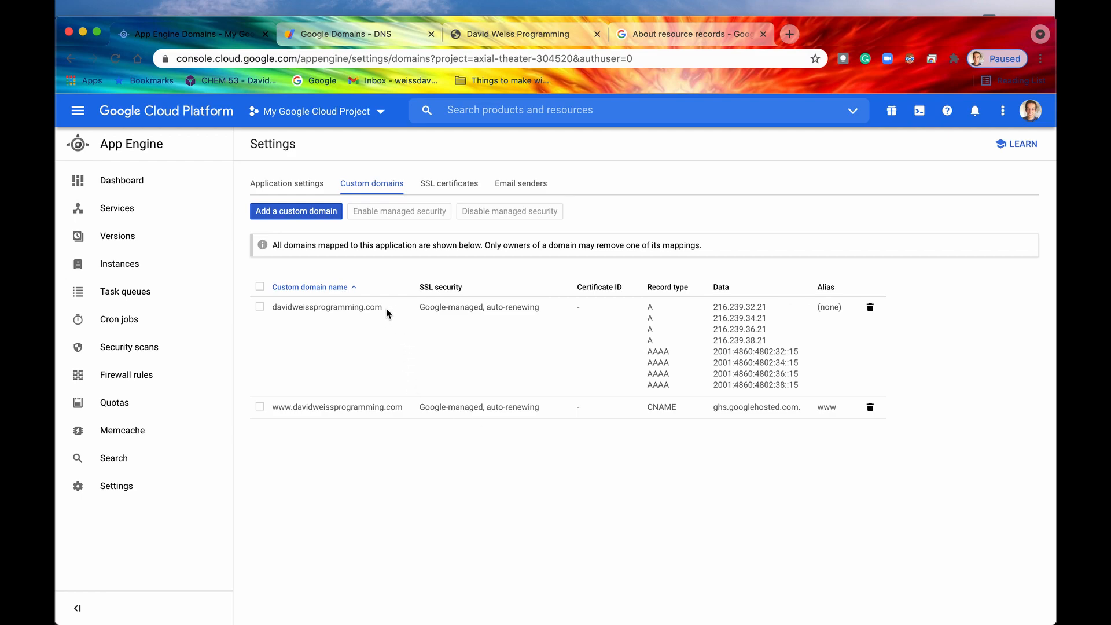
mouse_move(391, 317)
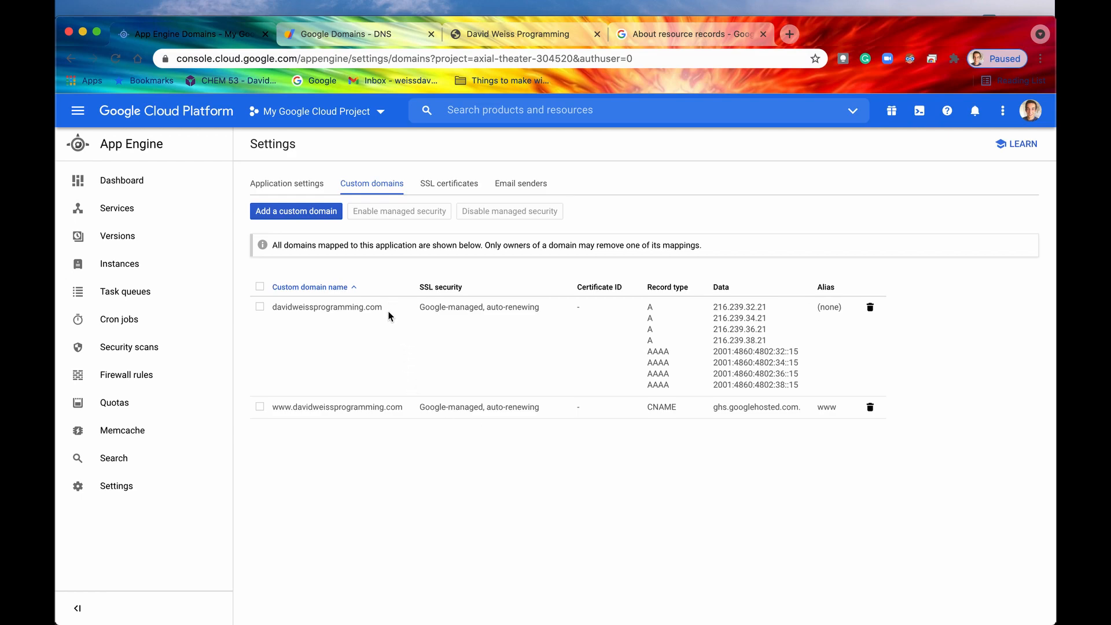
mouse_move(472, 347)
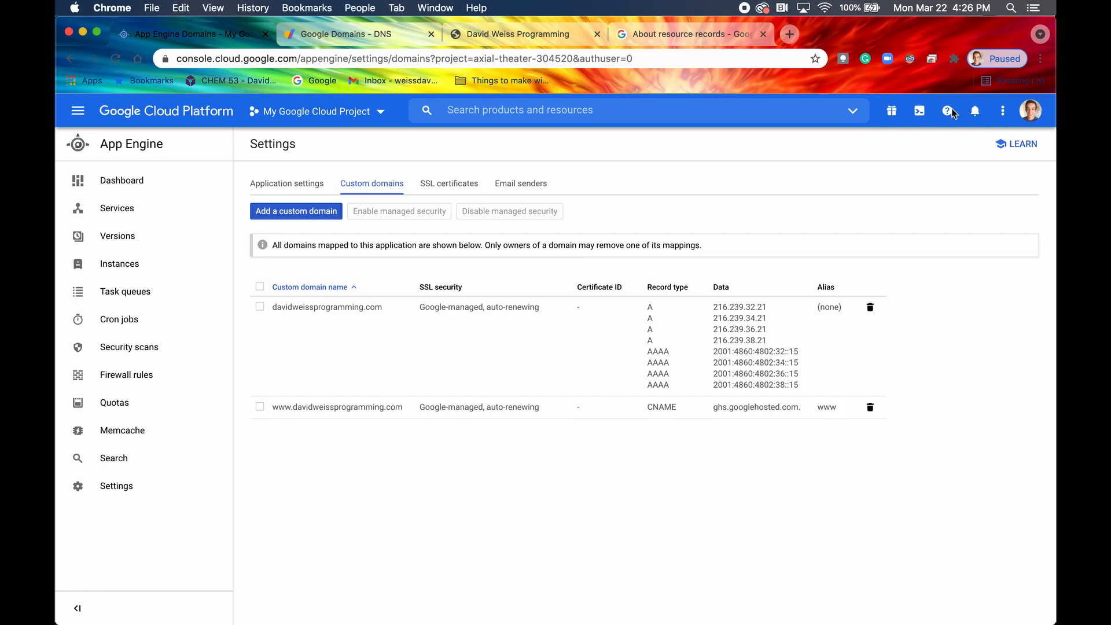
mouse_move(937, 441)
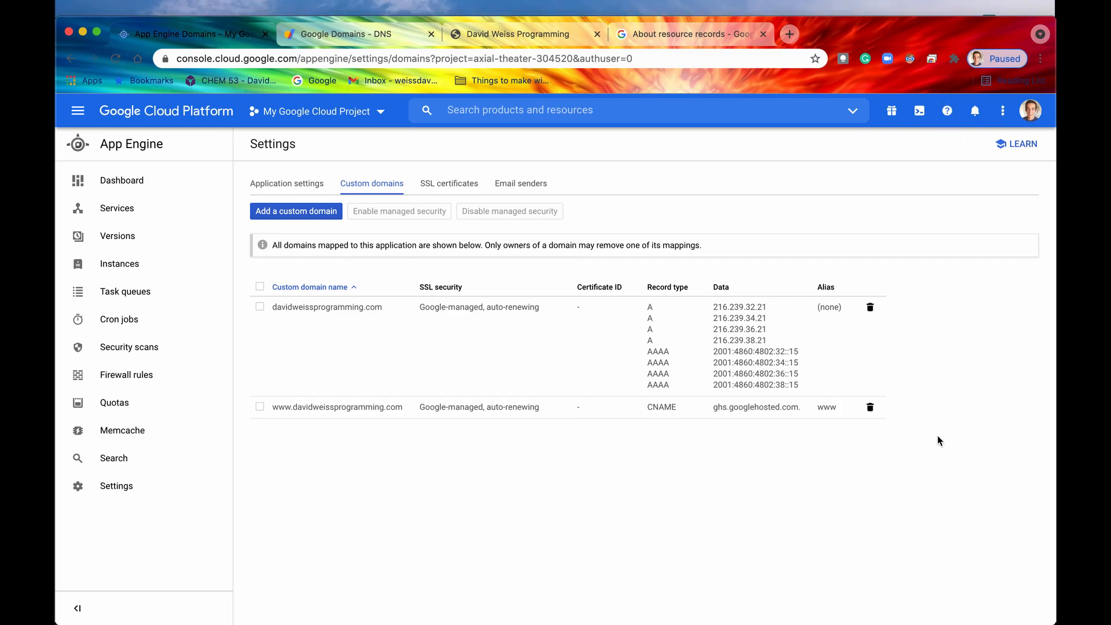
mouse_move(384, 315)
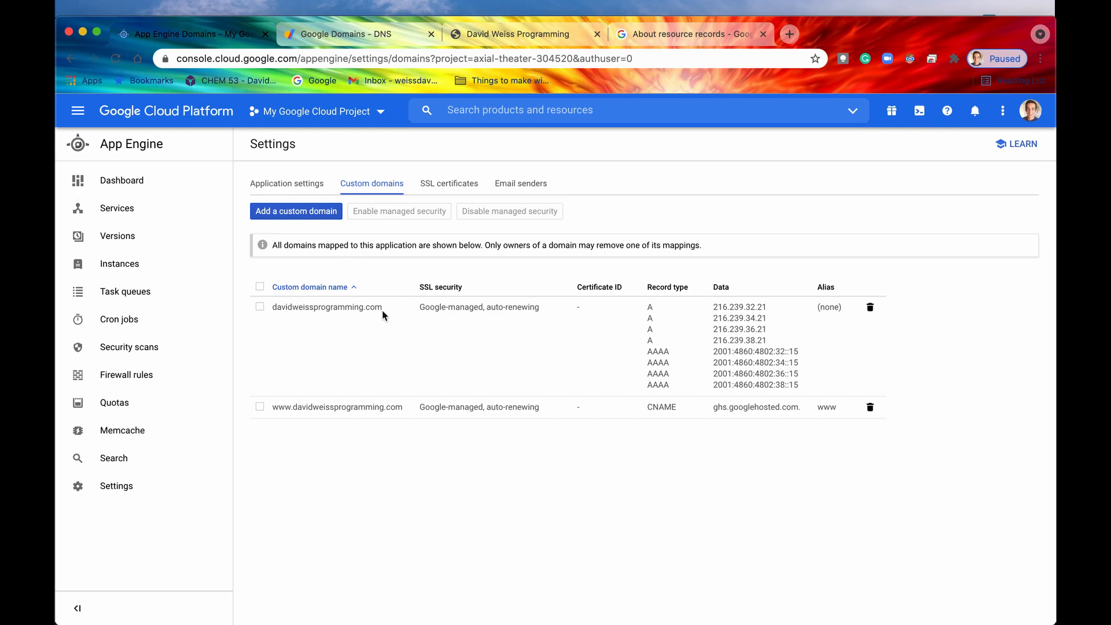
mouse_move(378, 366)
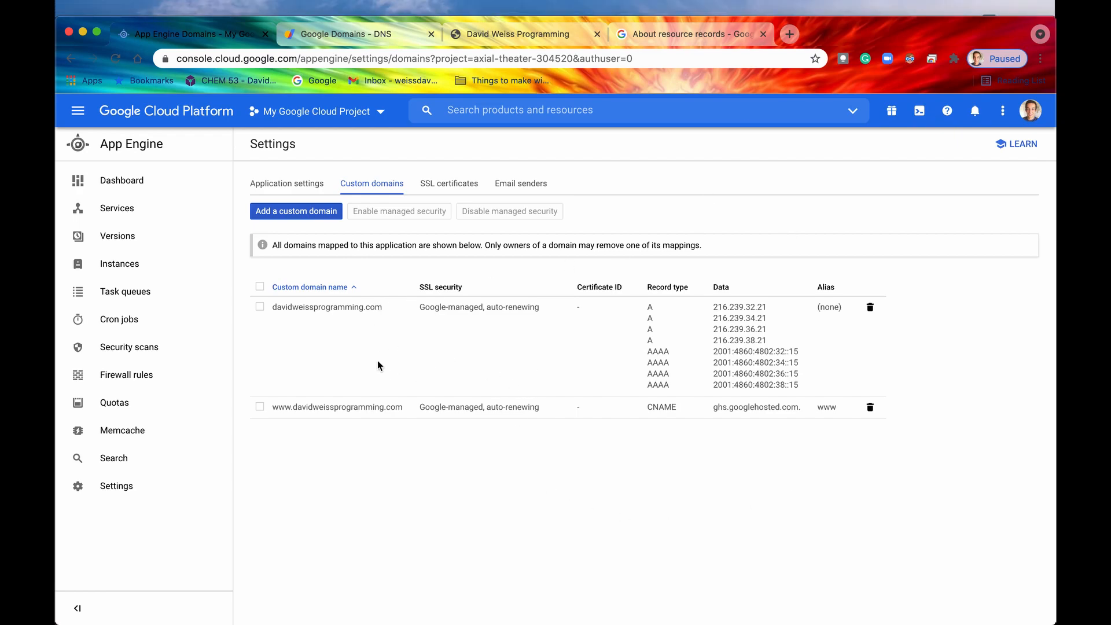
mouse_move(492, 567)
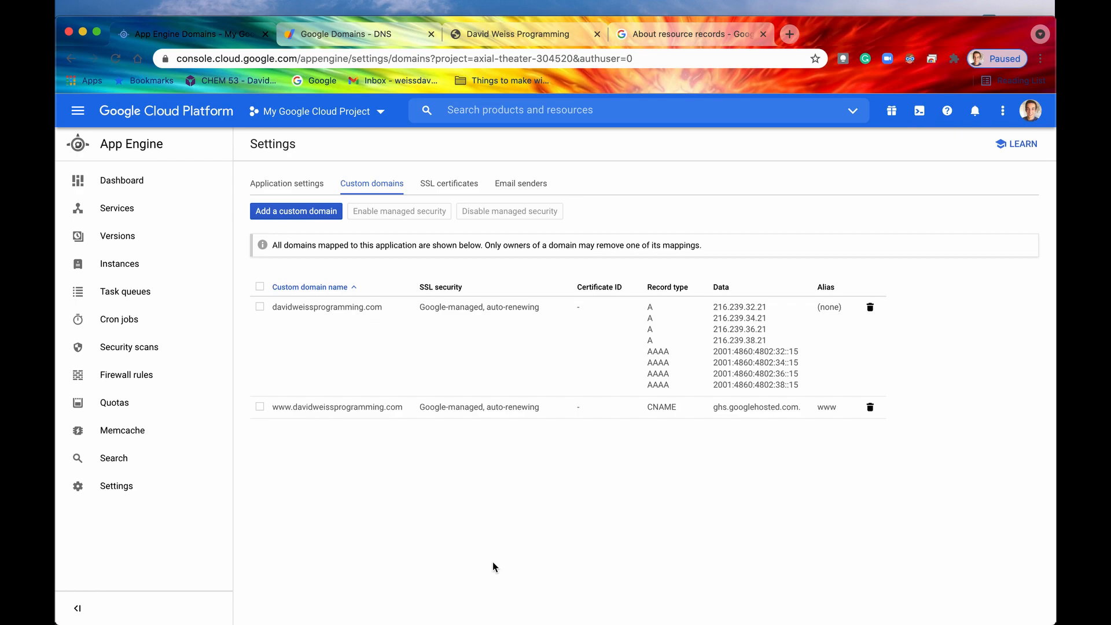
mouse_move(443, 413)
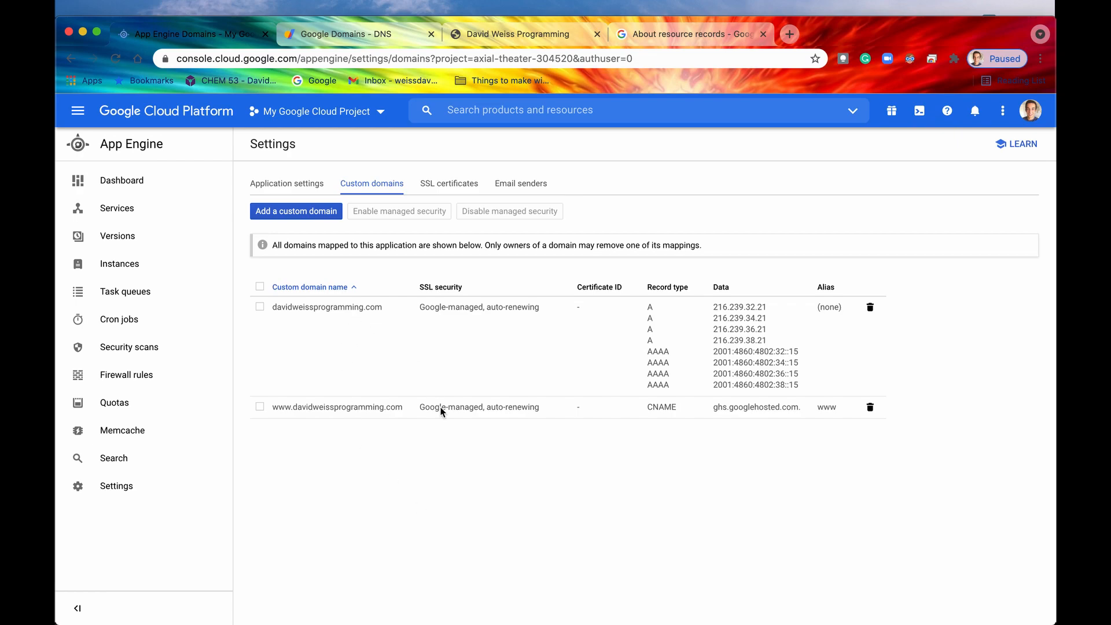
mouse_move(553, 471)
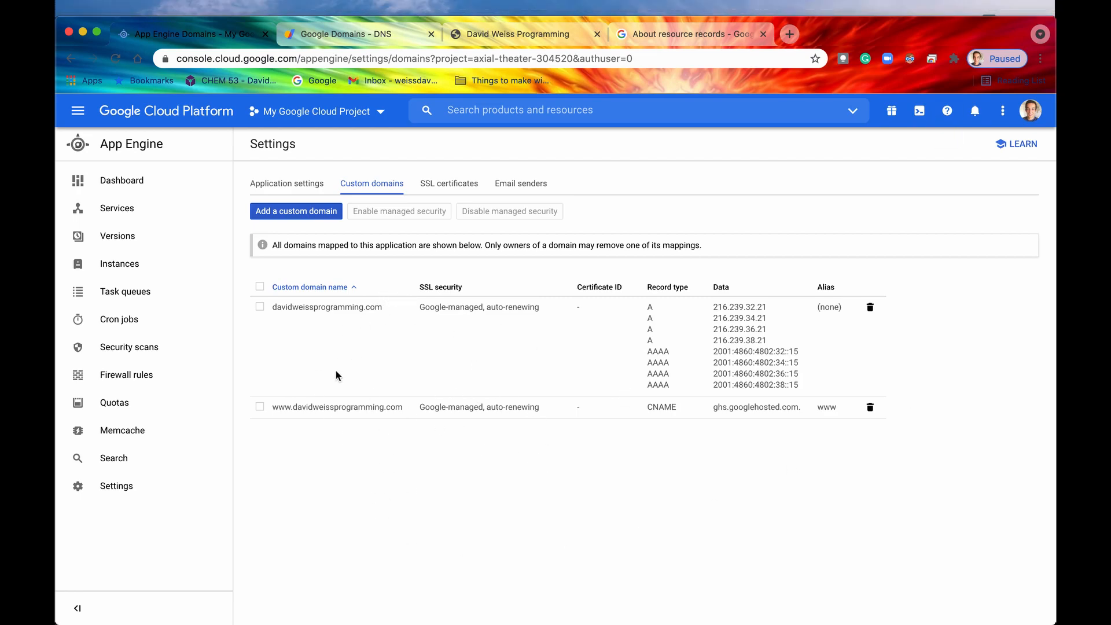
mouse_move(354, 312)
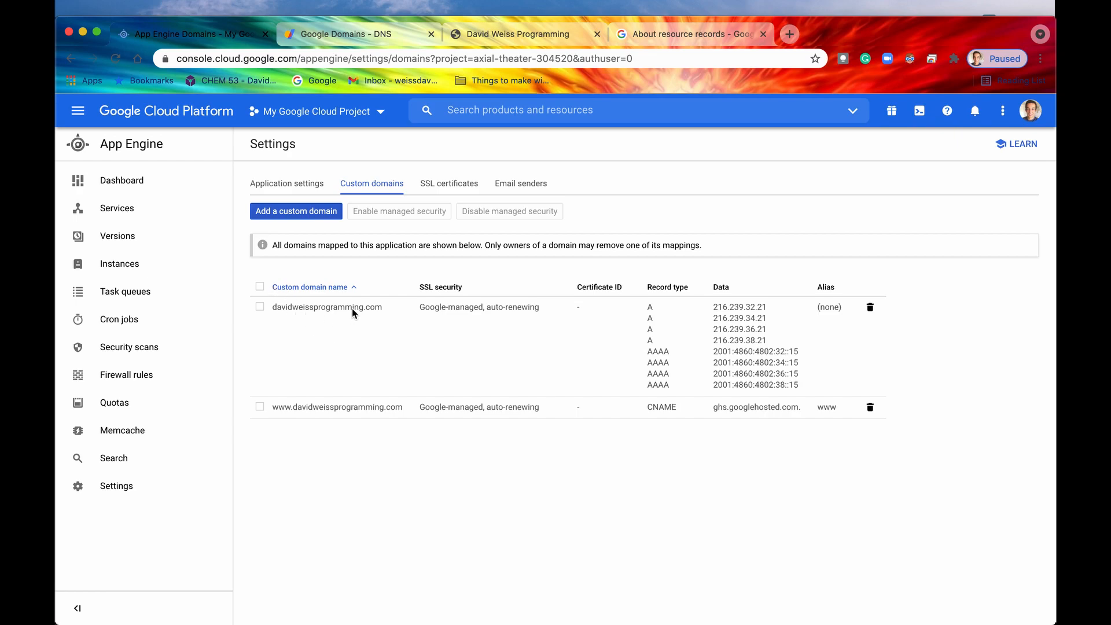
mouse_move(435, 460)
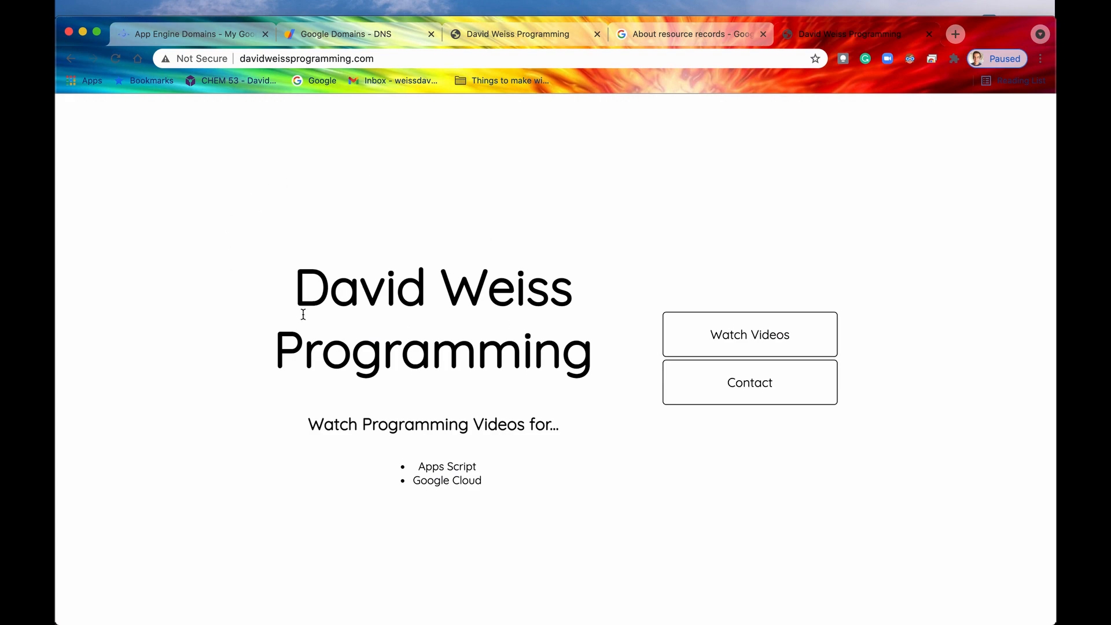
mouse_move(505, 339)
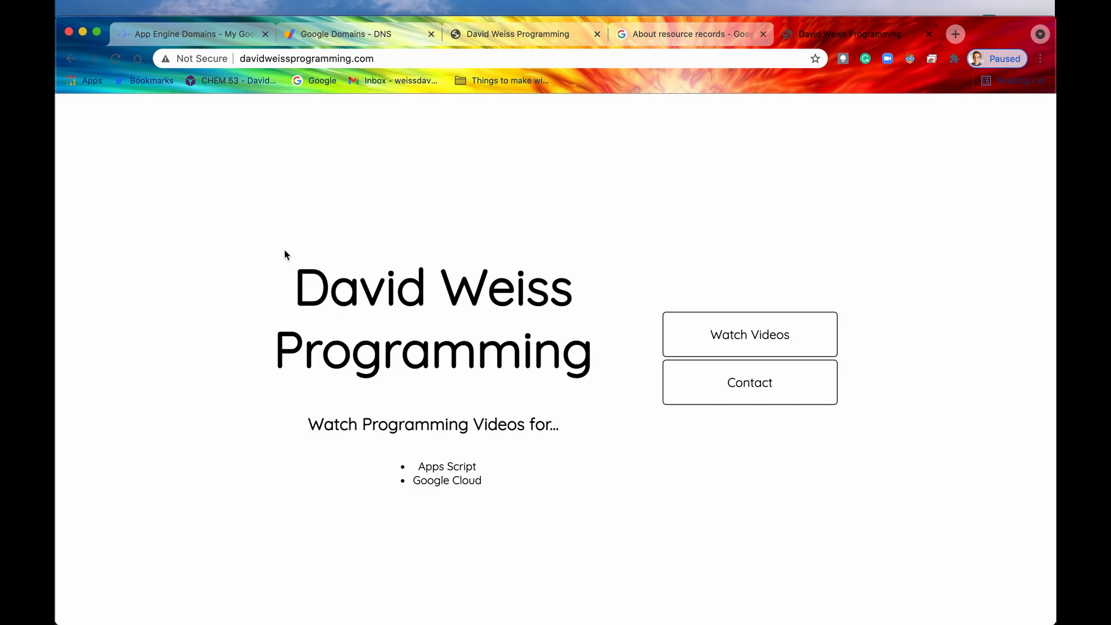
mouse_move(275, 394)
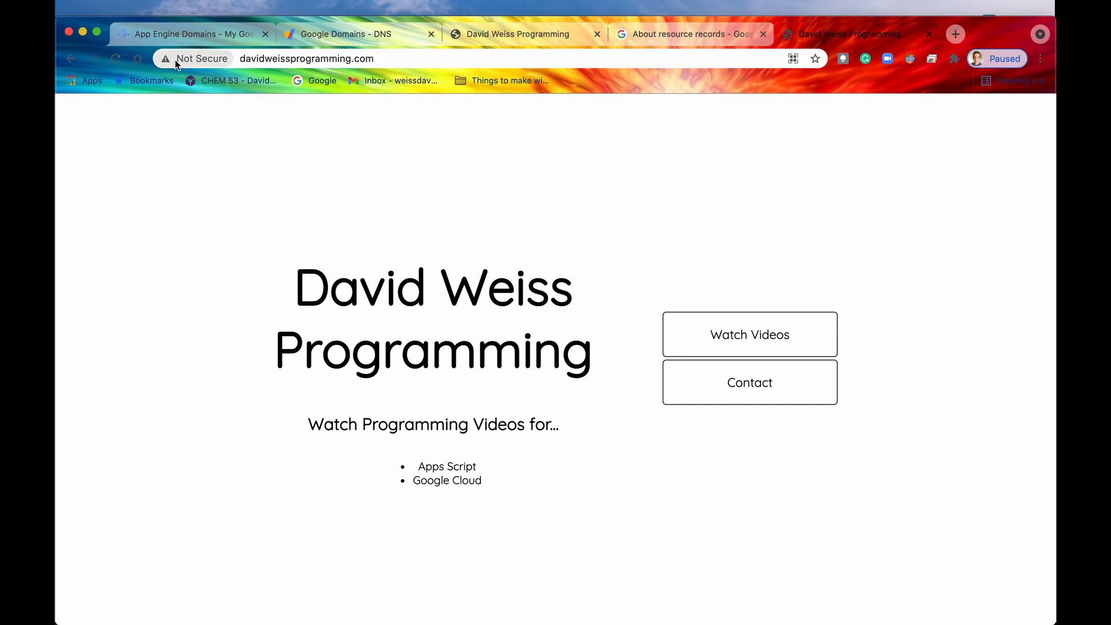
mouse_move(211, 79)
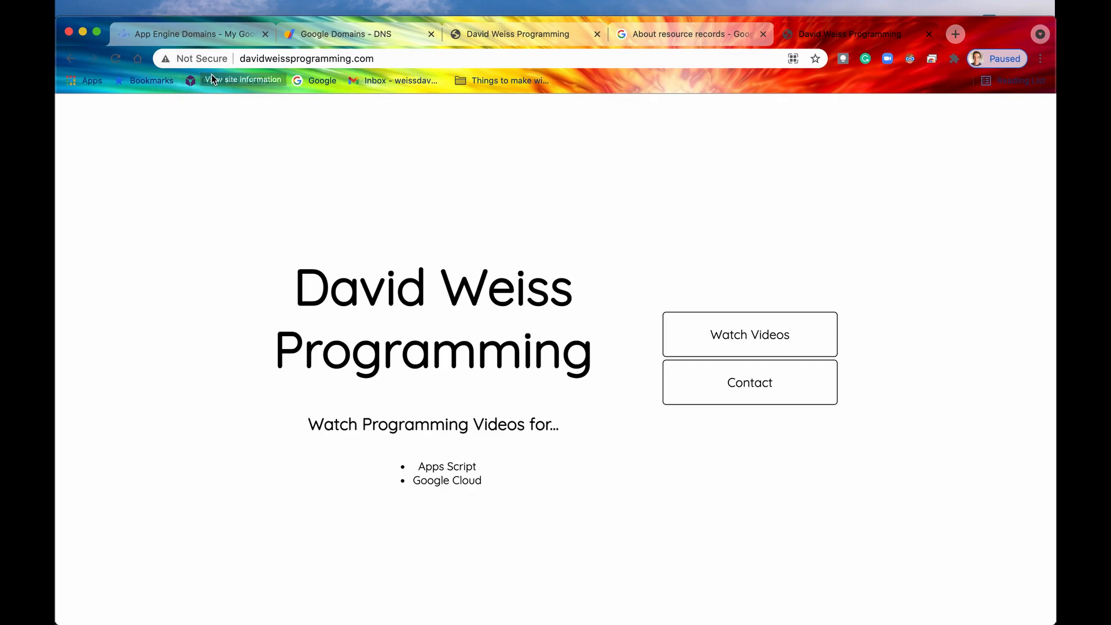
mouse_move(204, 60)
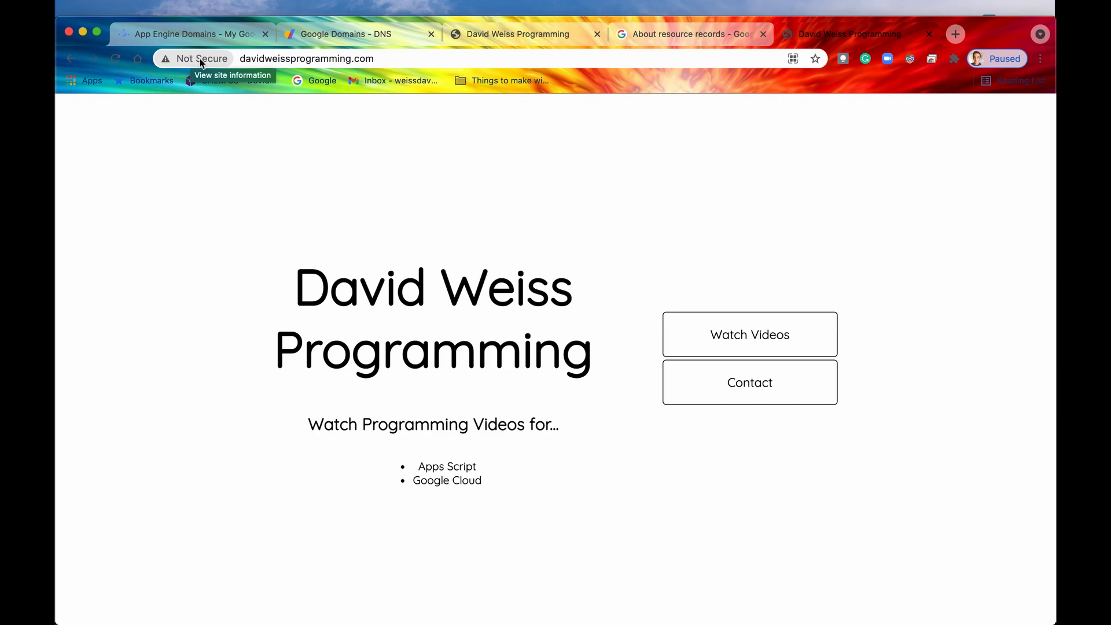
mouse_move(322, 167)
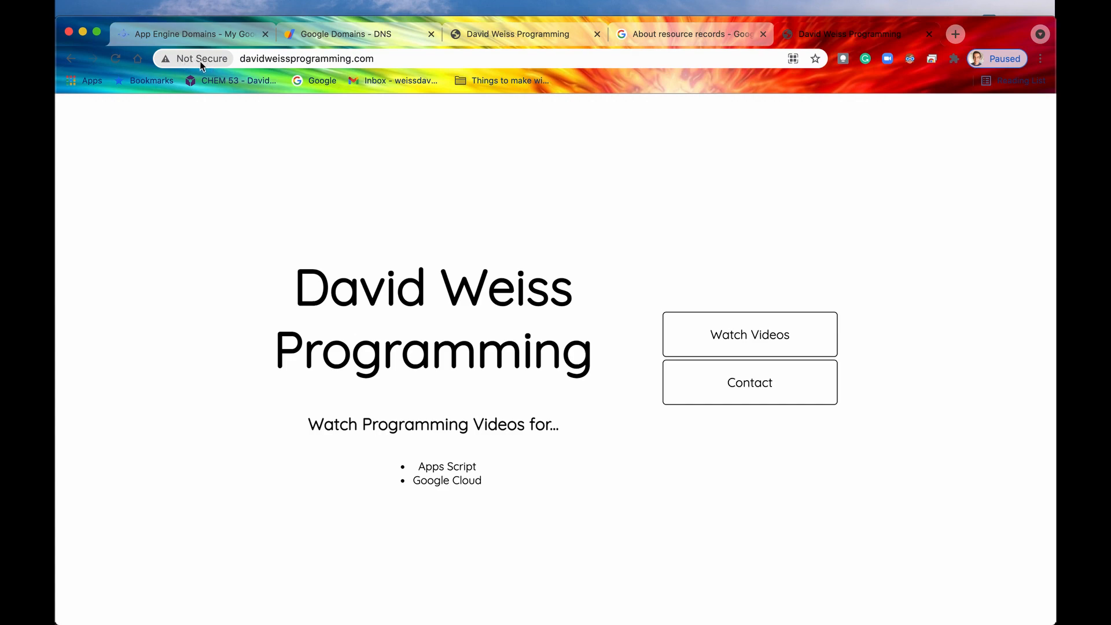
mouse_move(183, 62)
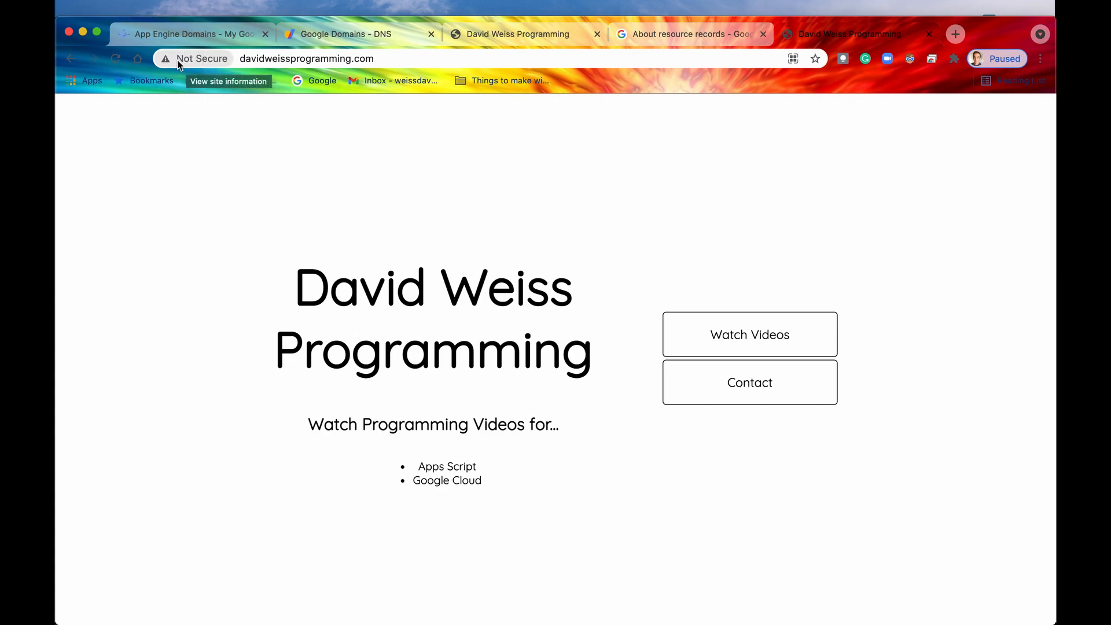
mouse_move(192, 64)
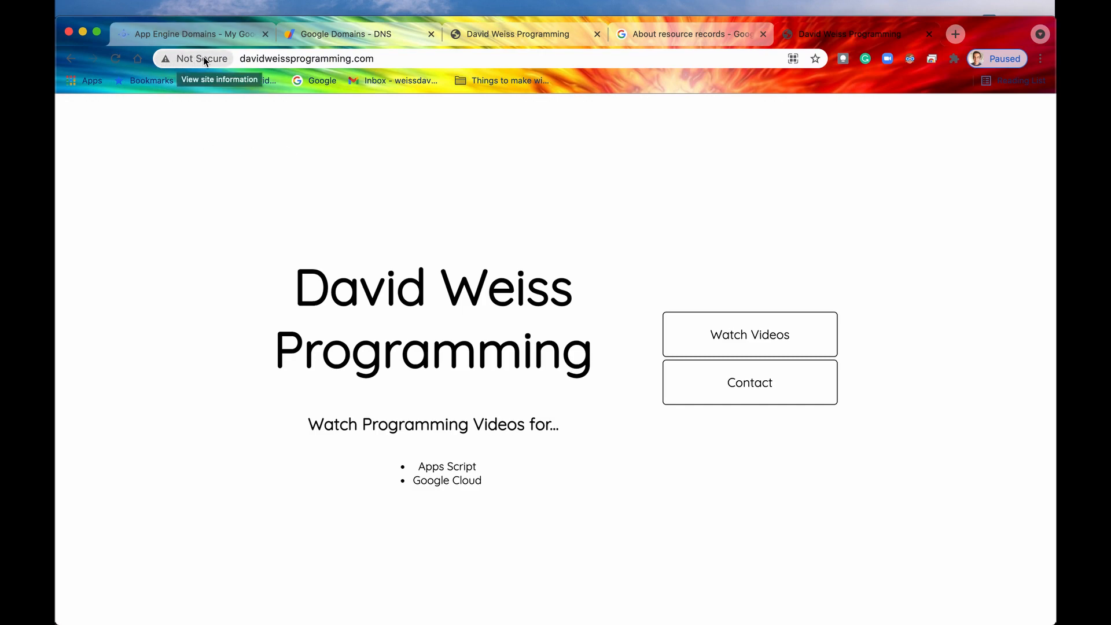
mouse_move(351, 202)
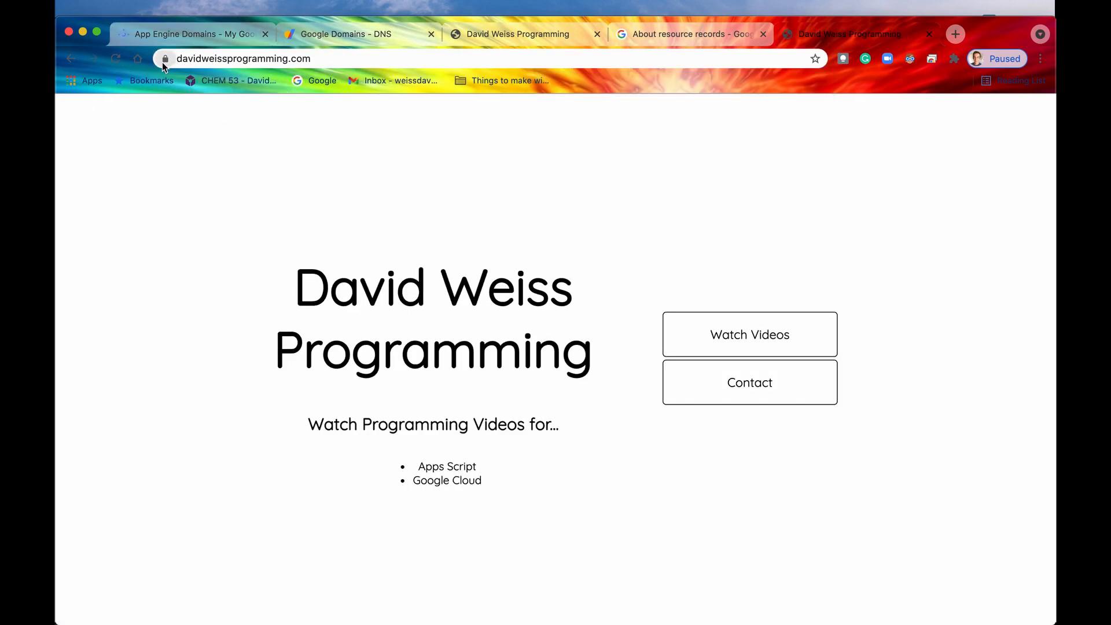
mouse_move(167, 62)
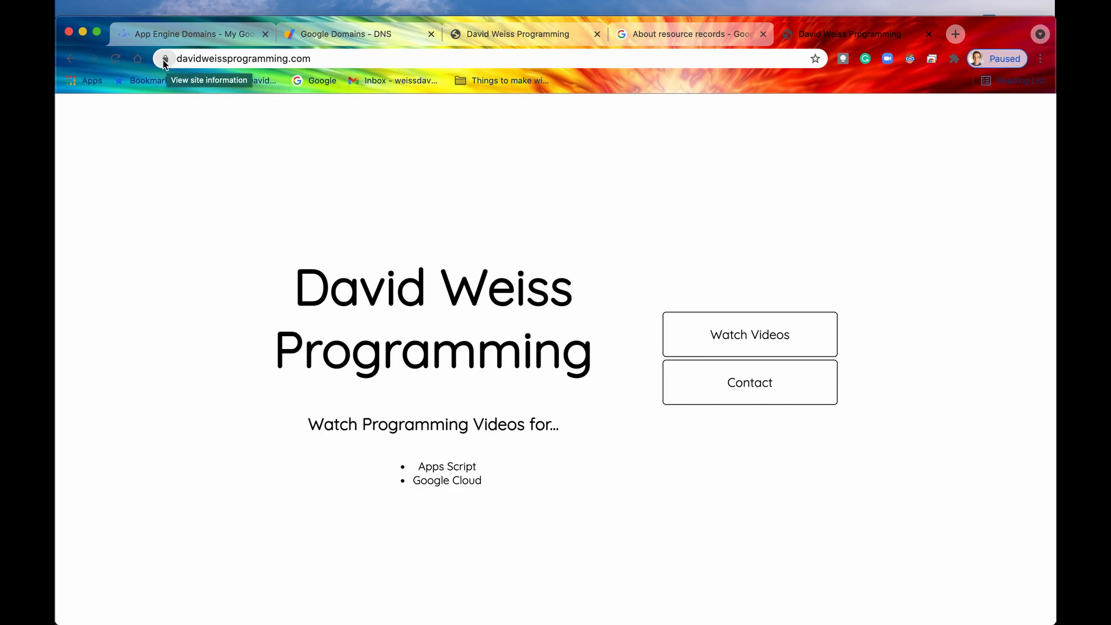